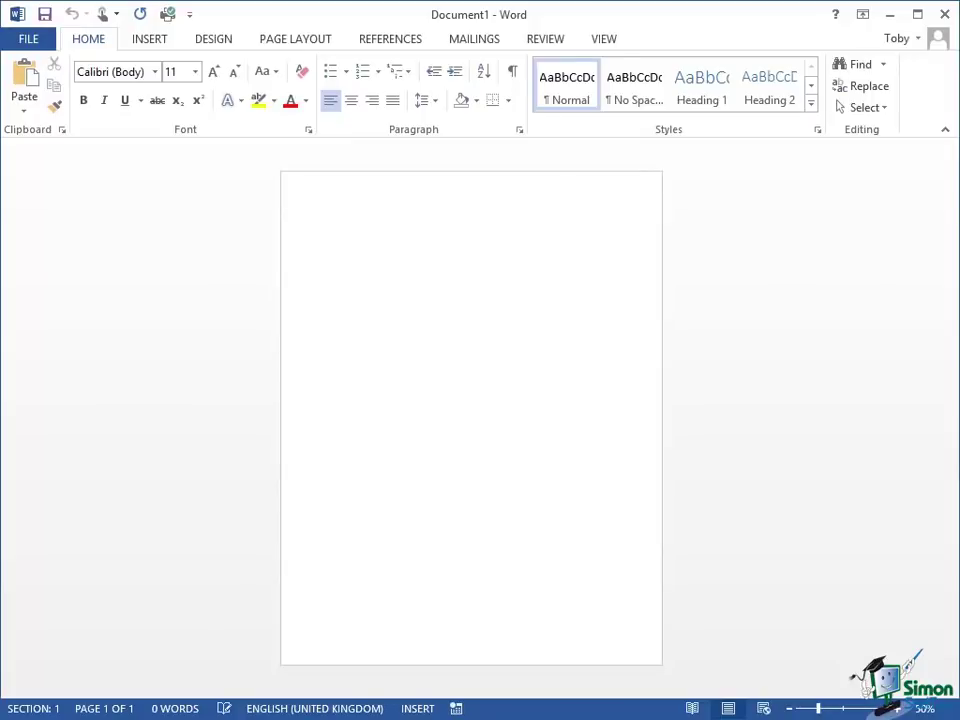
Show the Mailings ribbon with its mail merge commands for the blank document.
click(324, 220)
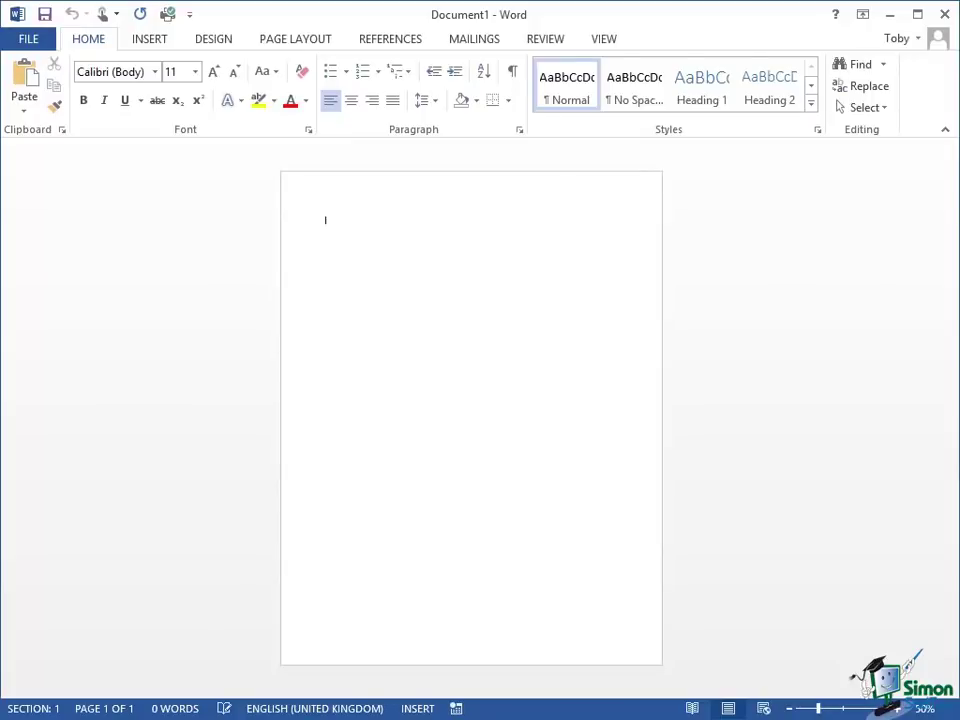
mouse_move(488, 76)
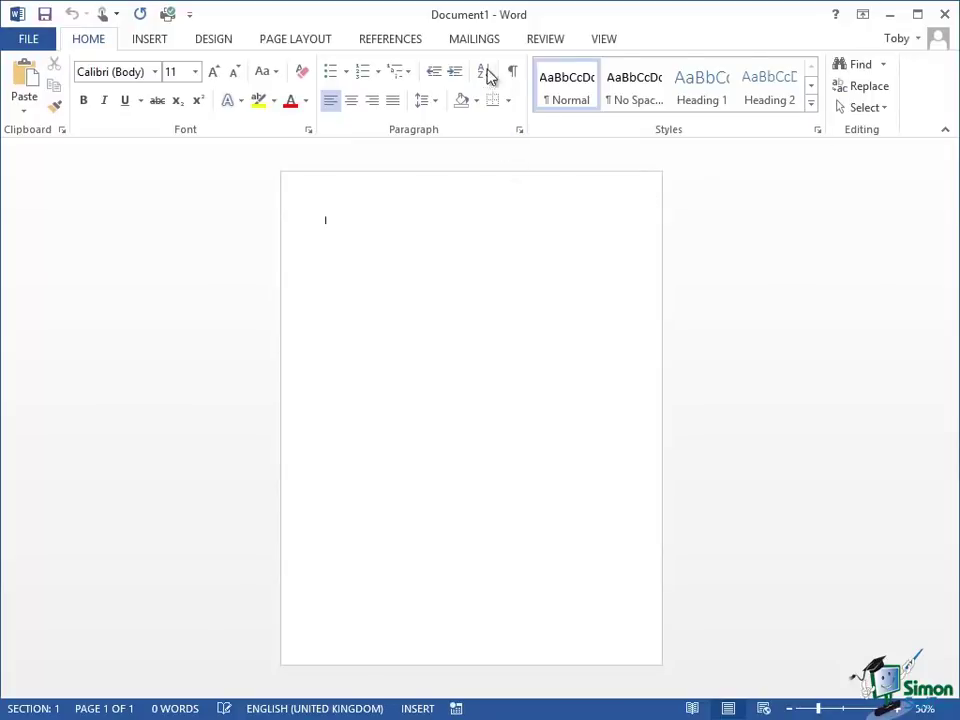
click(472, 38)
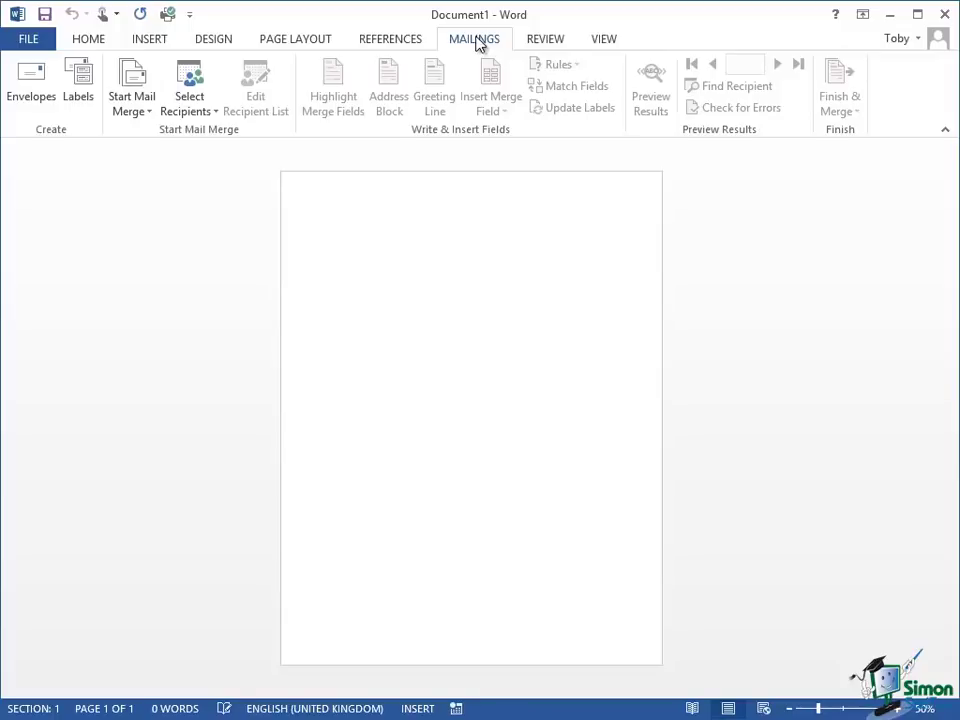
click(324, 220)
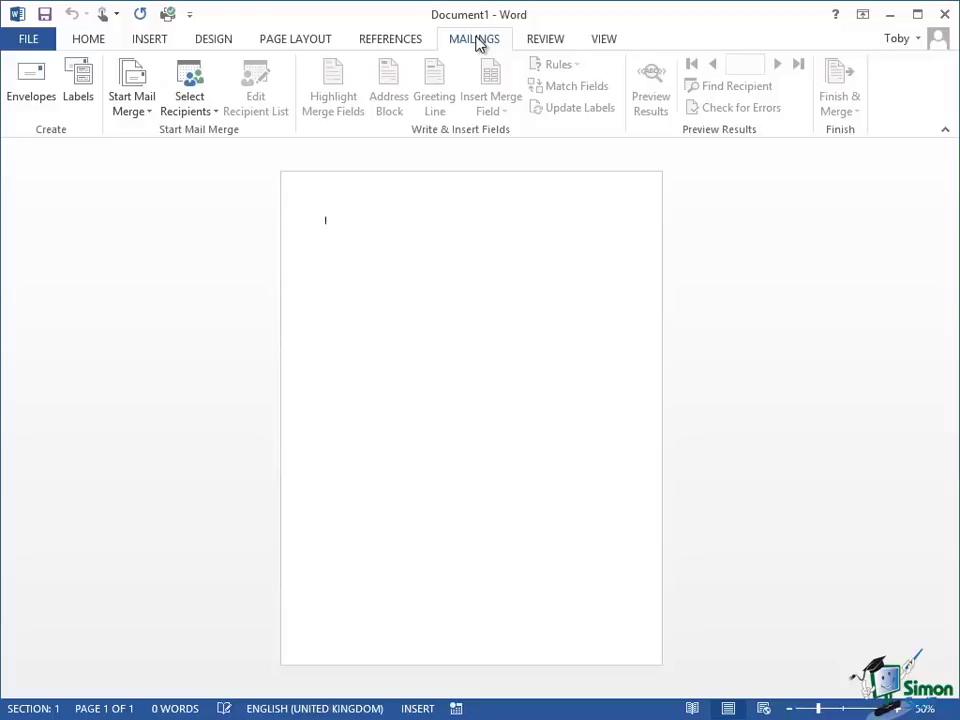
mouse_move(60, 156)
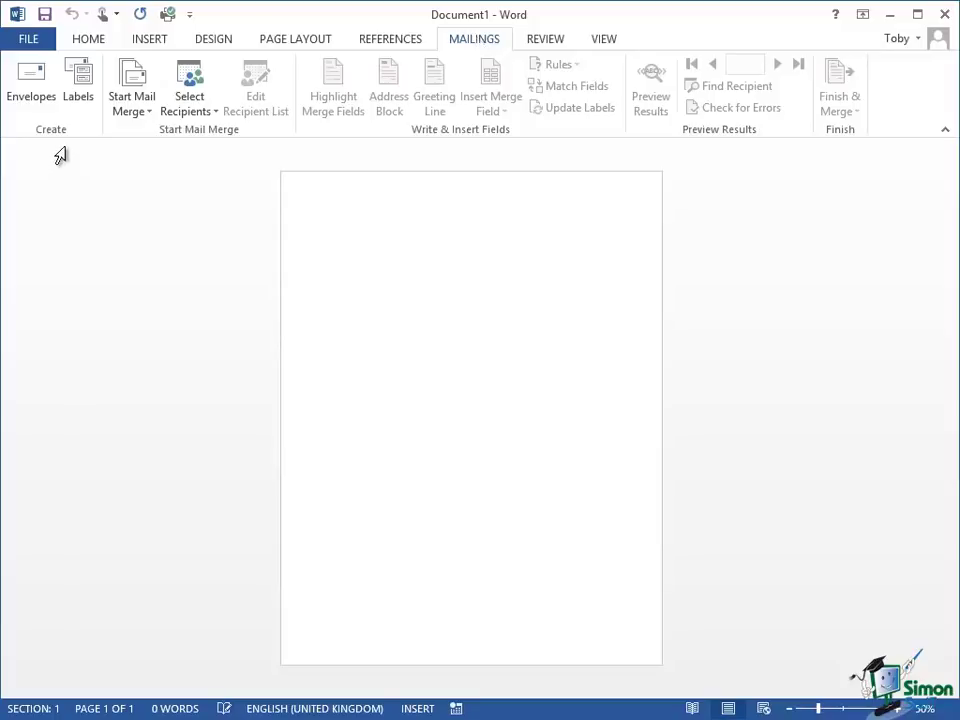
mouse_move(58, 136)
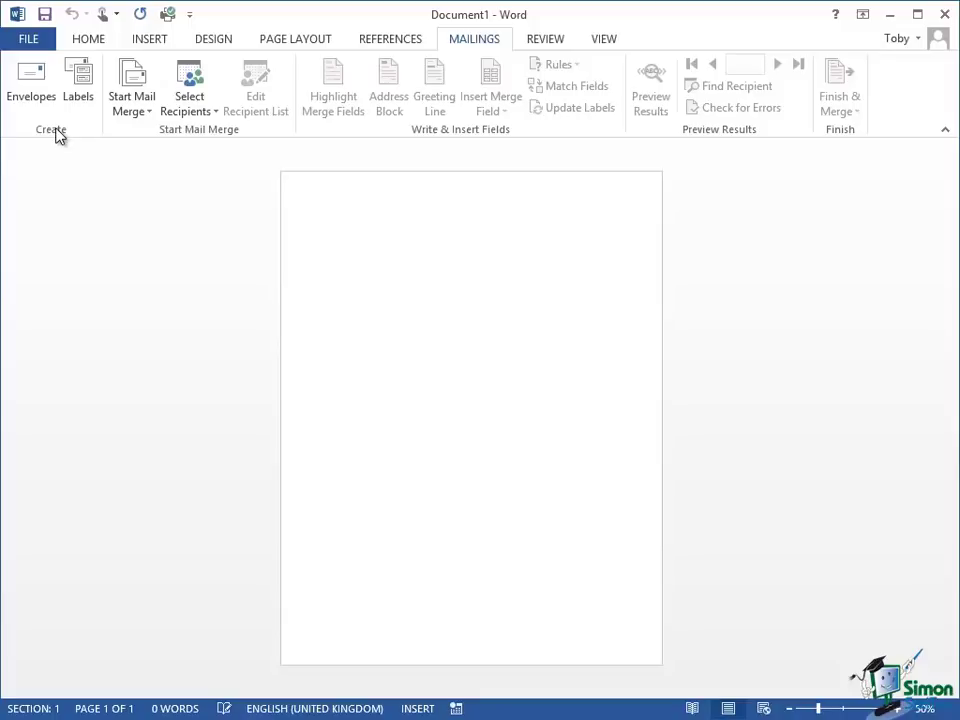
click(324, 220)
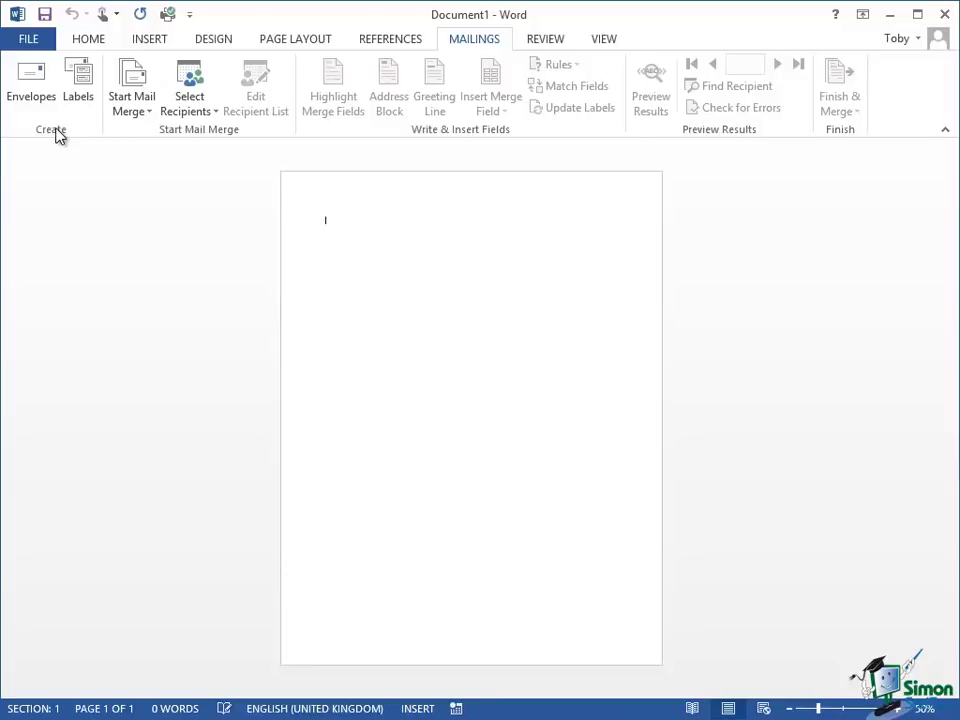
mouse_move(80, 138)
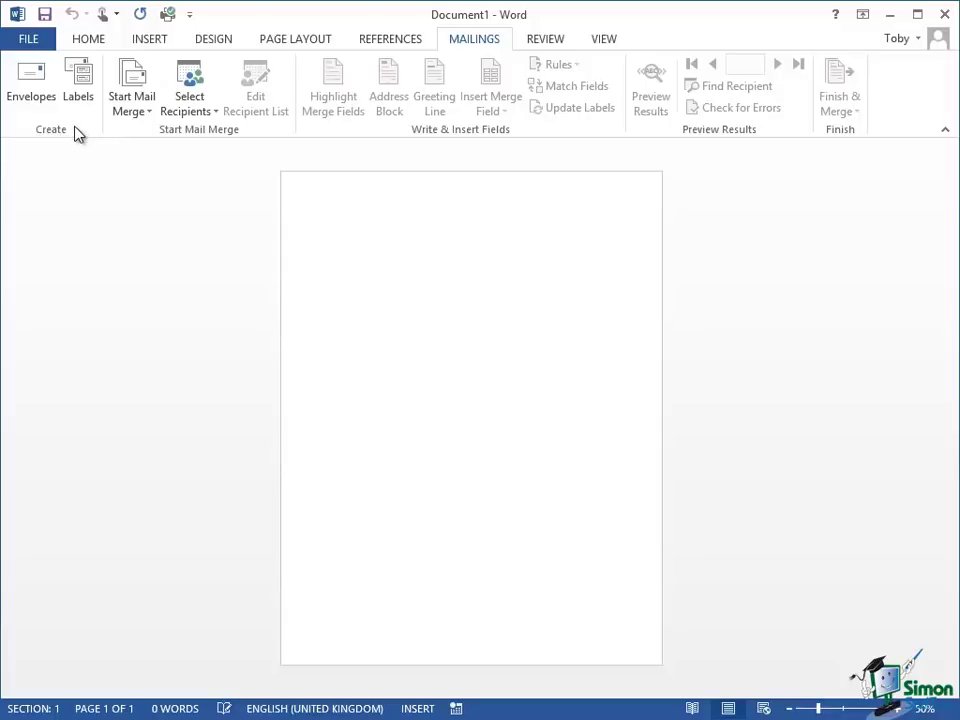
mouse_move(30, 80)
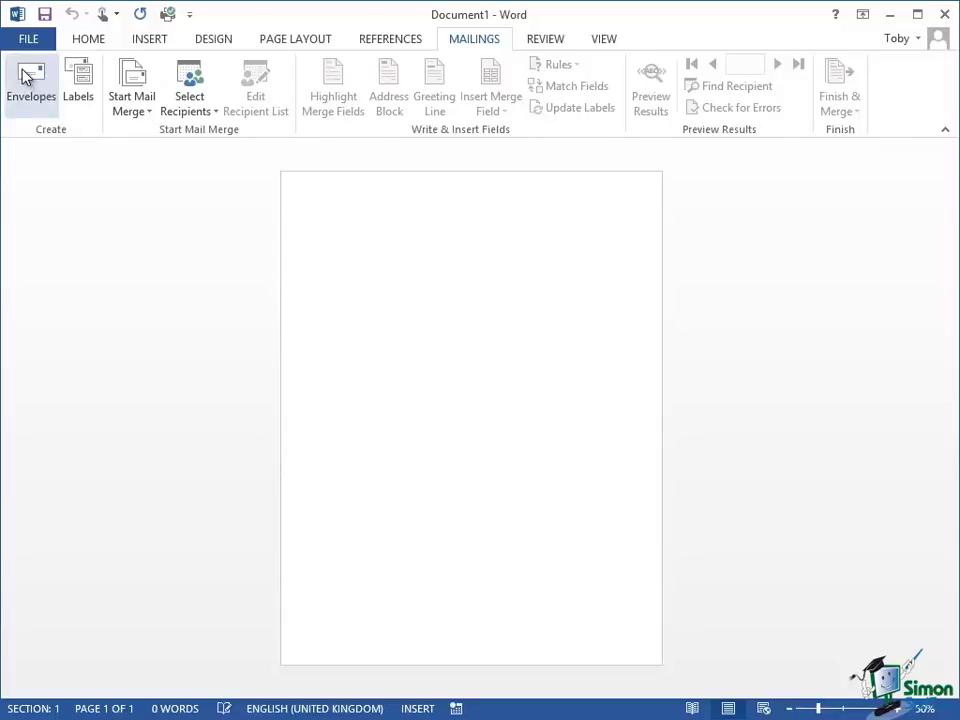
mouse_move(32, 84)
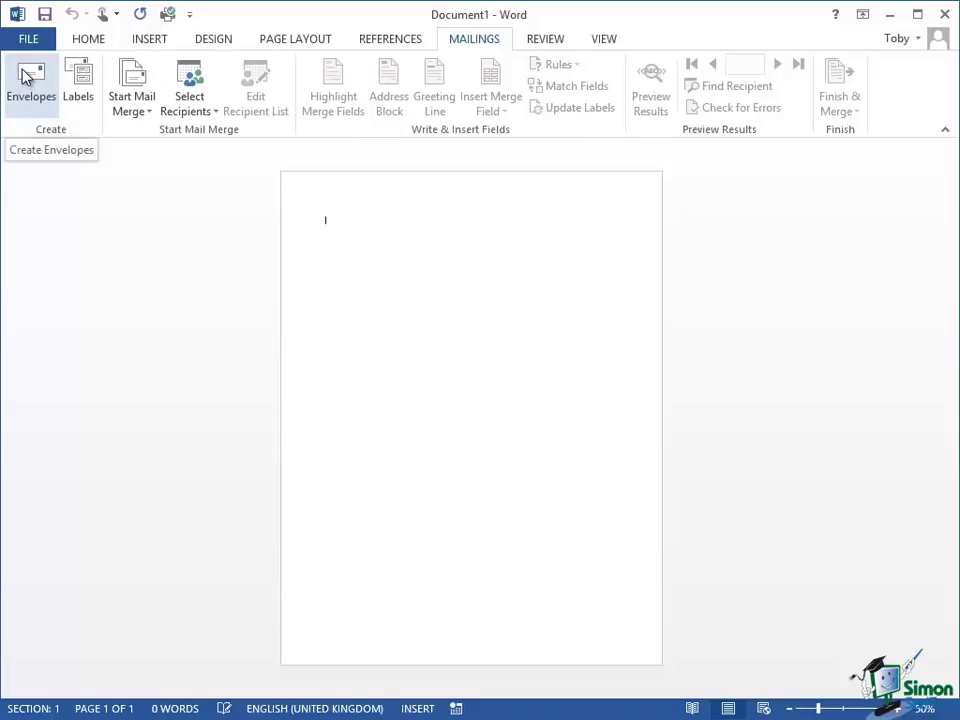
mouse_move(108, 84)
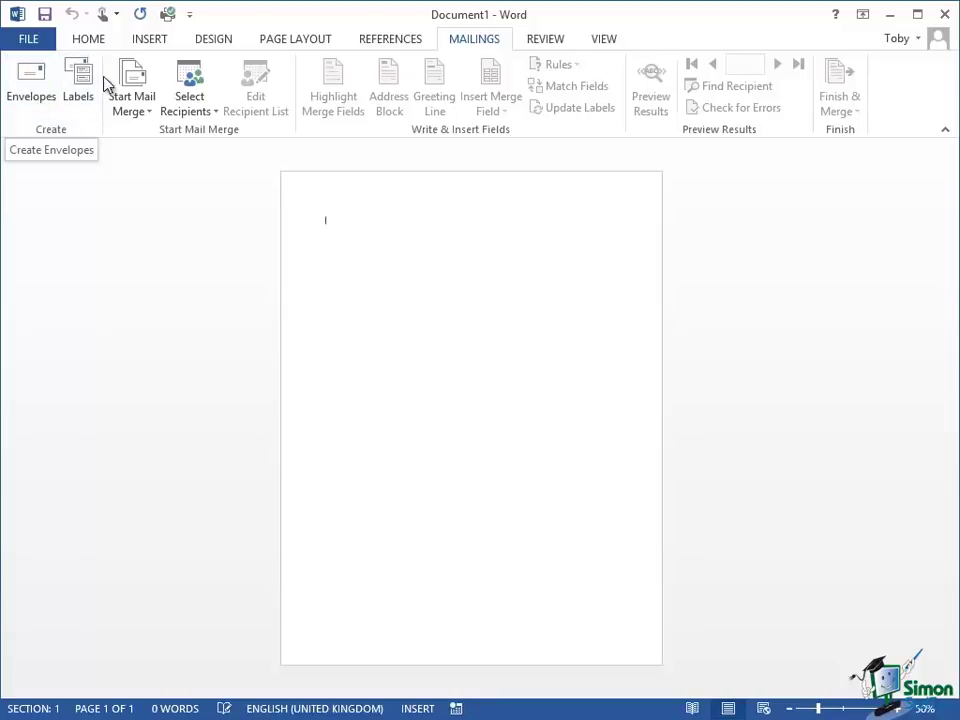
mouse_move(80, 80)
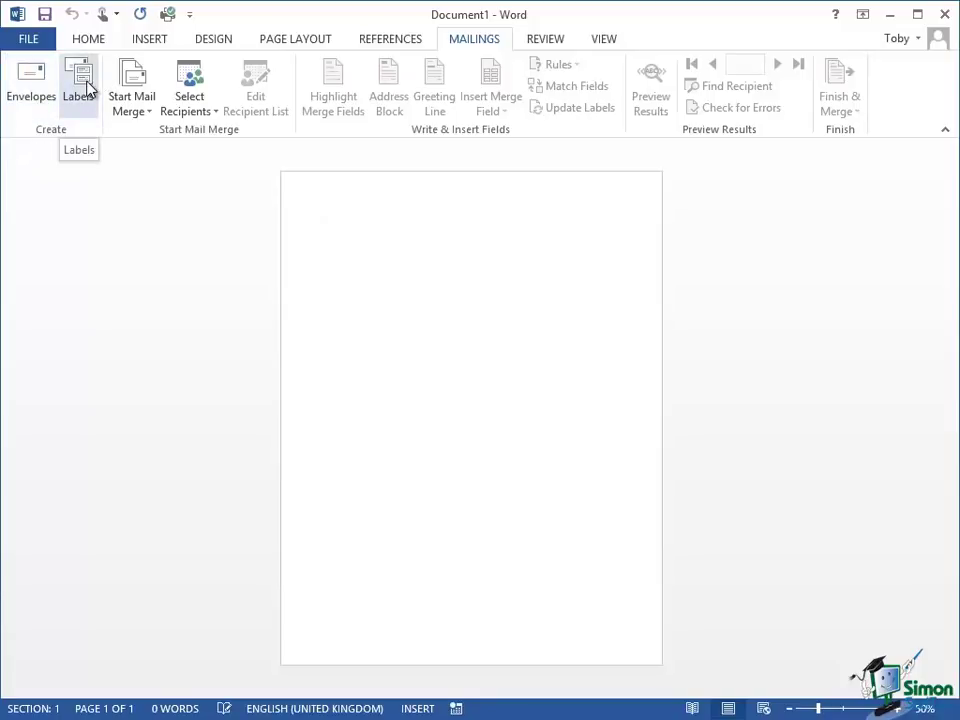
mouse_move(210, 280)
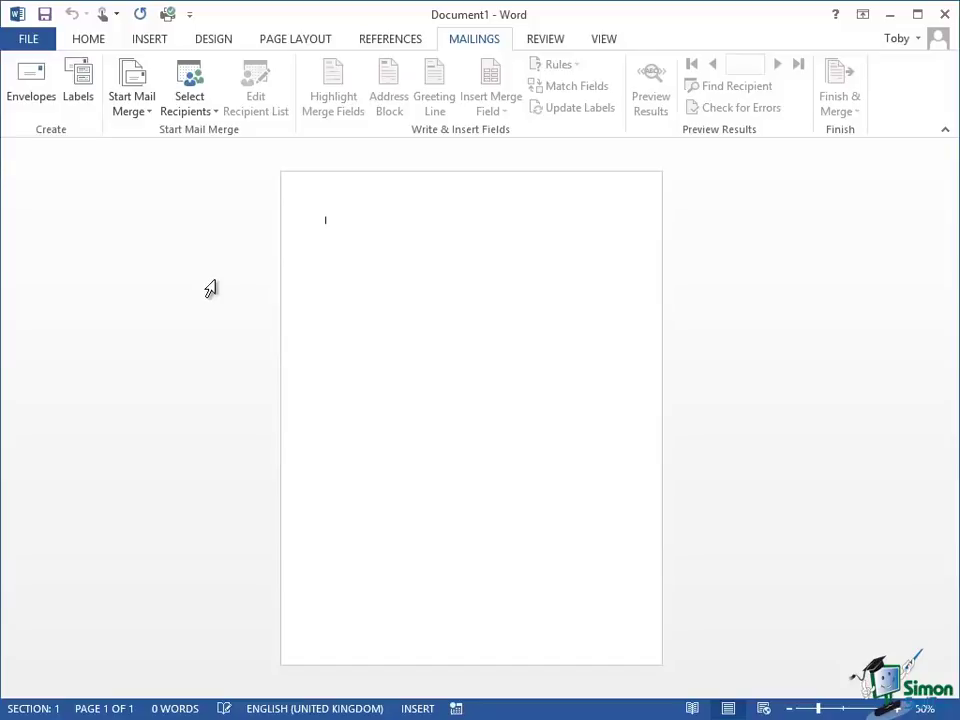
mouse_move(132, 84)
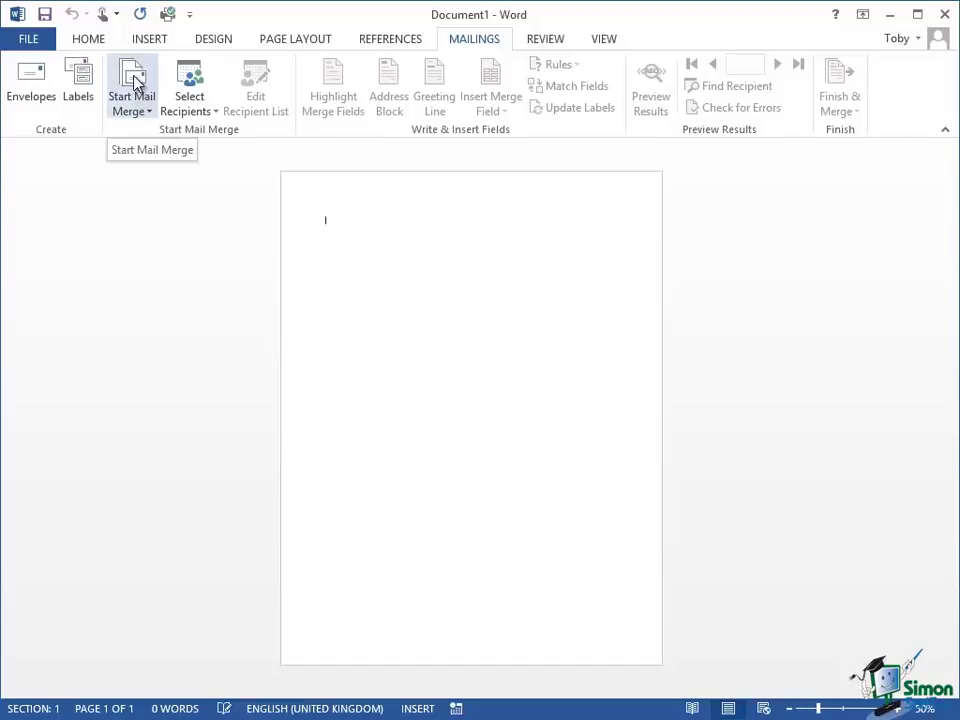
mouse_move(180, 206)
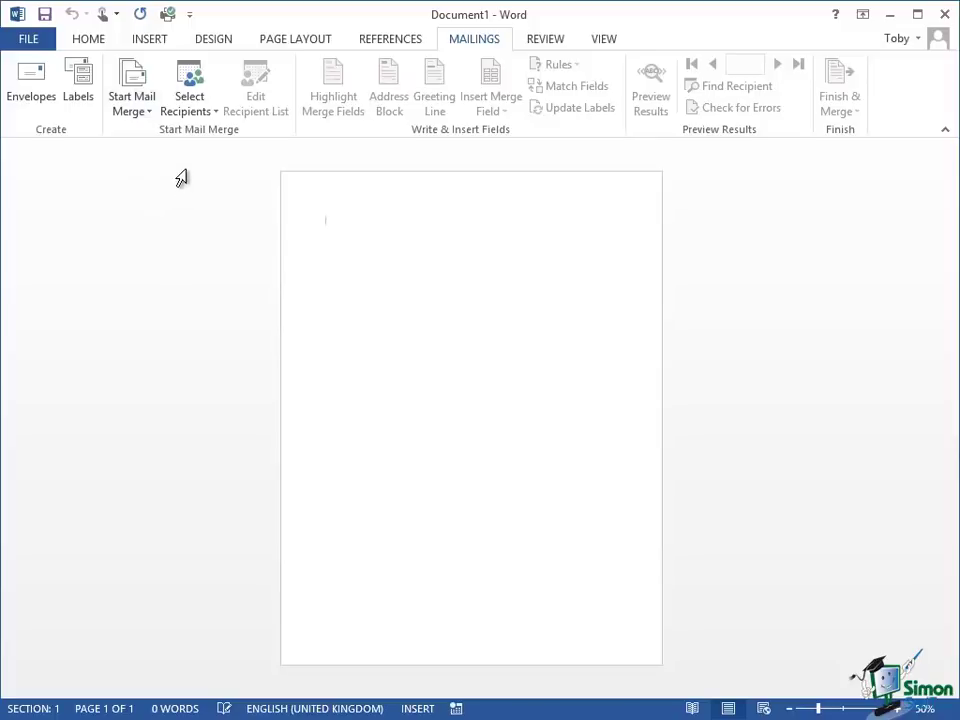
mouse_move(190, 84)
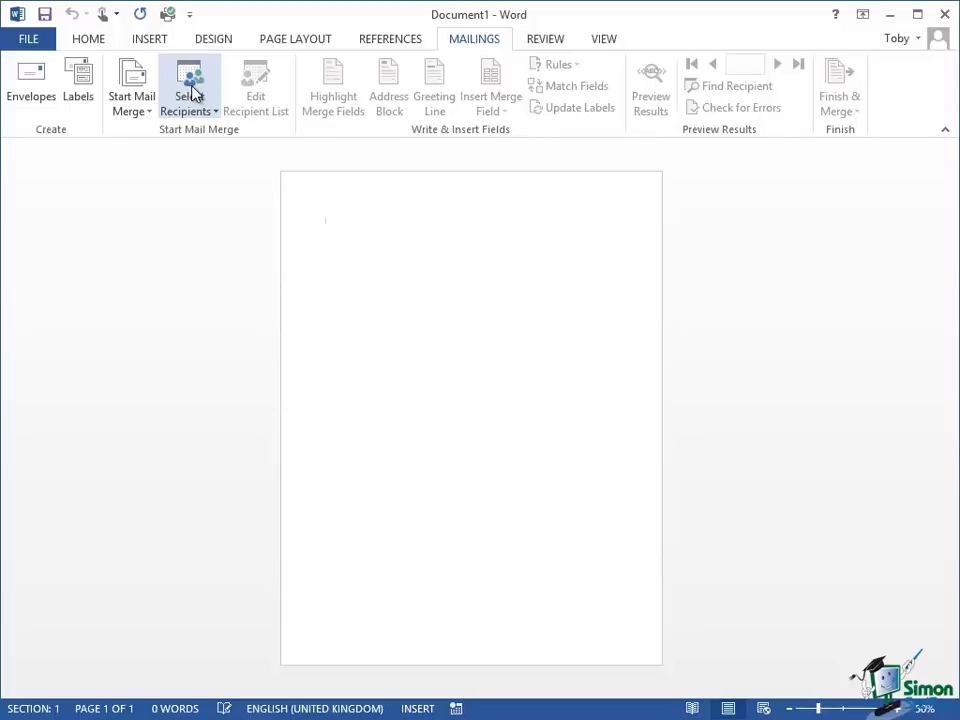
mouse_move(132, 84)
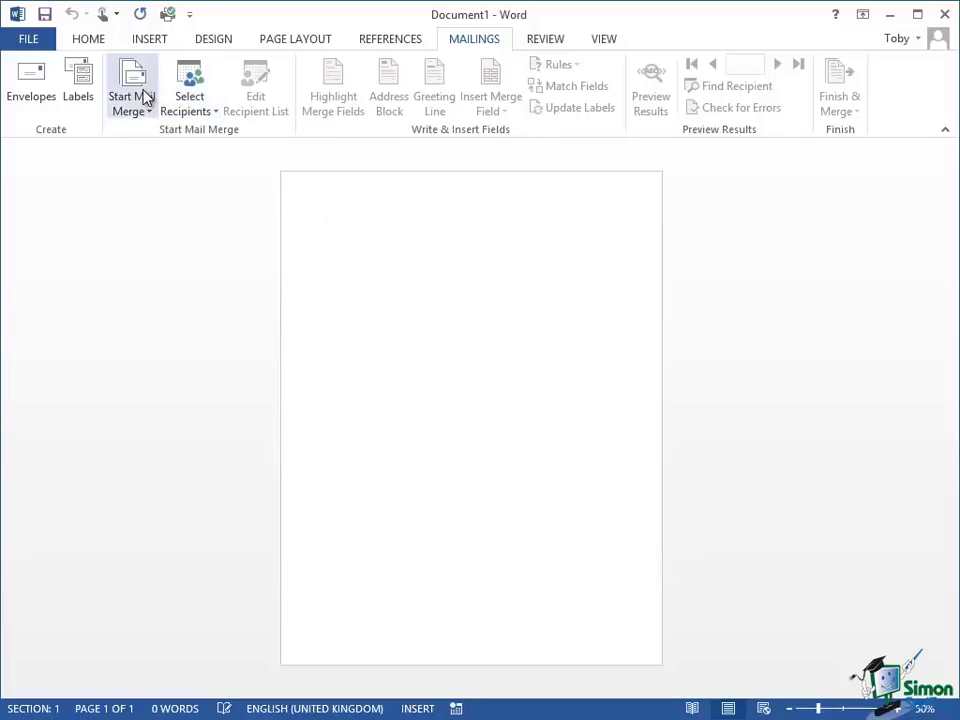
mouse_move(612, 138)
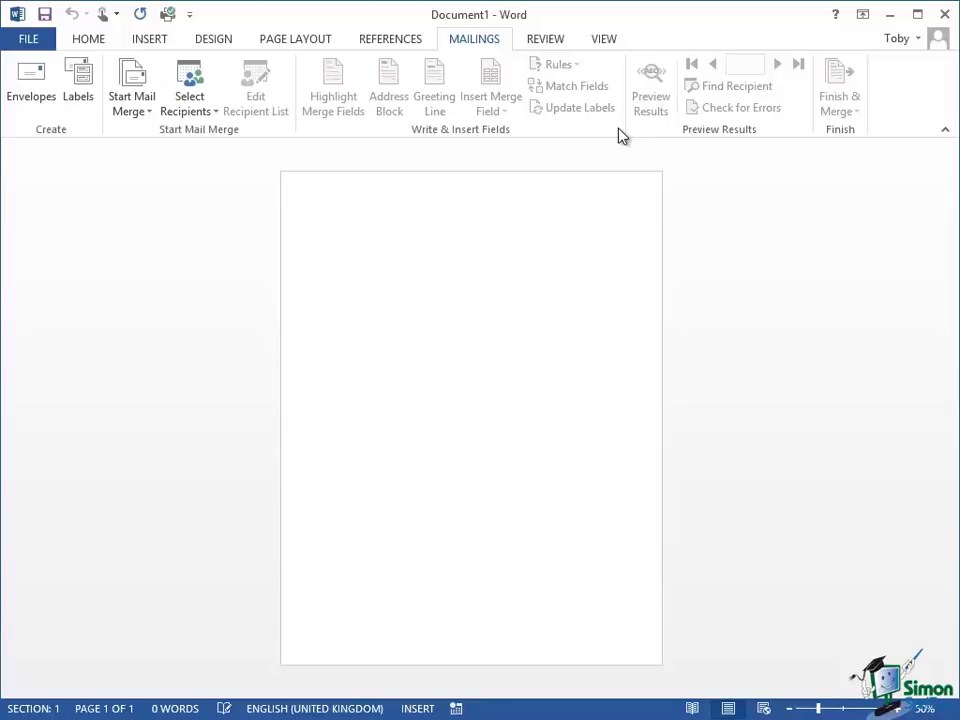
Keep the blank document open with the Mailings commands showing.
click(326, 220)
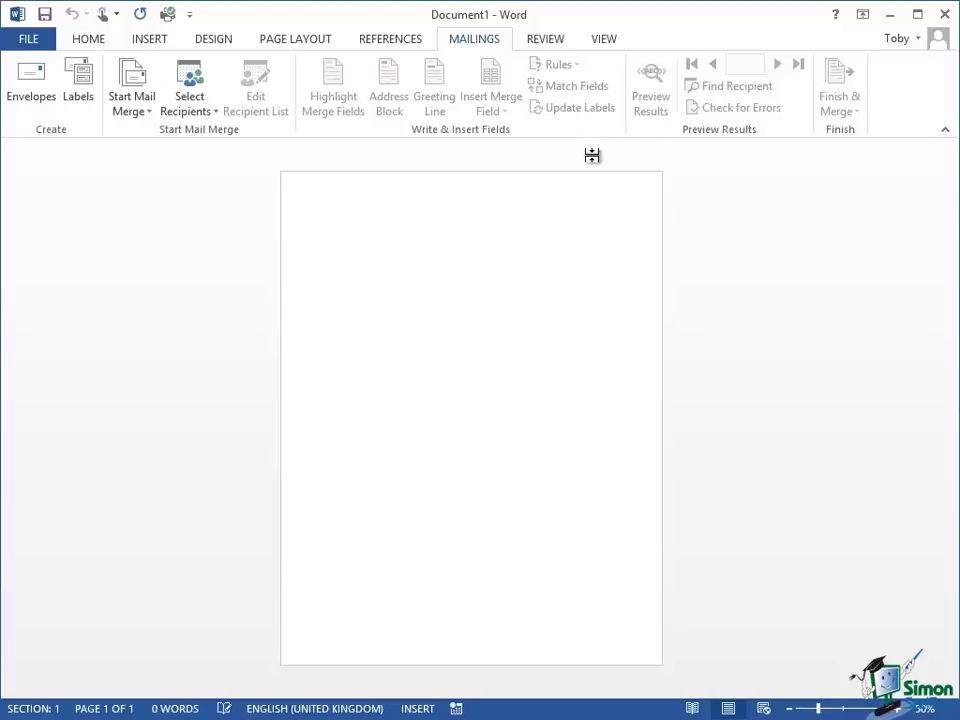
mouse_move(592, 152)
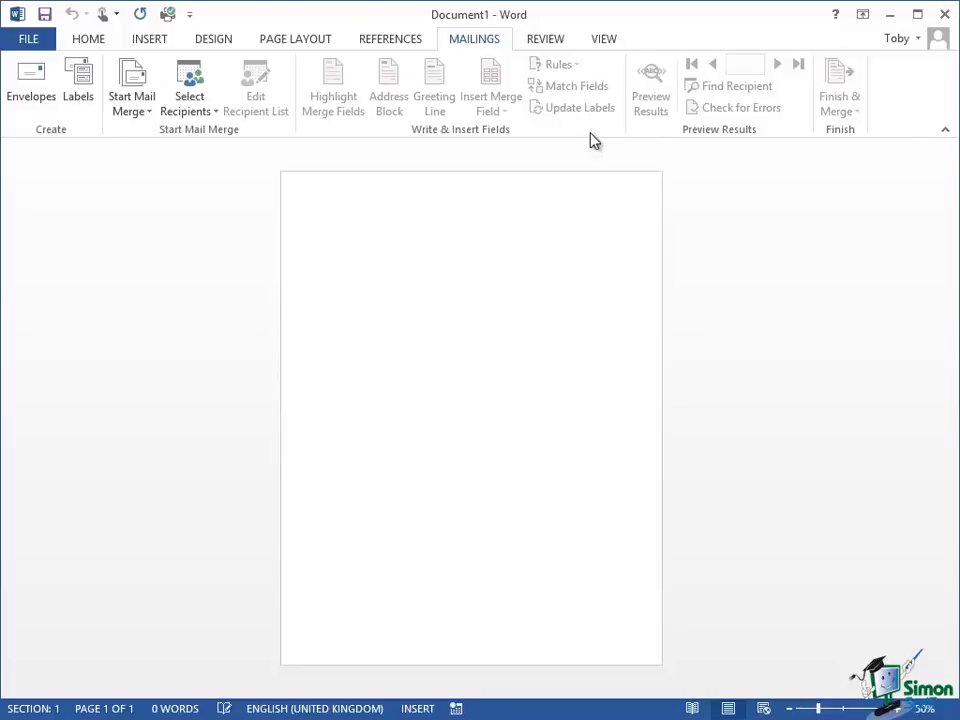
click(324, 220)
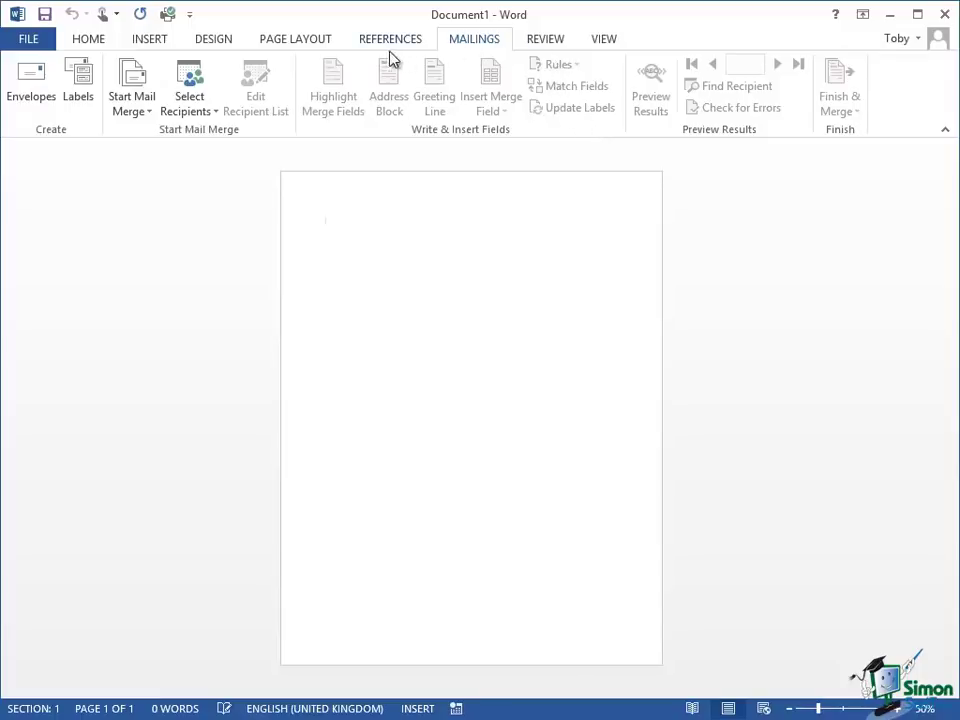
mouse_move(508, 72)
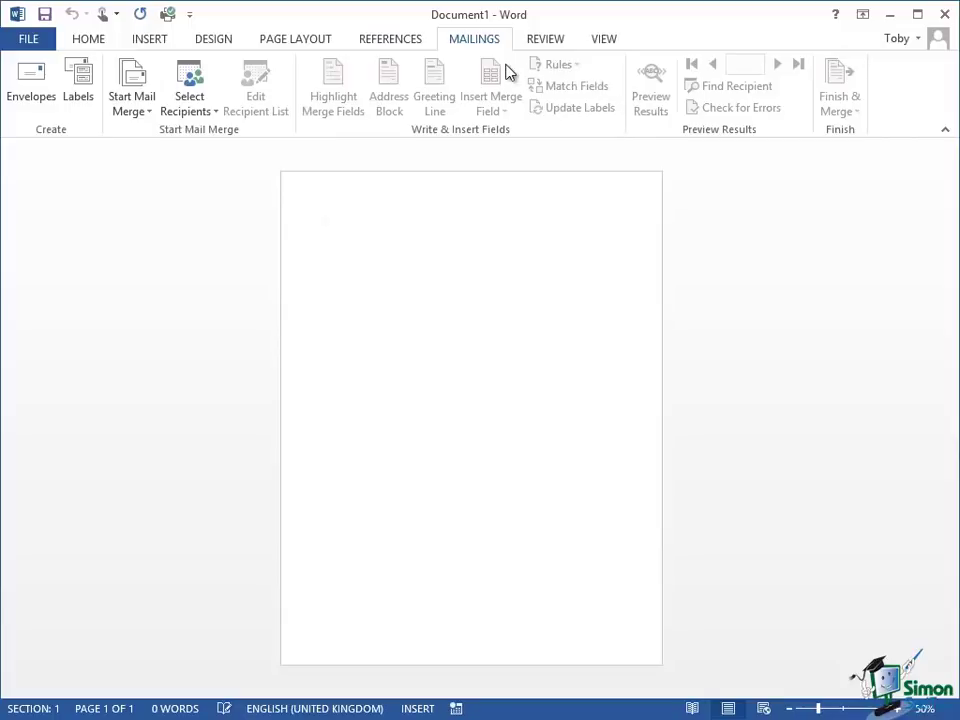
mouse_move(490, 82)
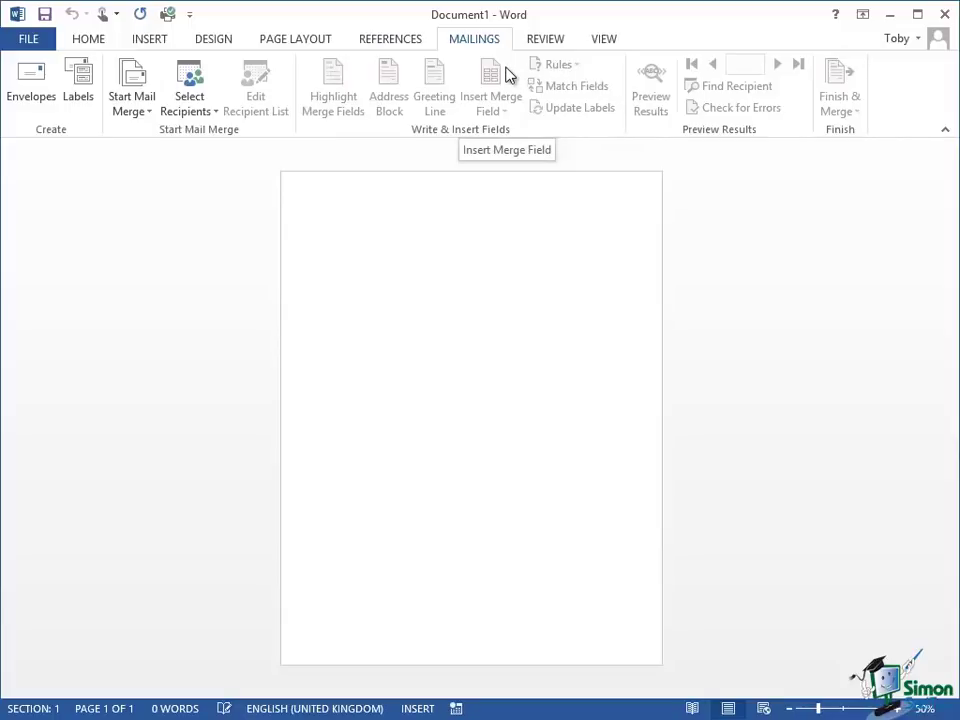
mouse_move(644, 132)
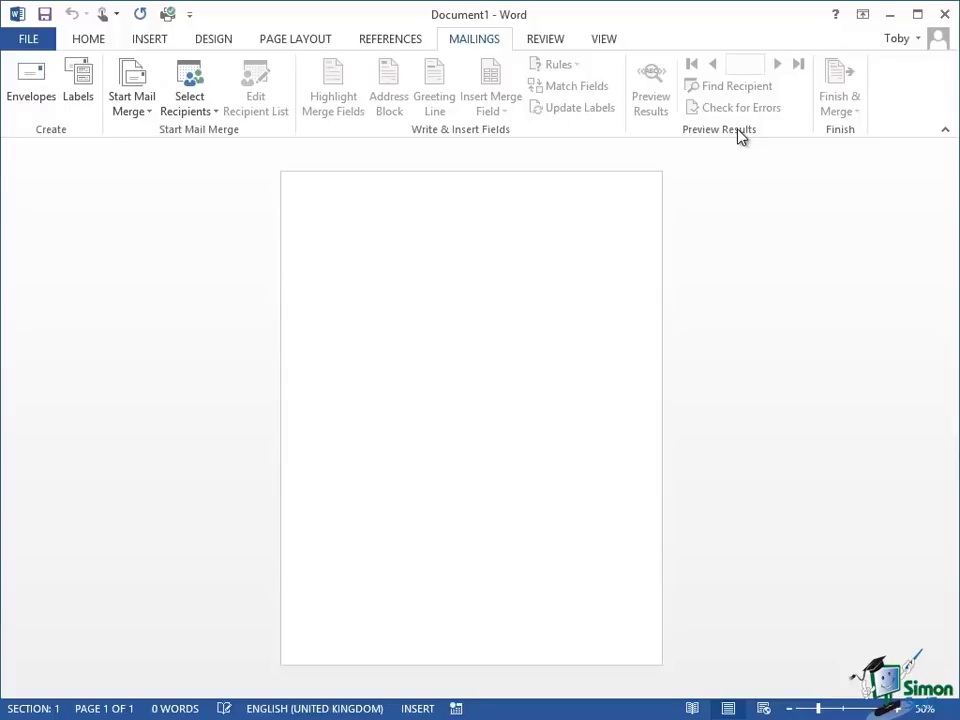
mouse_move(672, 58)
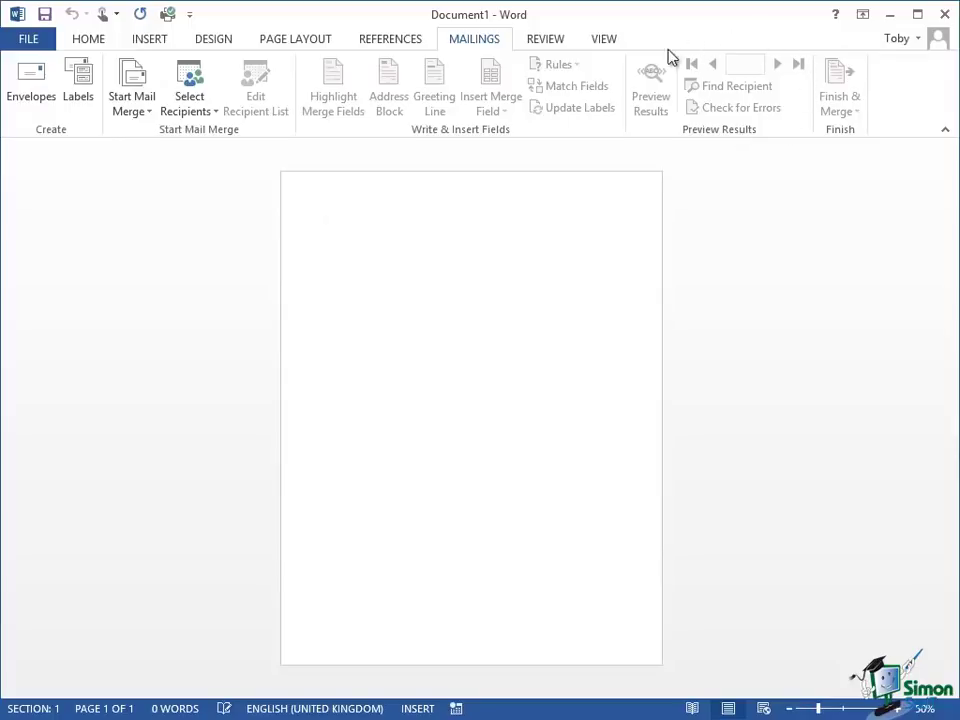
mouse_move(926, 288)
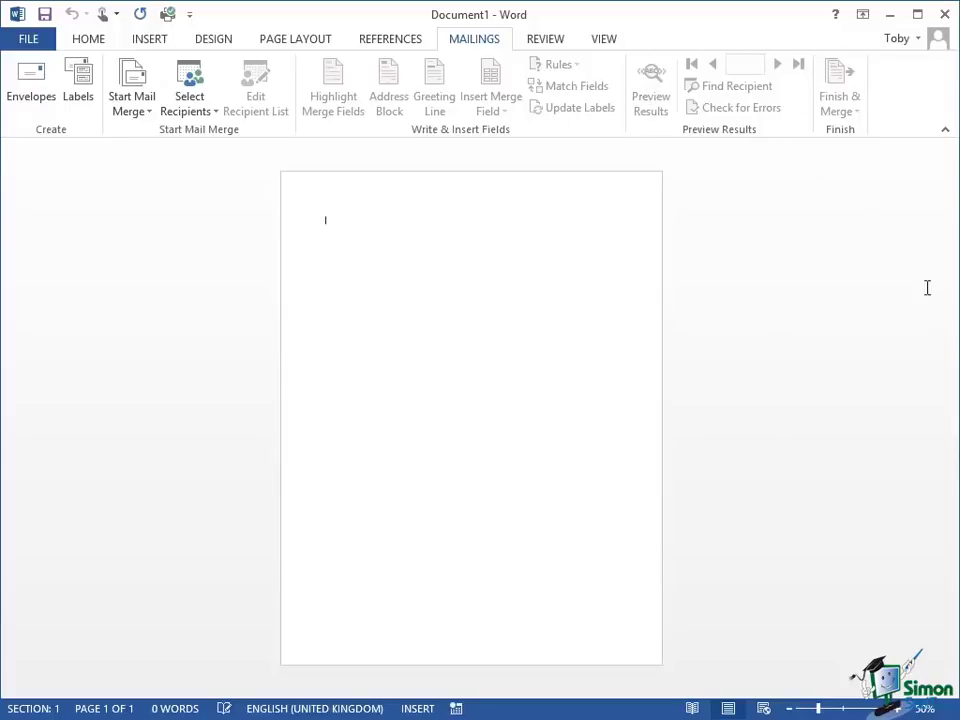
mouse_move(820, 98)
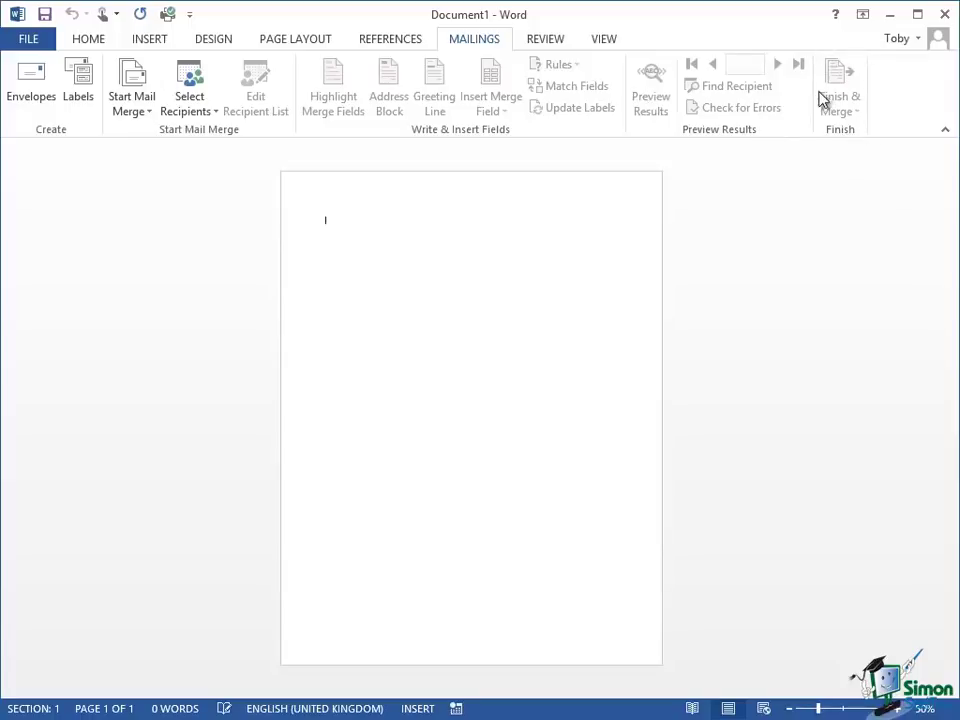
mouse_move(846, 132)
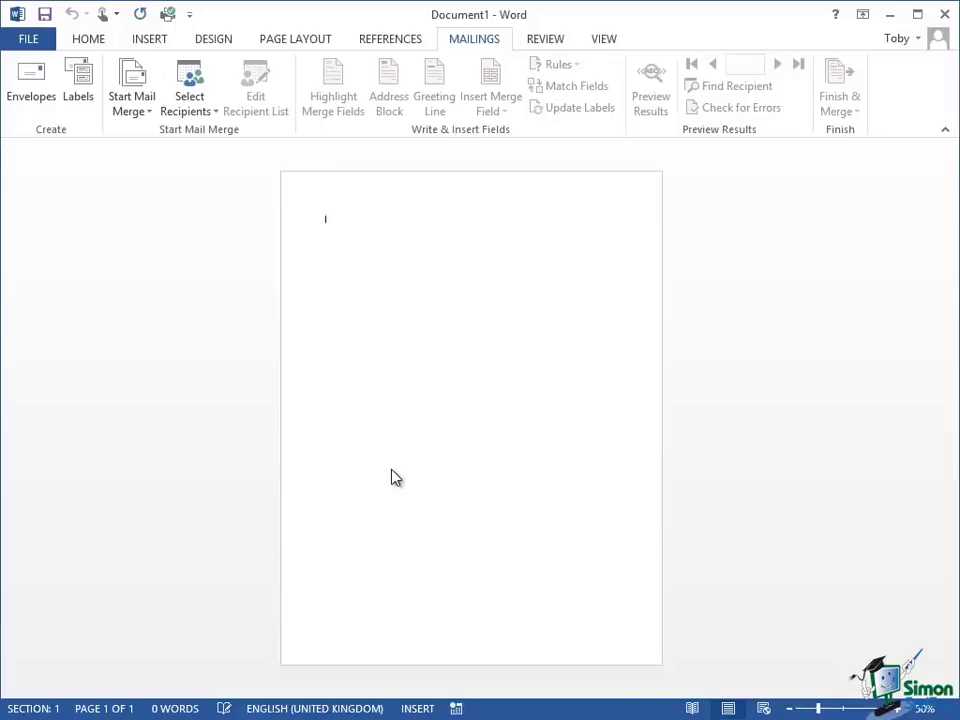
mouse_move(370, 470)
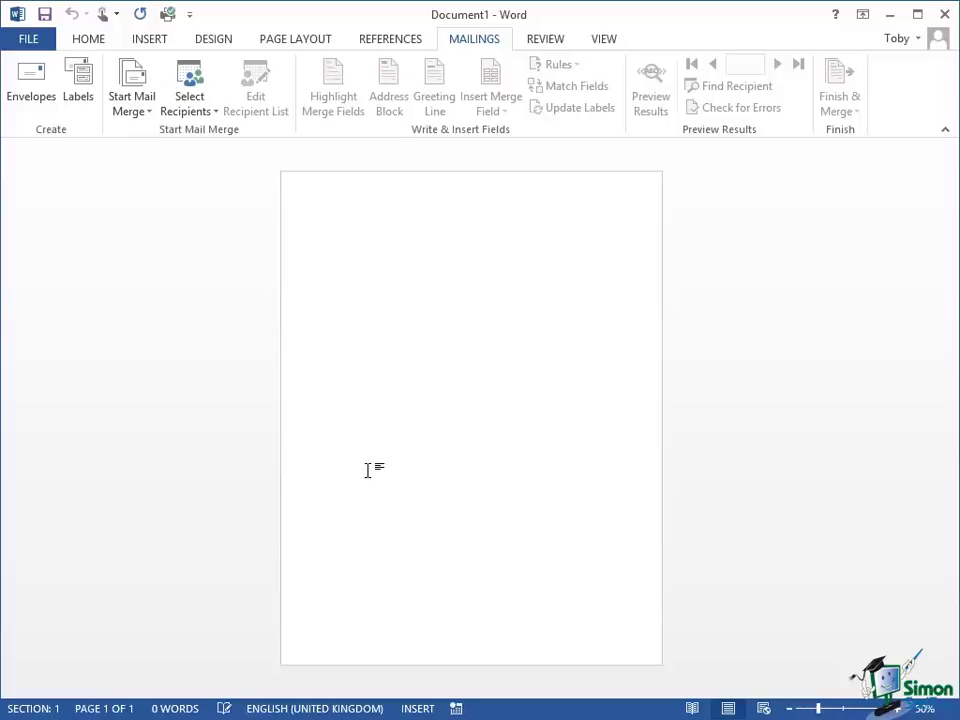
Drop down the Start Mail Merge list of document types.
click(324, 218)
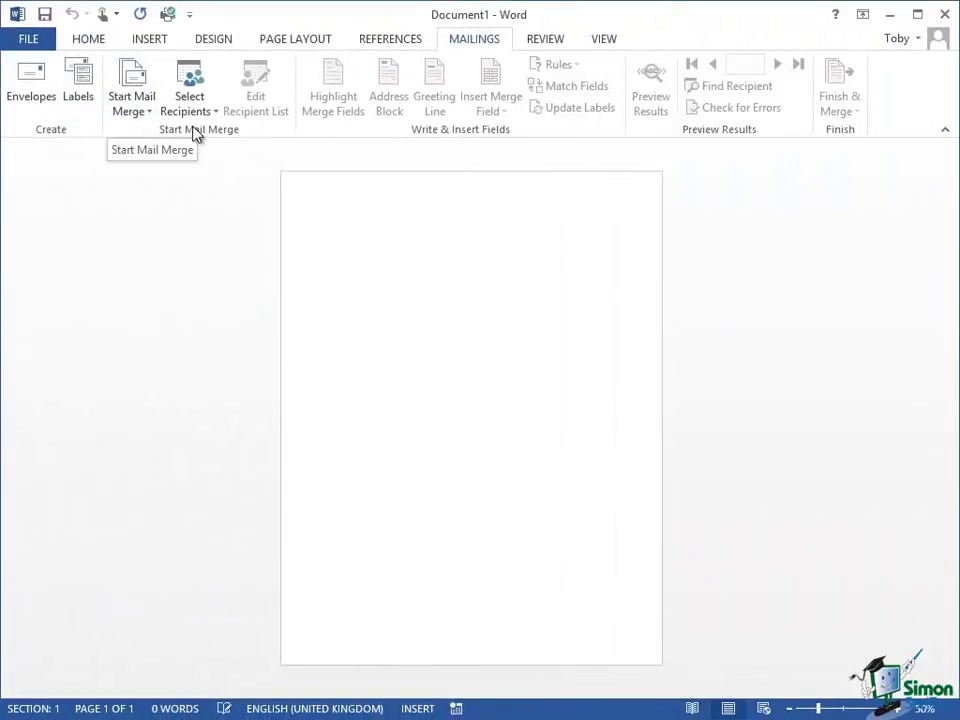
mouse_move(188, 90)
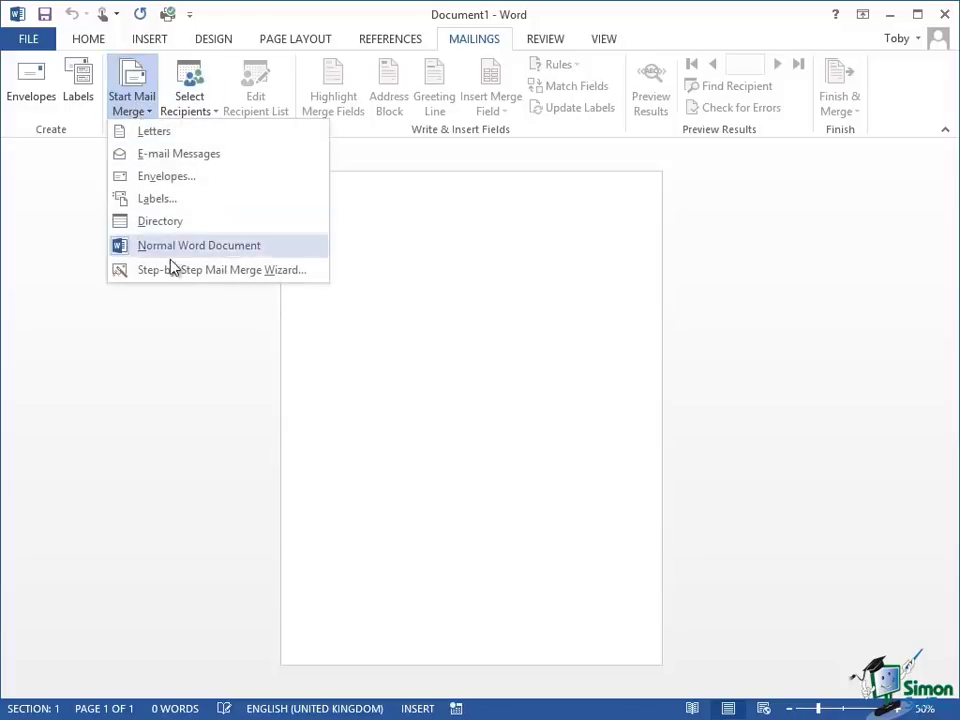
mouse_move(176, 268)
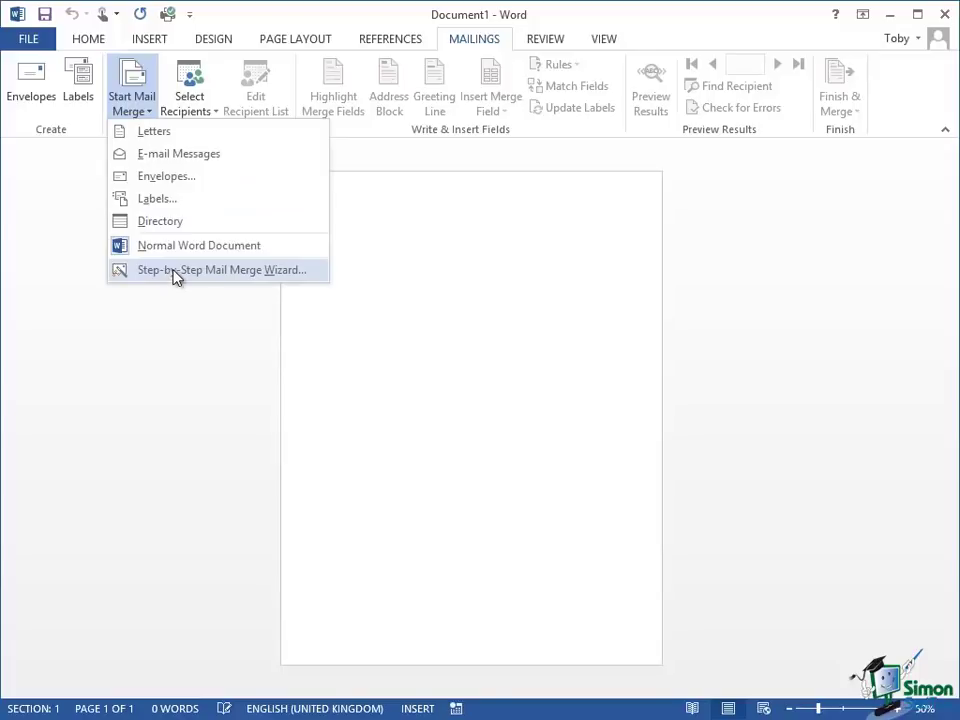
Start the Step-by-Step Mail Merge Wizard and keep Letters as the document type.
click(220, 270)
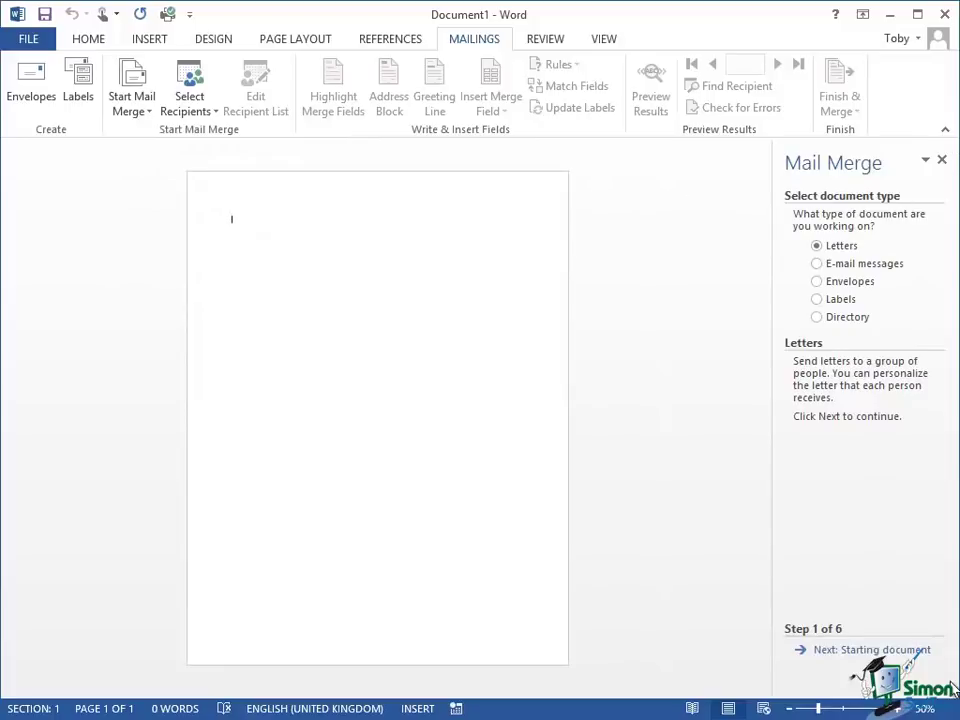
mouse_move(824, 624)
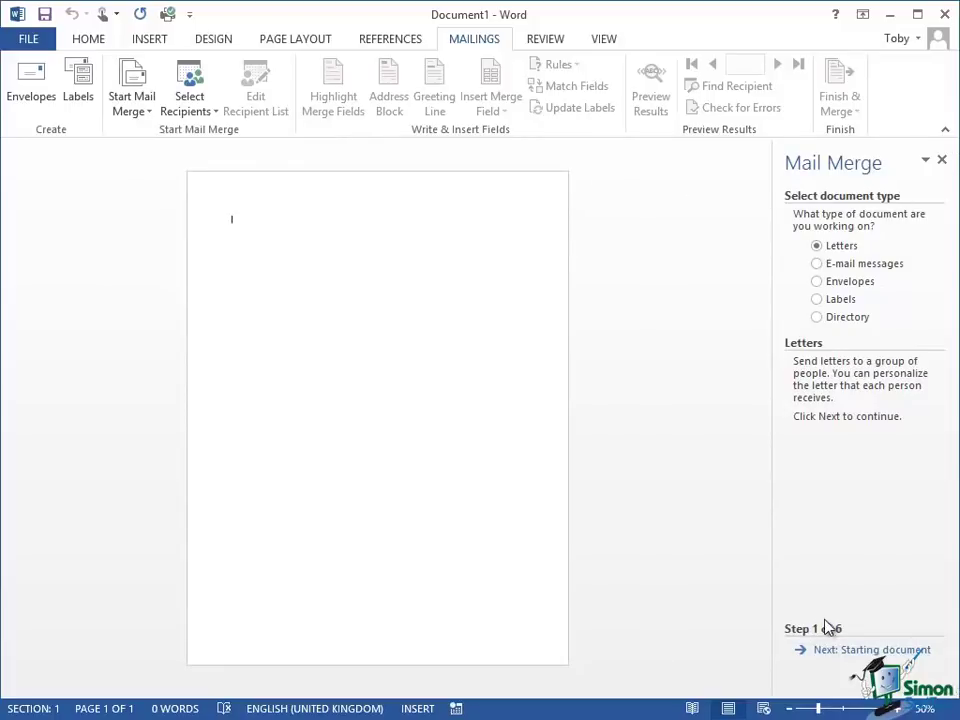
mouse_move(920, 460)
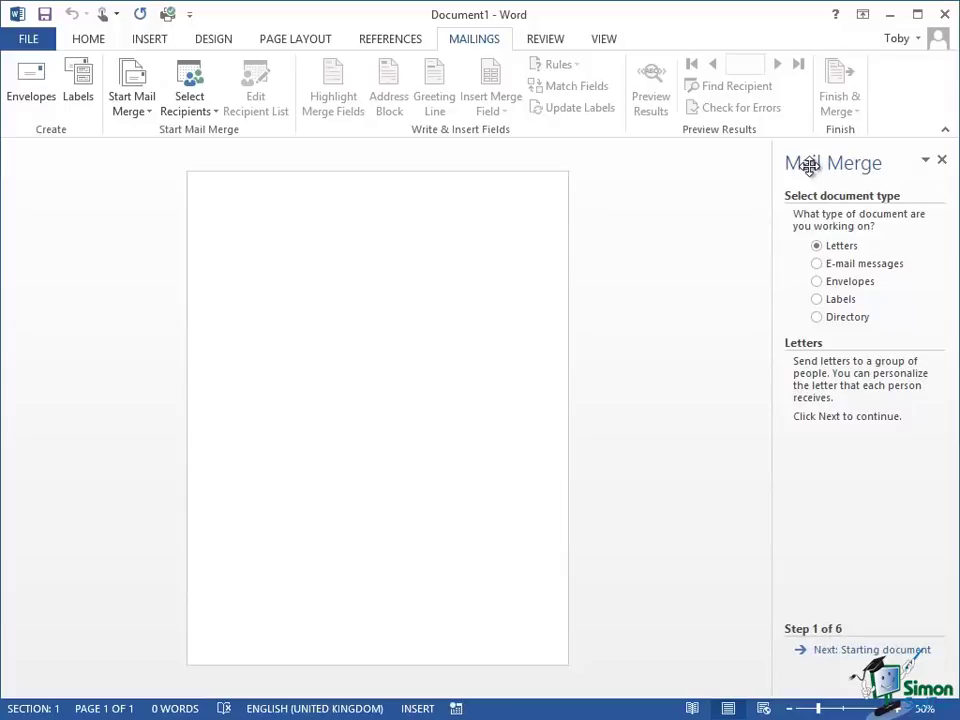
mouse_move(790, 282)
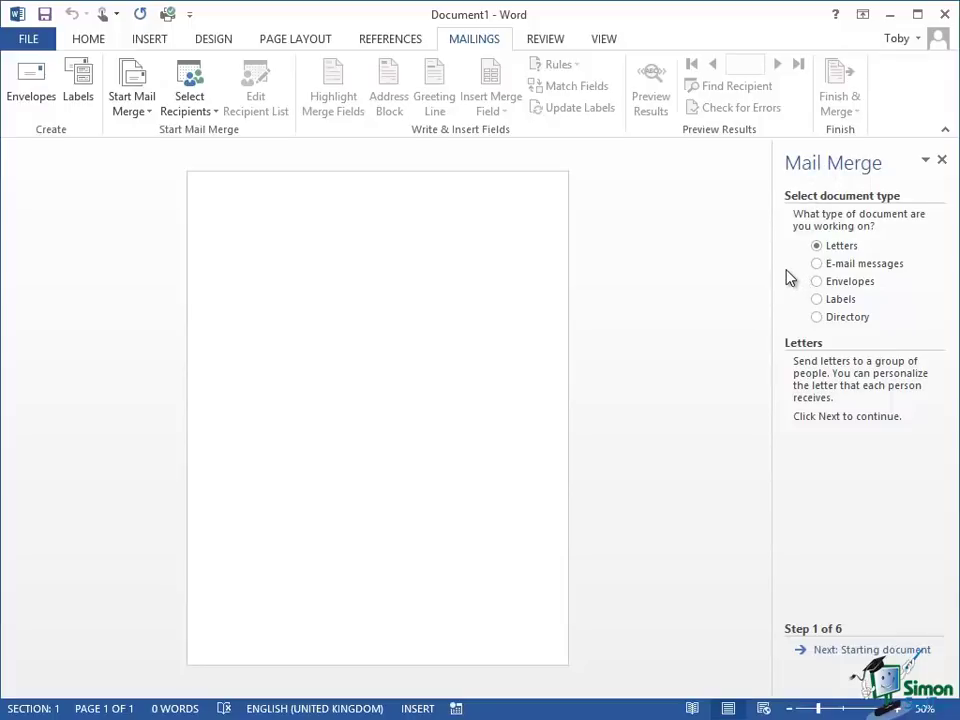
click(232, 220)
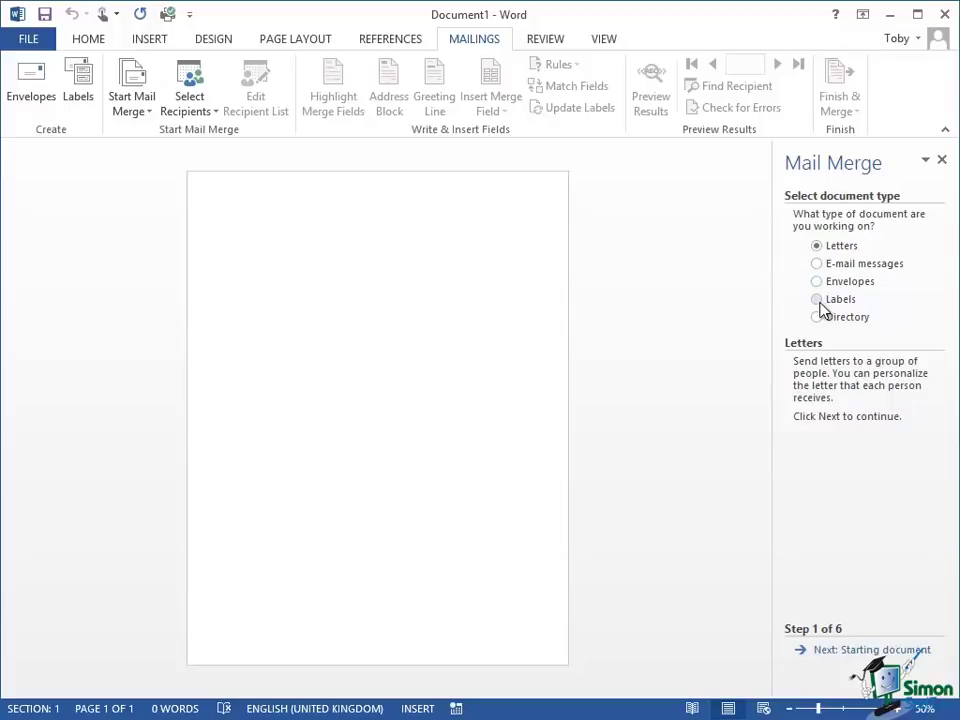
mouse_move(818, 268)
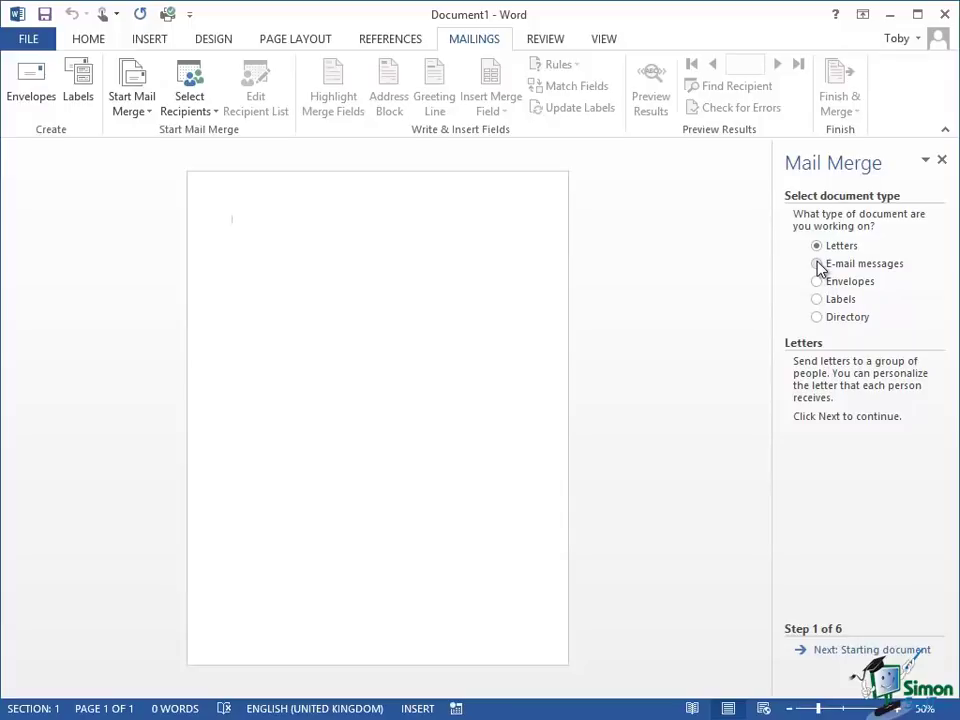
mouse_move(818, 324)
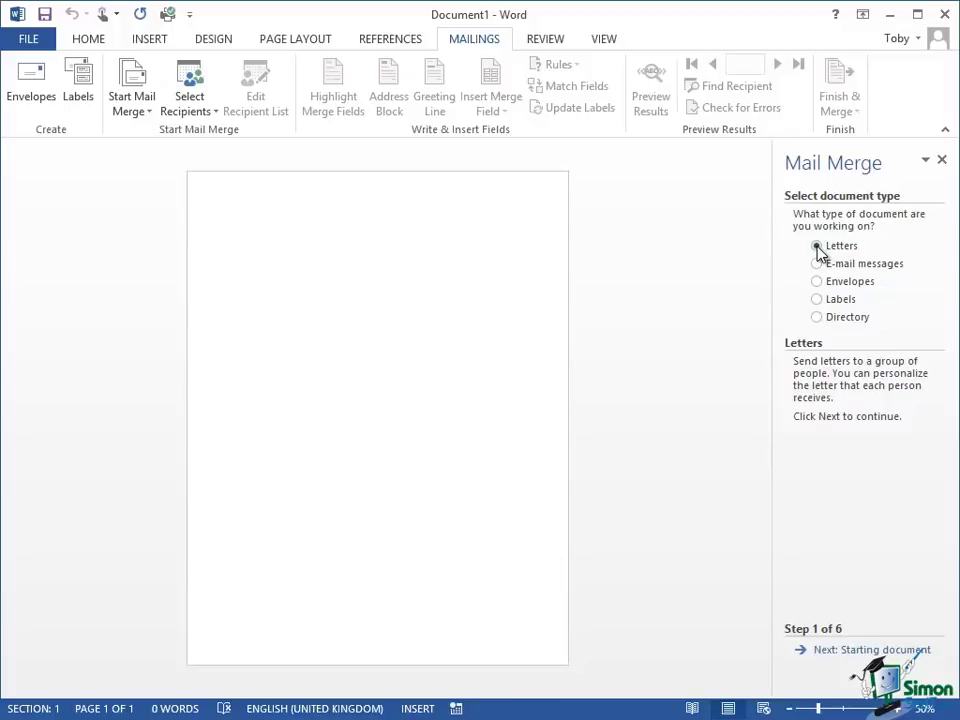
click(816, 244)
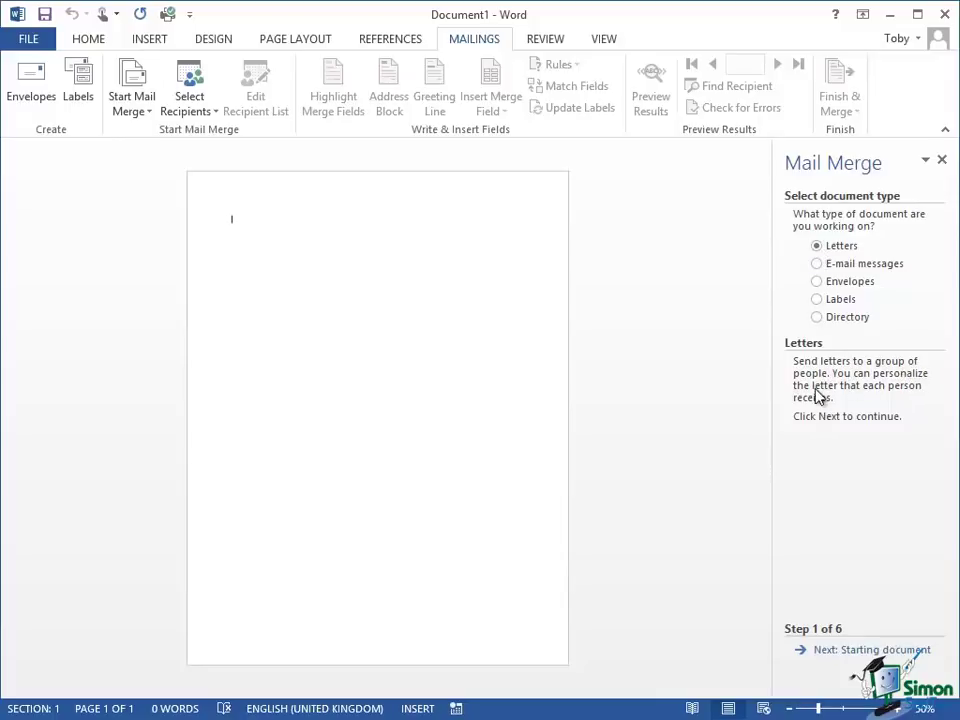
mouse_move(826, 404)
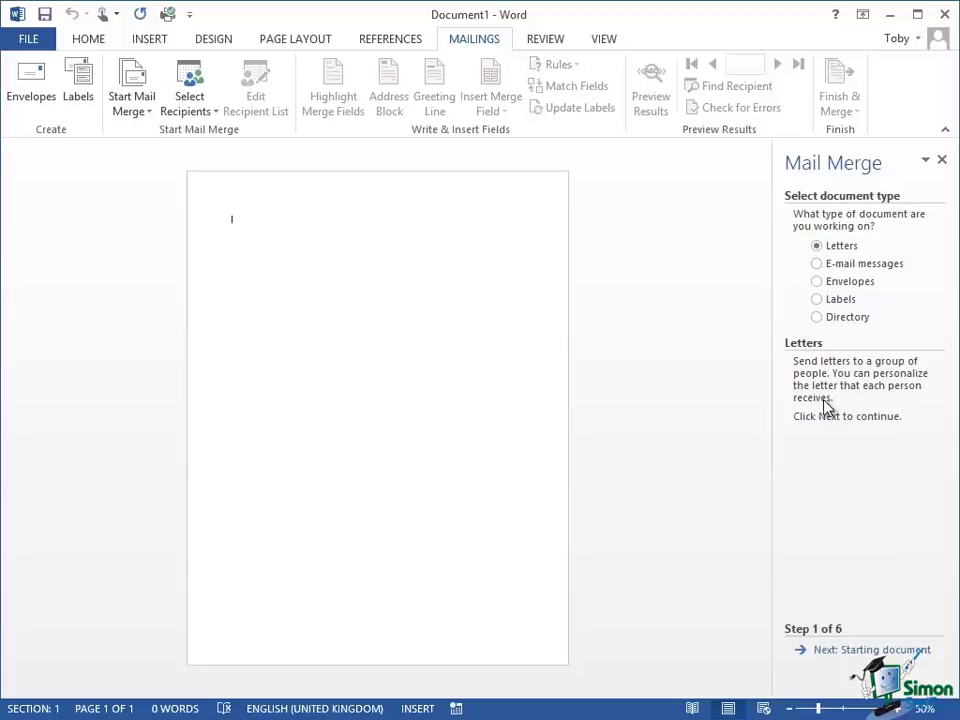
mouse_move(848, 648)
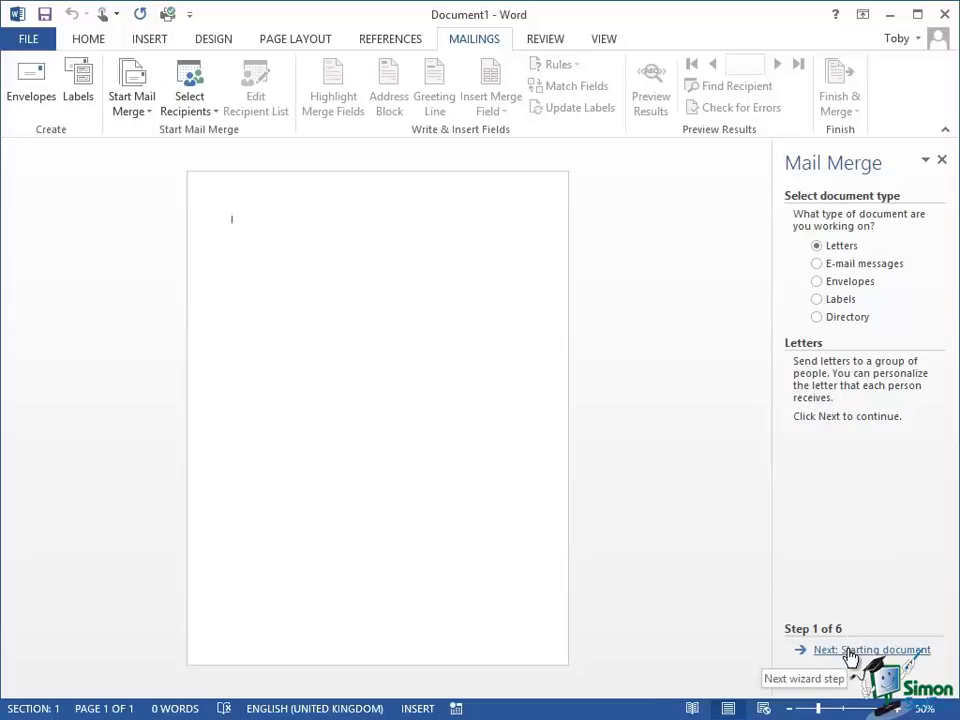
Move to step 2 and, after trying template and existing-document options, use the current document.
click(872, 648)
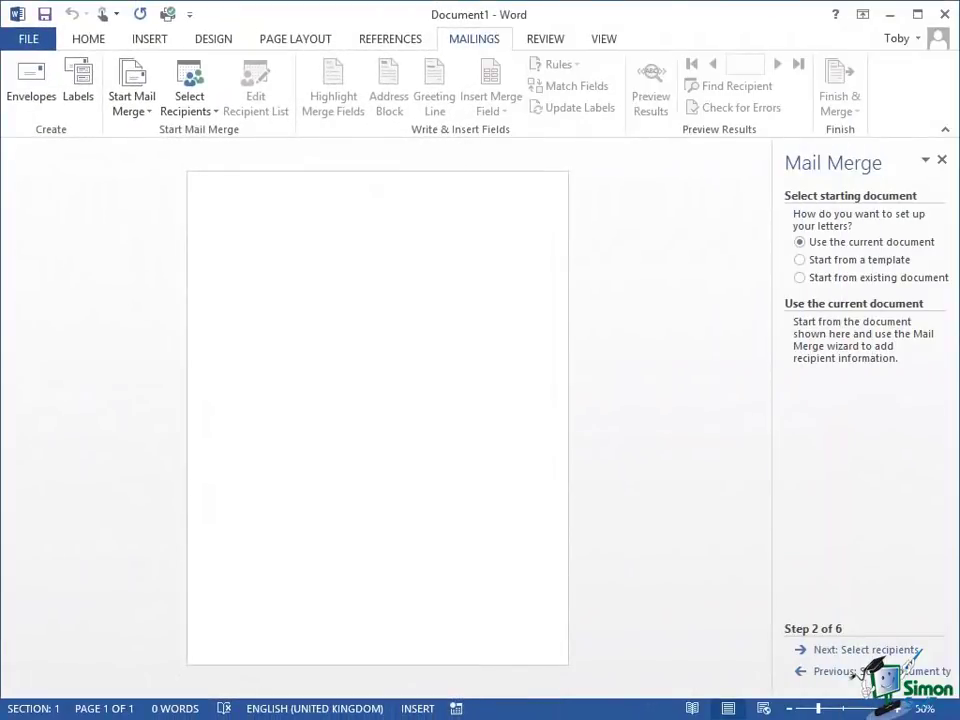
click(232, 218)
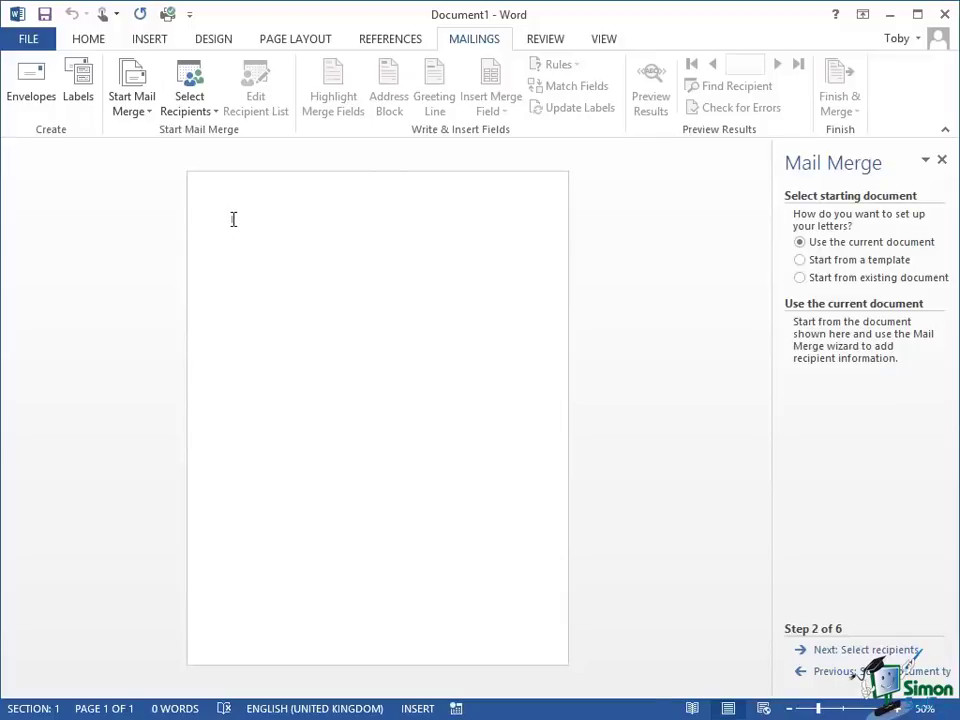
mouse_move(380, 270)
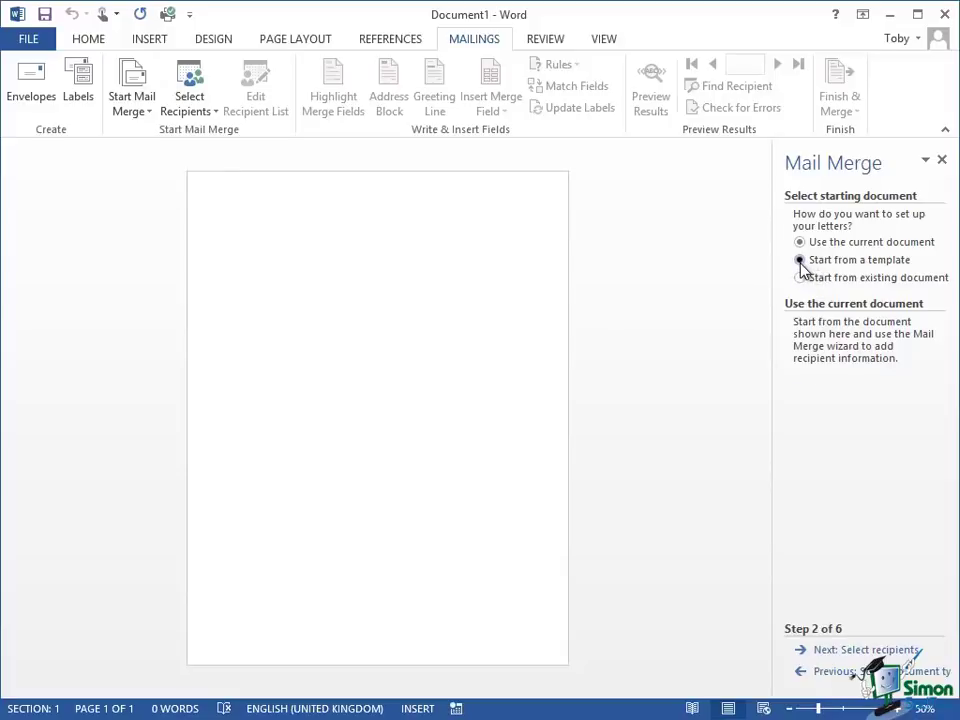
click(800, 260)
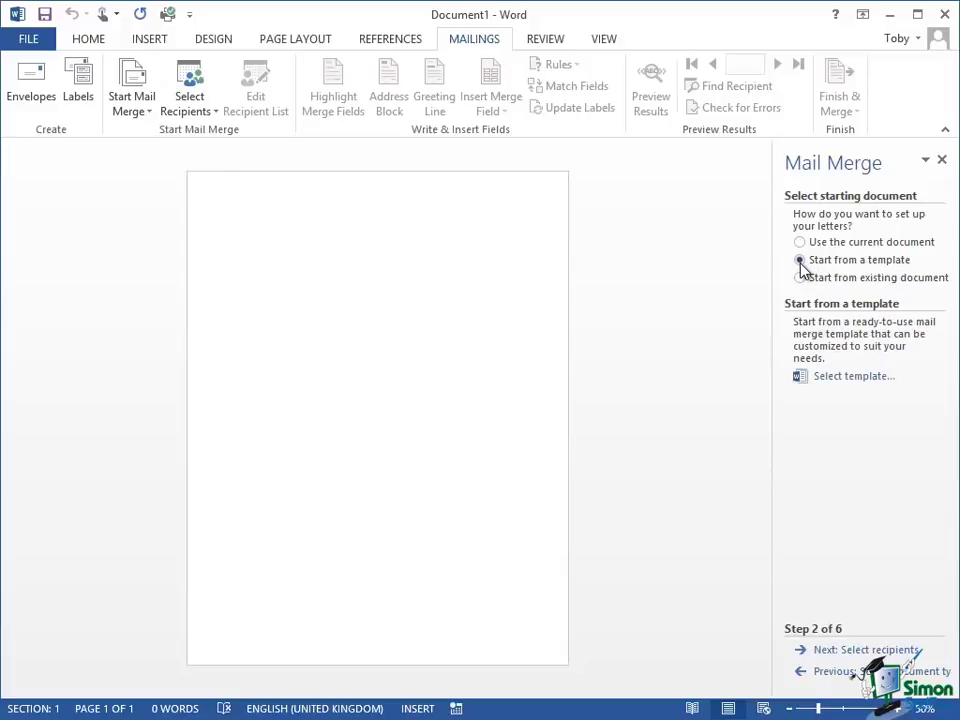
click(800, 260)
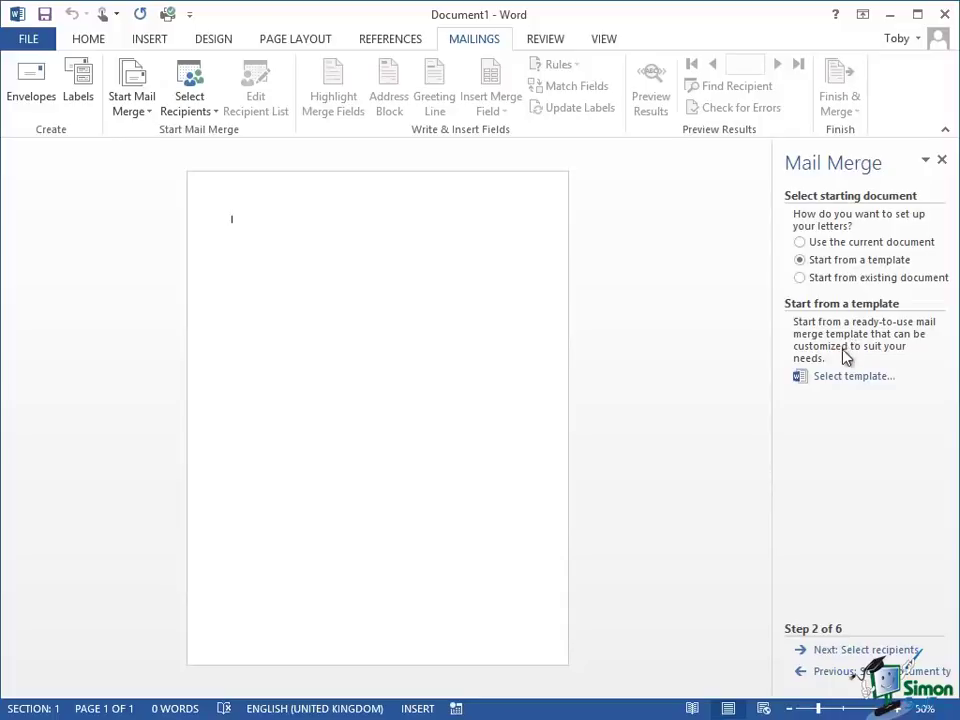
mouse_move(844, 380)
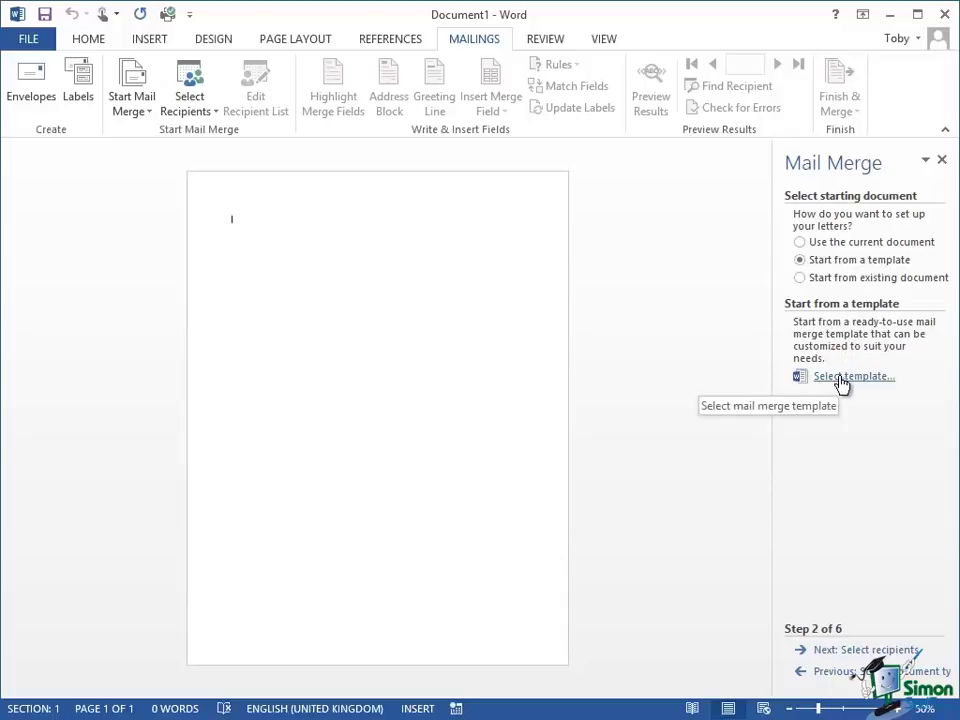
mouse_move(800, 278)
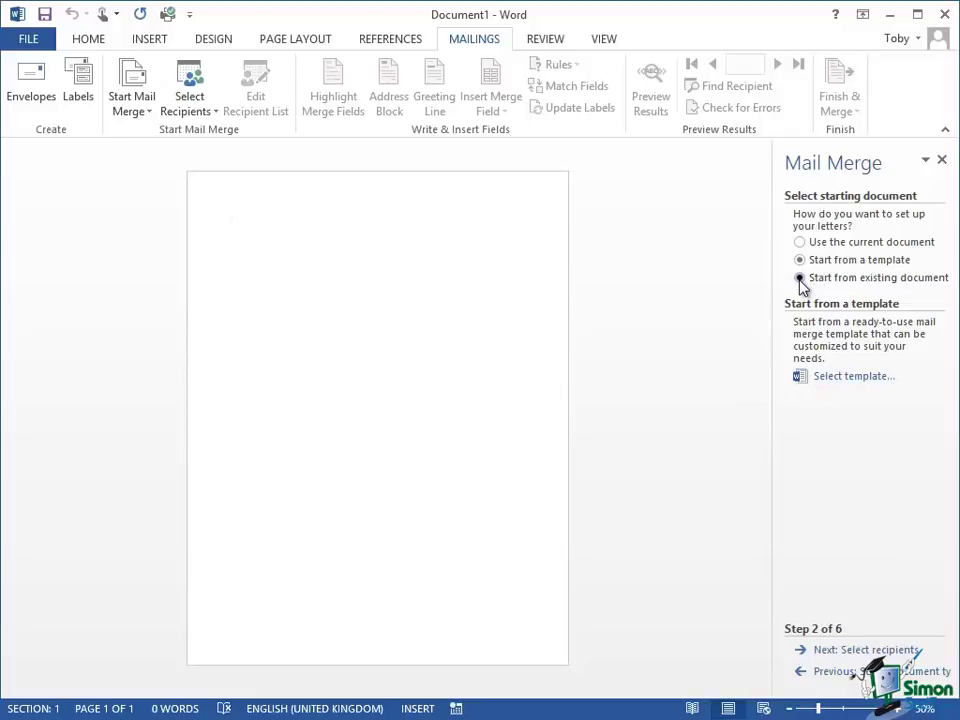
click(800, 278)
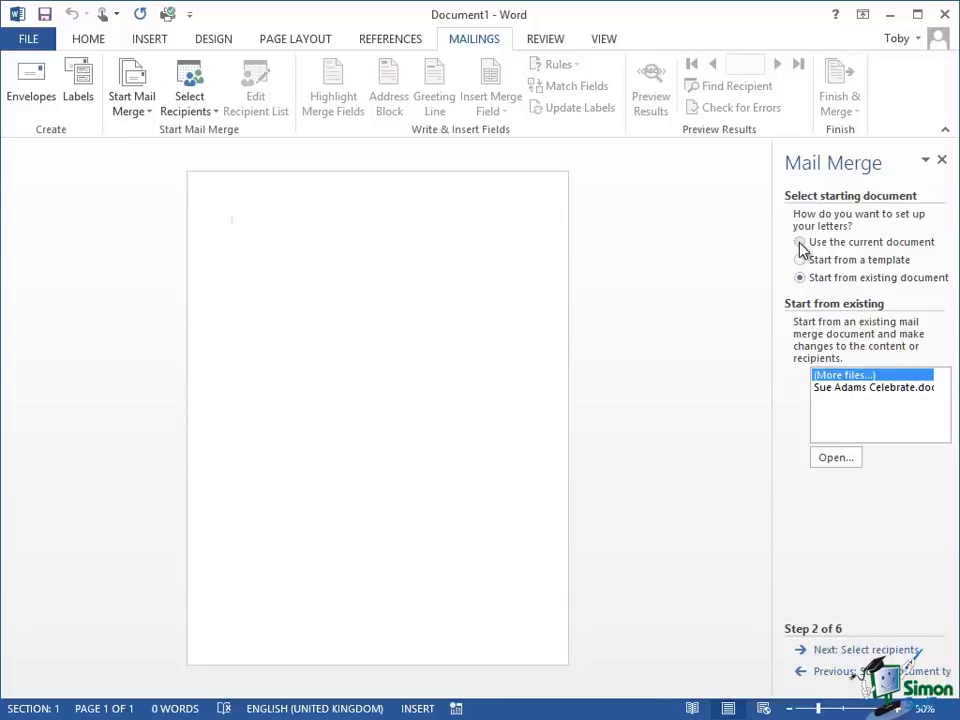
click(800, 242)
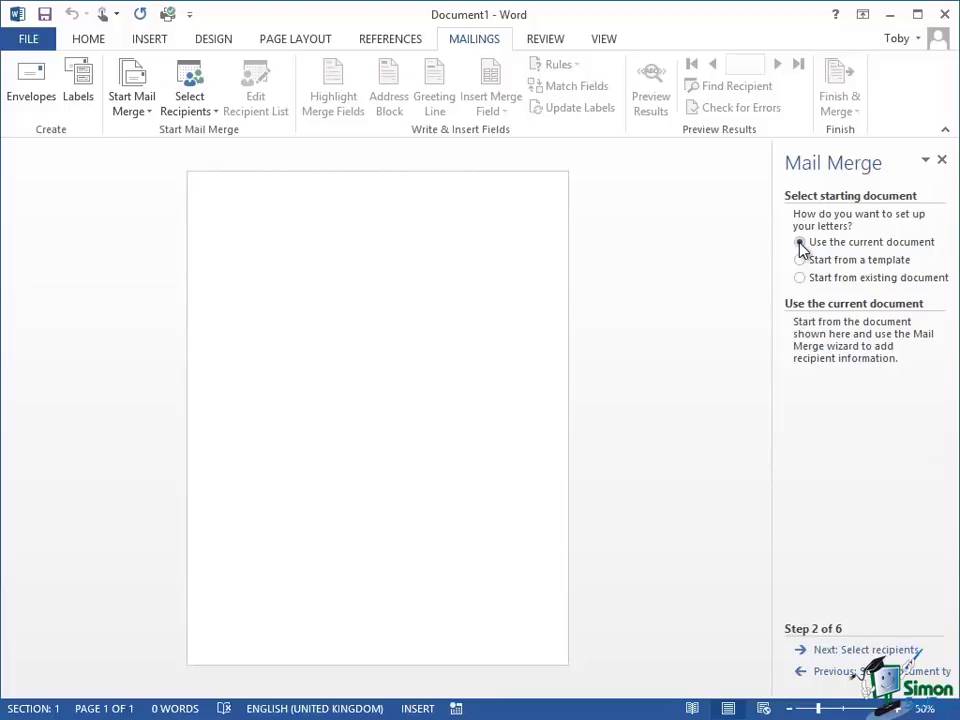
click(800, 242)
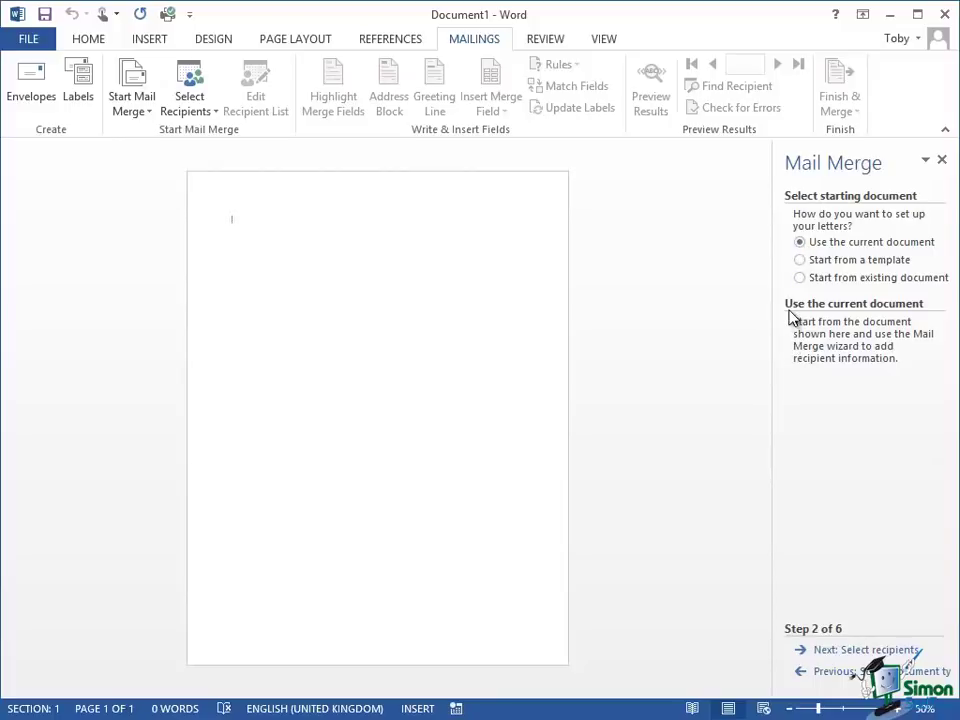
mouse_move(822, 332)
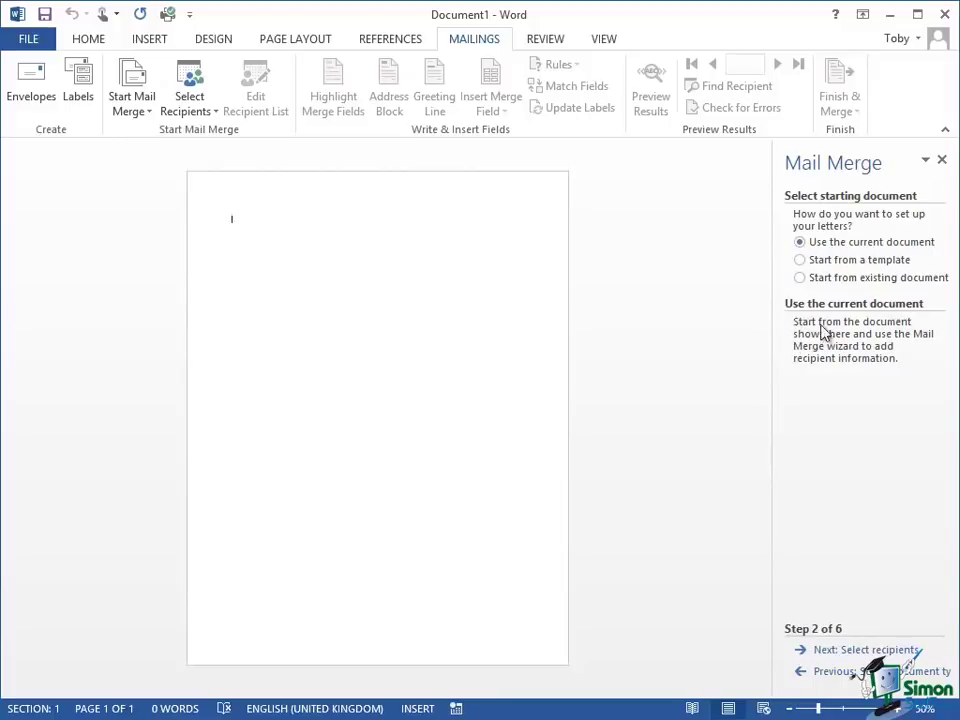
mouse_move(808, 356)
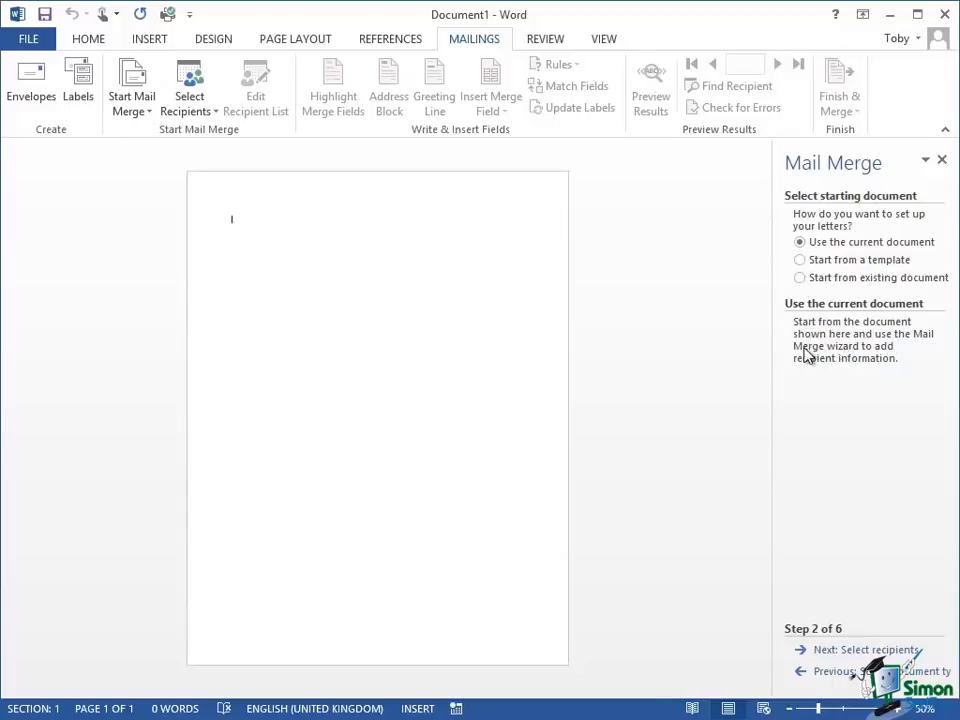
mouse_move(328, 258)
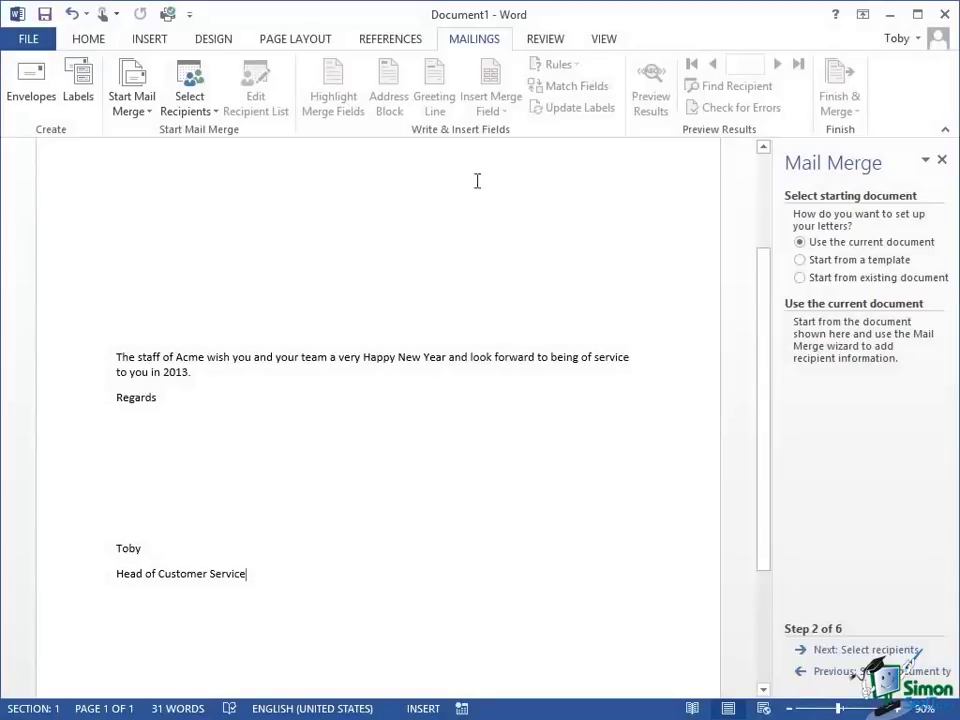
mouse_move(252, 358)
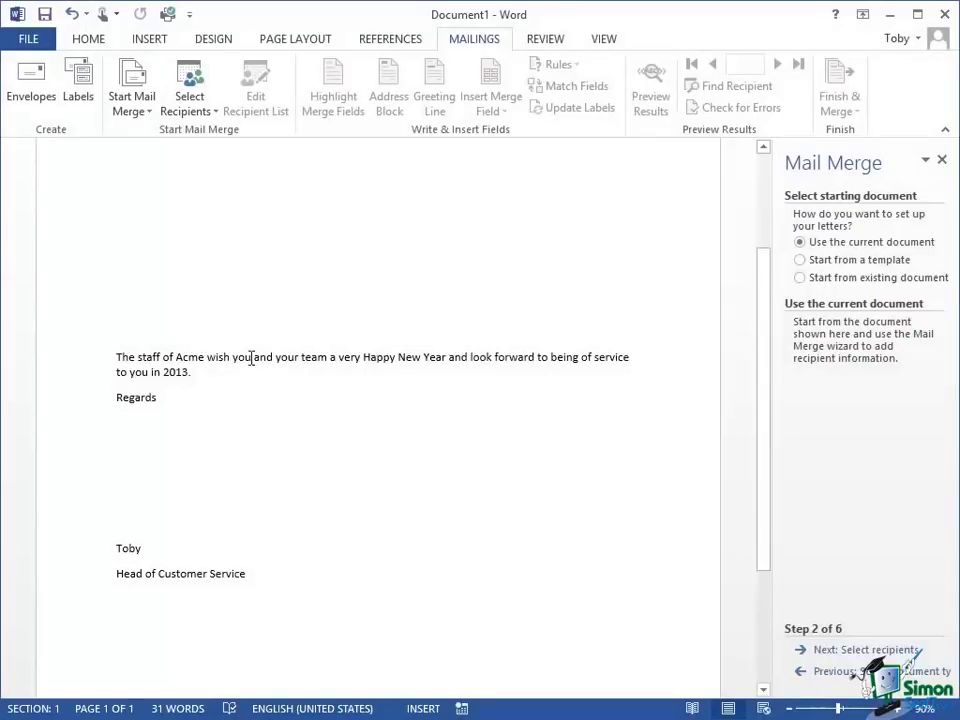
mouse_move(268, 546)
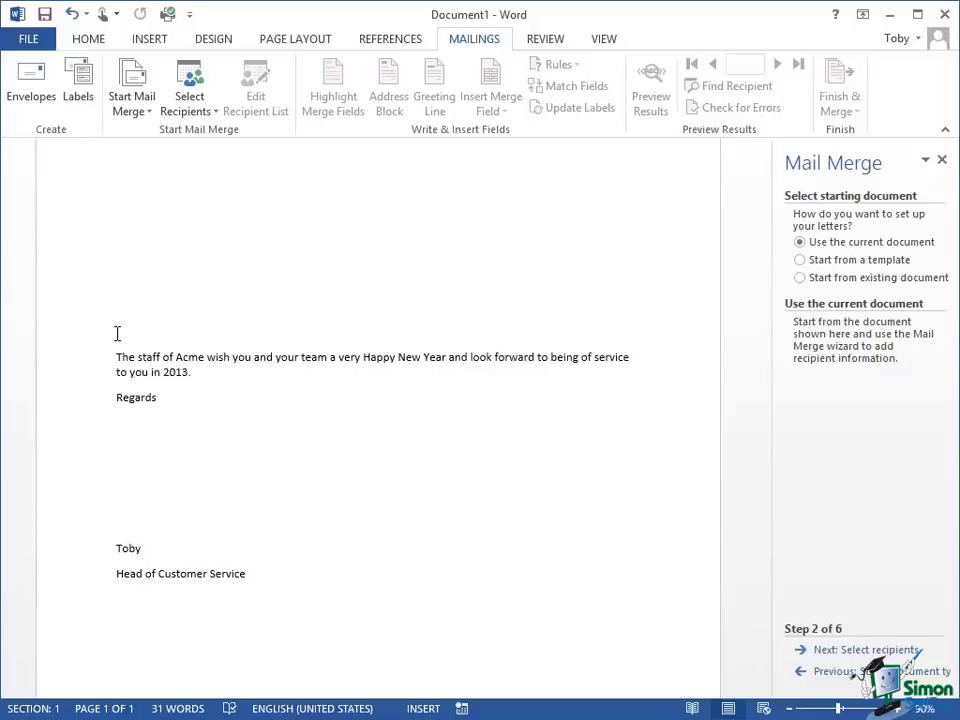
click(244, 572)
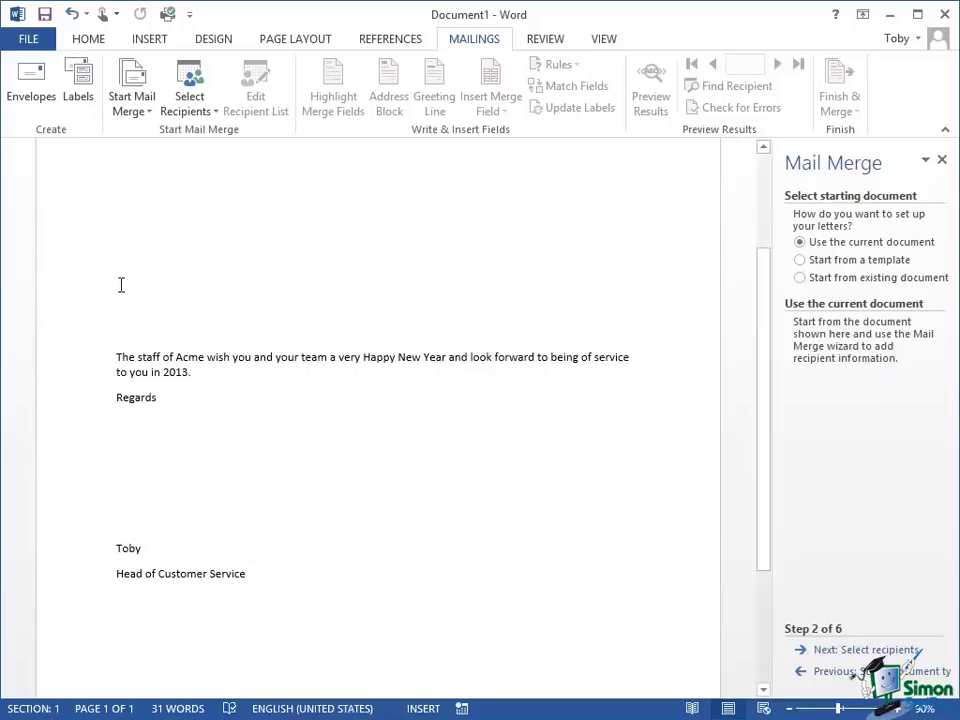
mouse_move(124, 340)
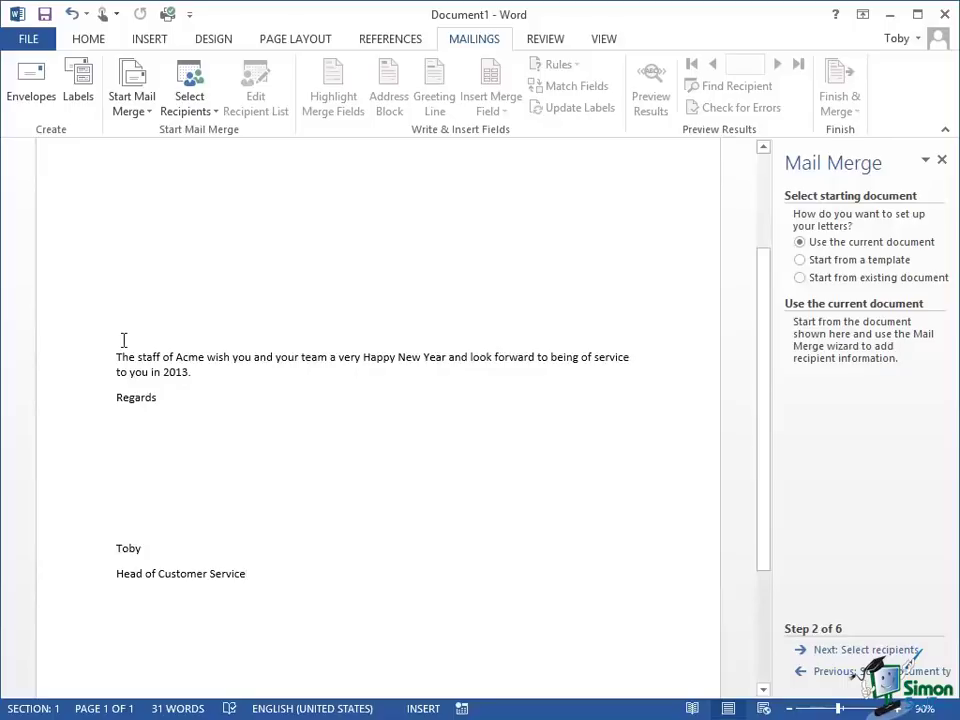
mouse_move(116, 172)
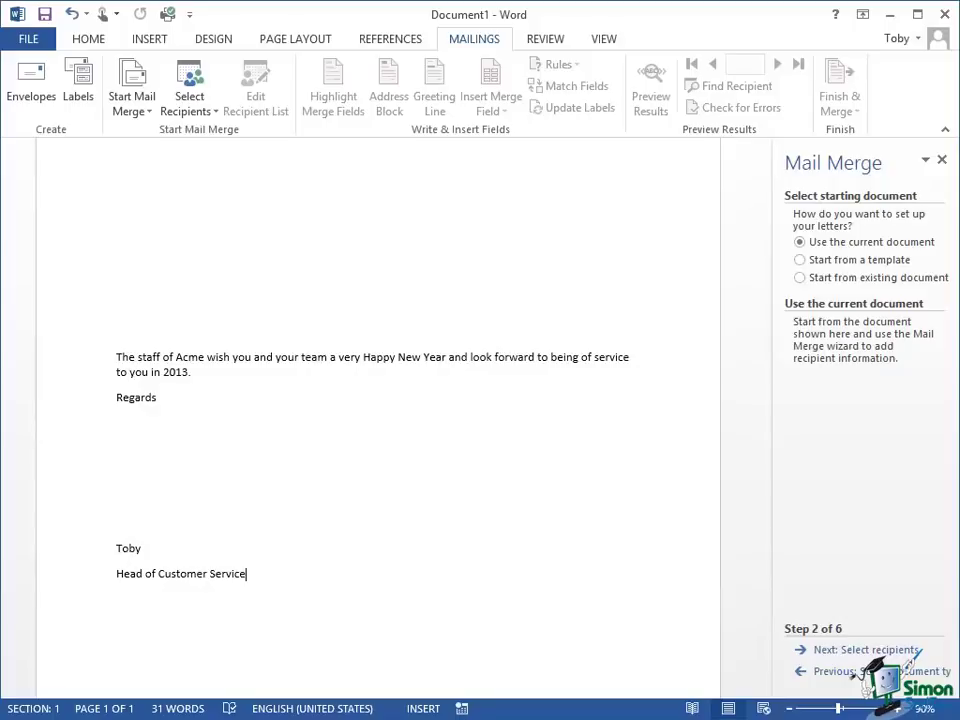
Advance to step 3 Select recipients and choose Type a new list.
click(858, 648)
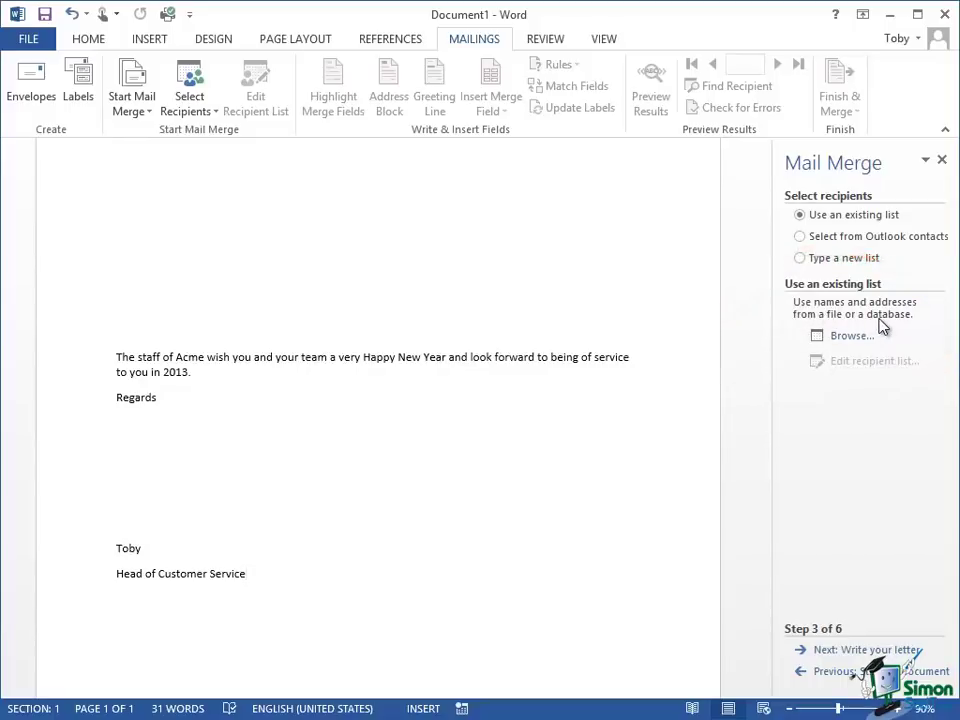
mouse_move(848, 336)
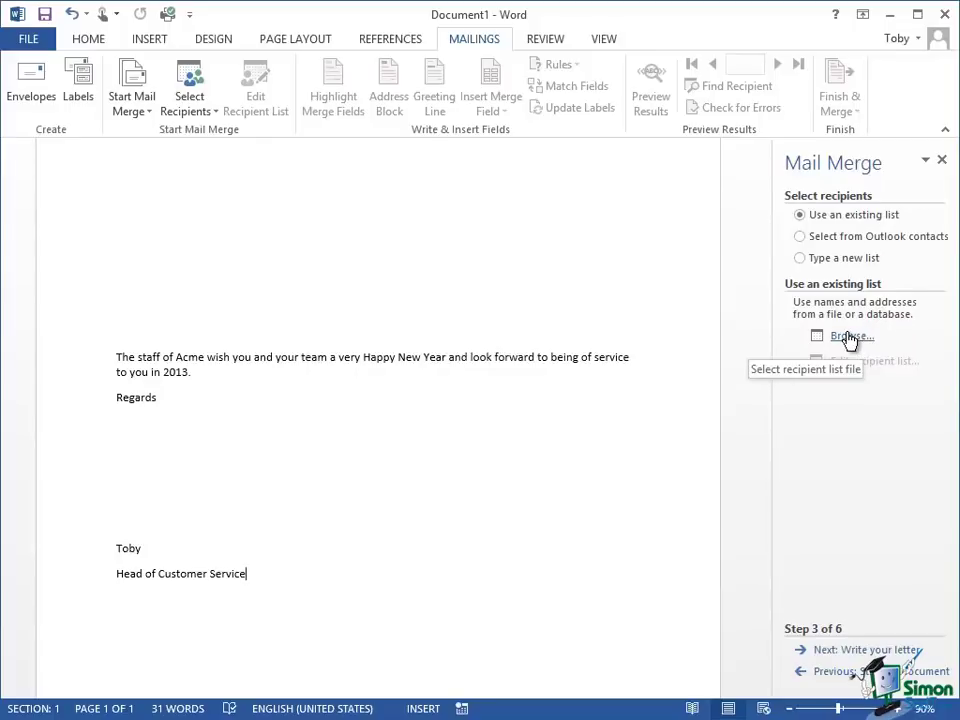
mouse_move(830, 288)
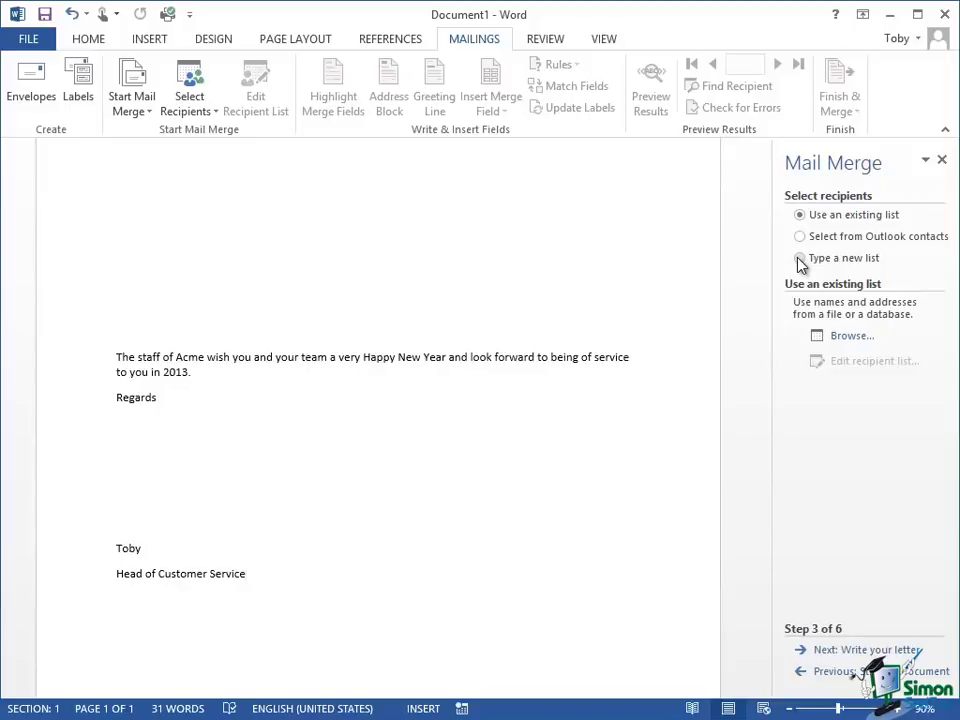
click(800, 256)
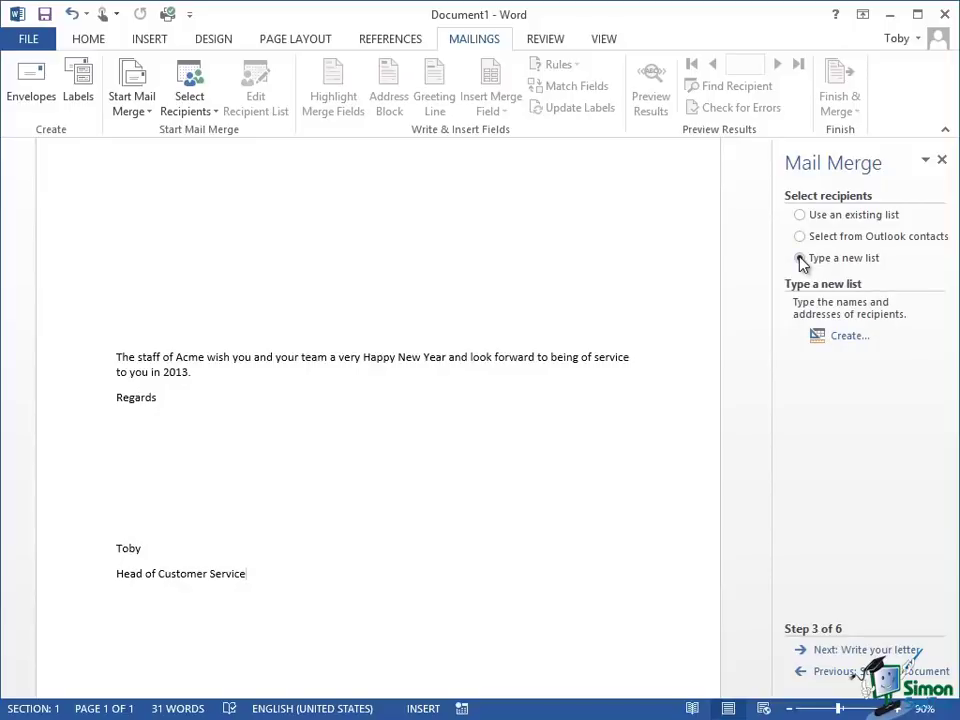
click(800, 258)
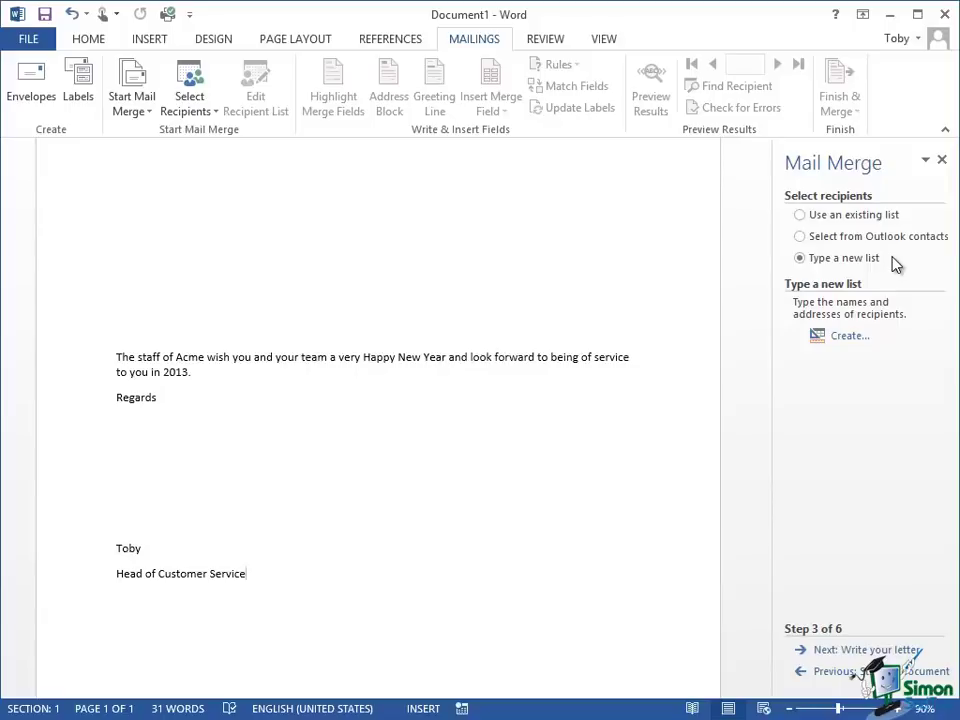
mouse_move(862, 332)
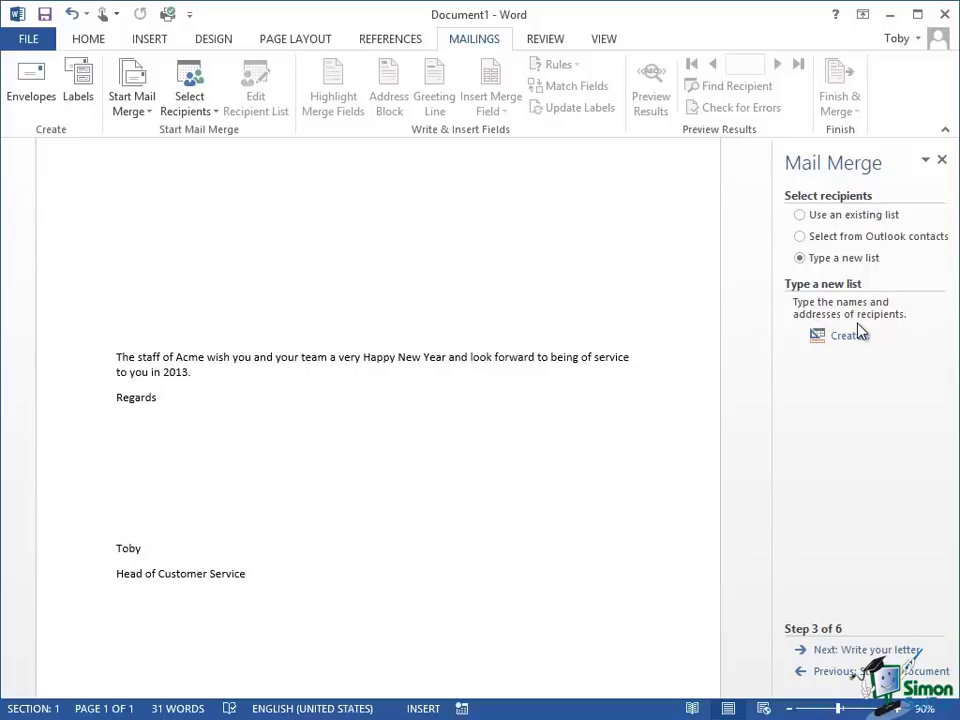
mouse_move(848, 340)
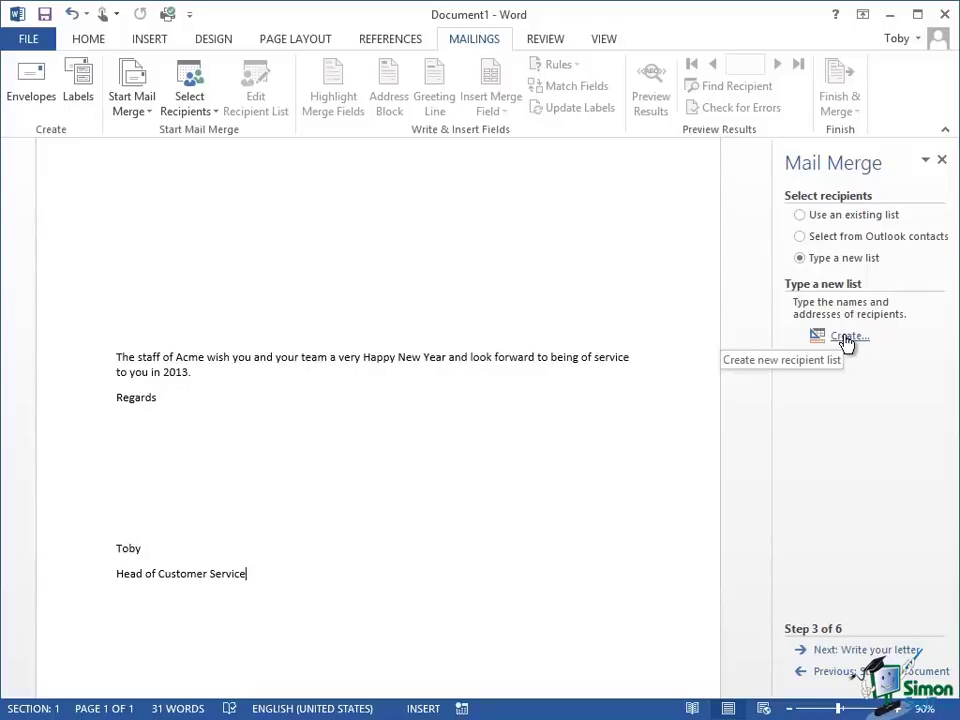
Create a New Address List entry: Ms Jane Doe, Consolidated Metals, 236 Atlantic Boulevard.
click(848, 336)
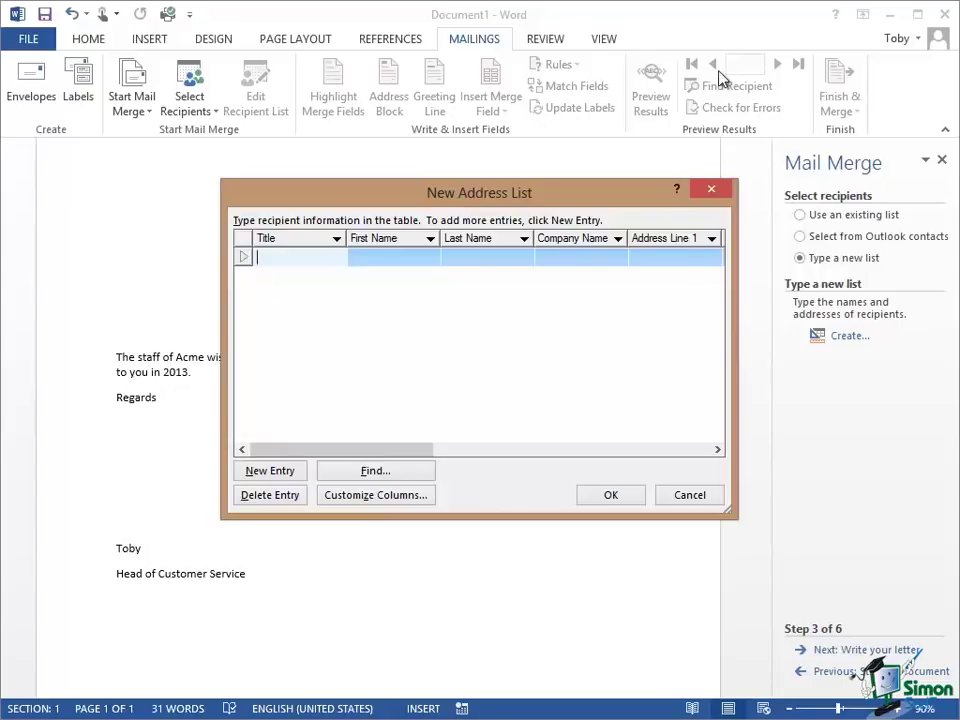
text(Ms)
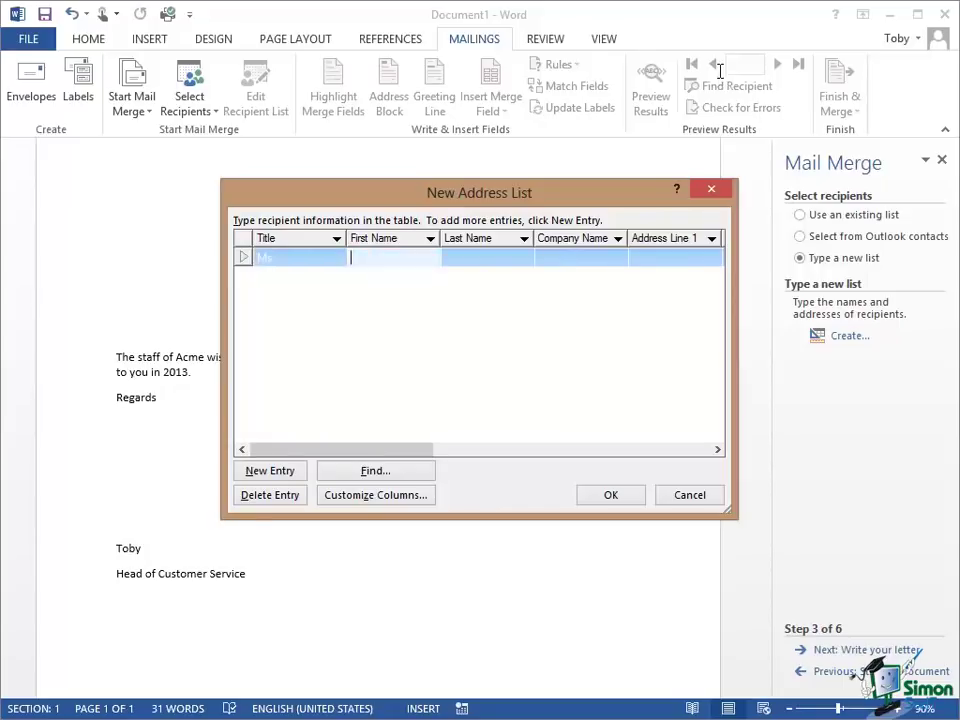
text(Jan)
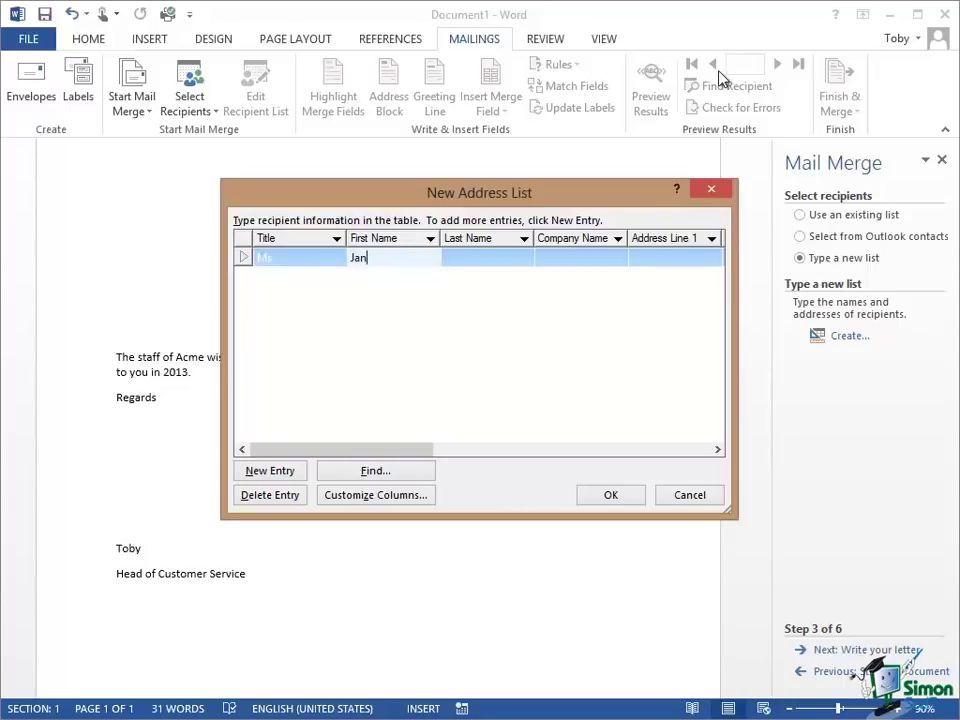
key(Tab)
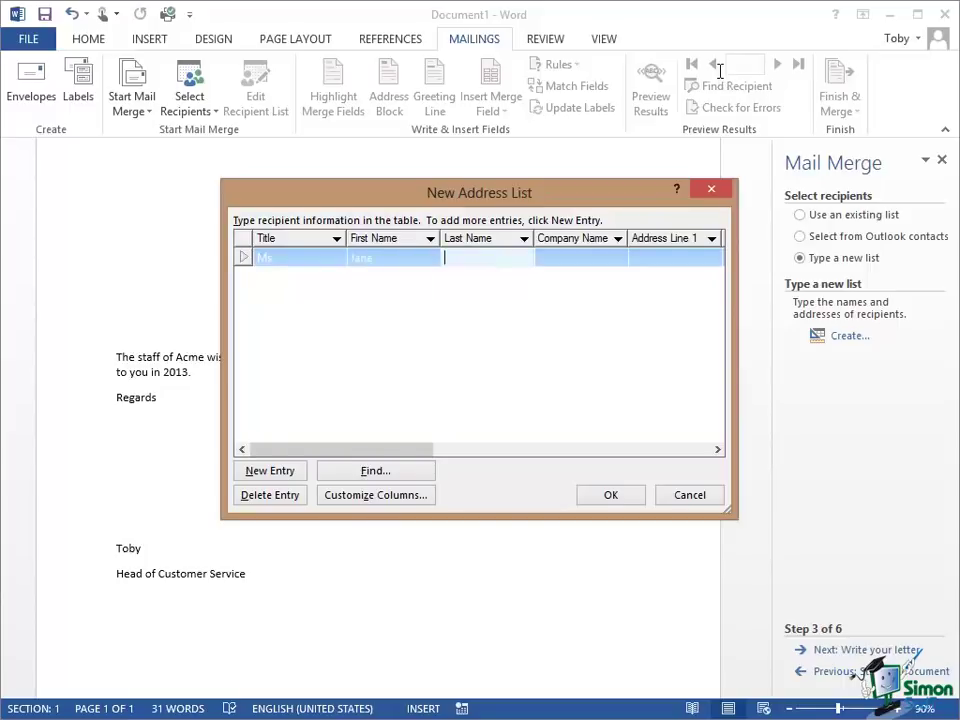
text(Do)
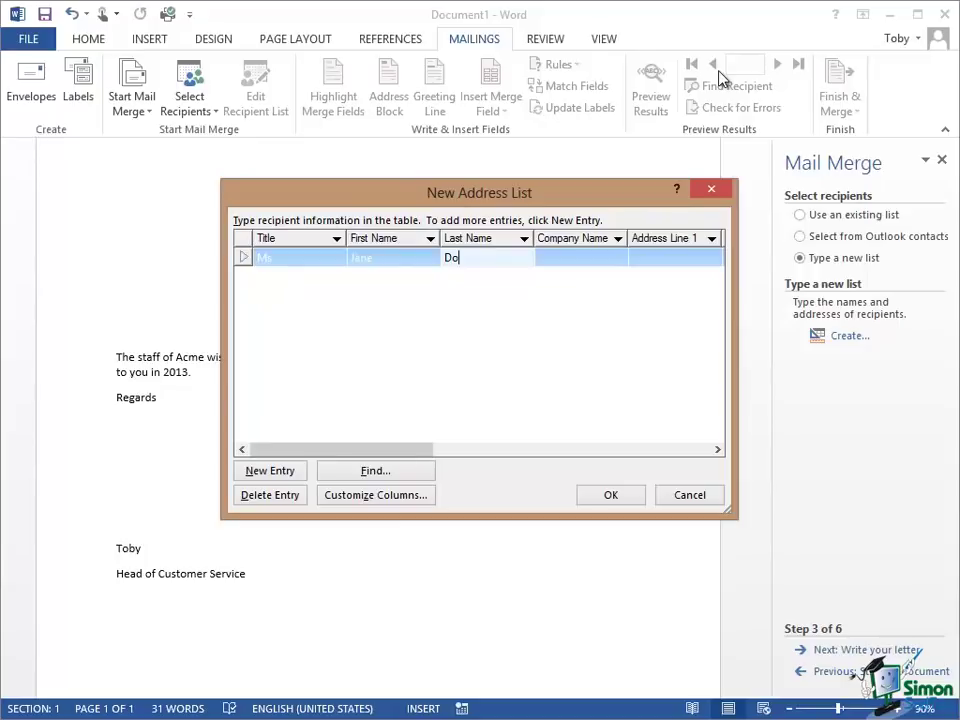
text(e)
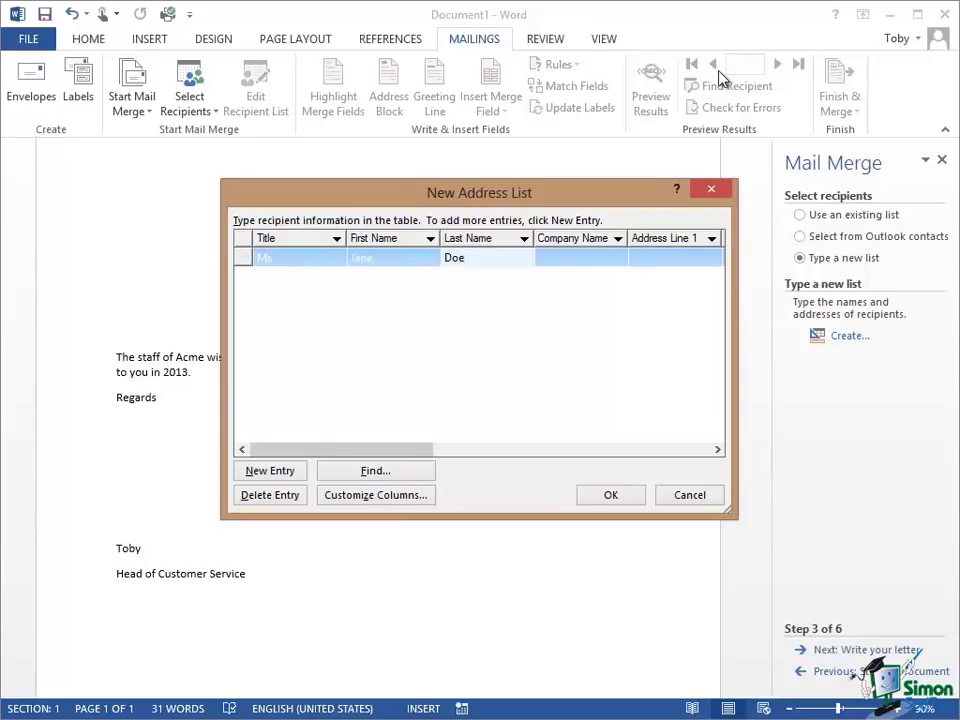
text(C)
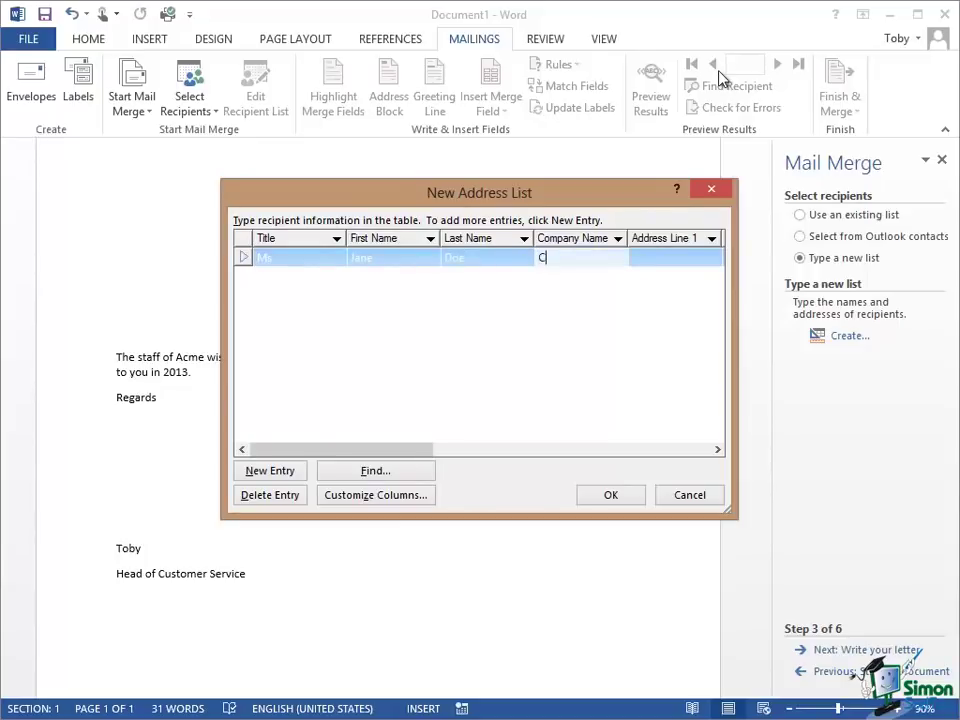
text(onsolidated Meta)
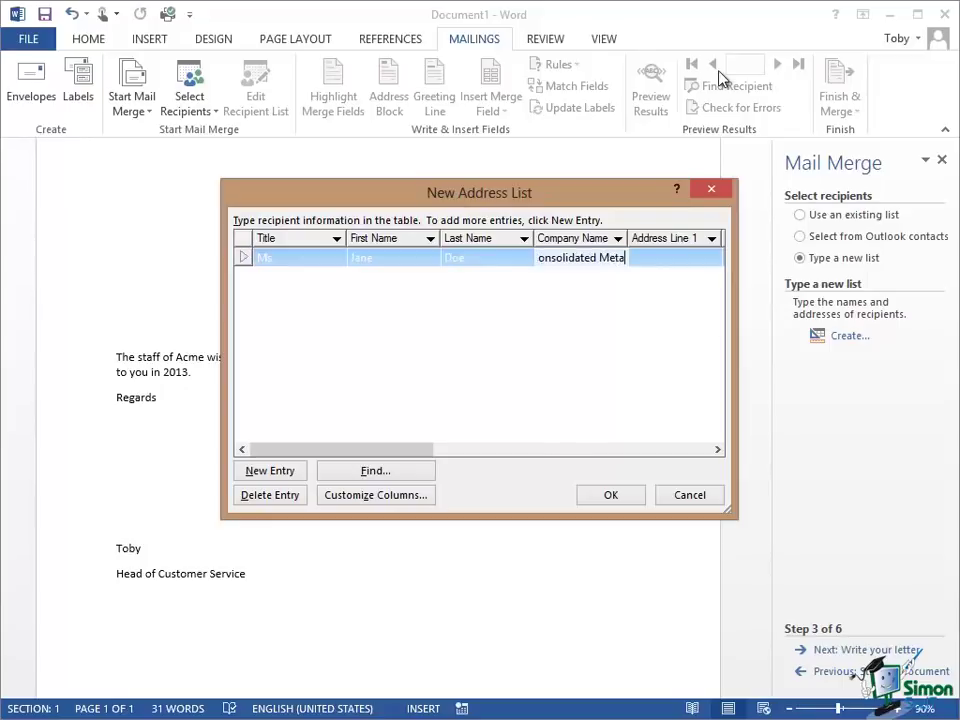
text(s)
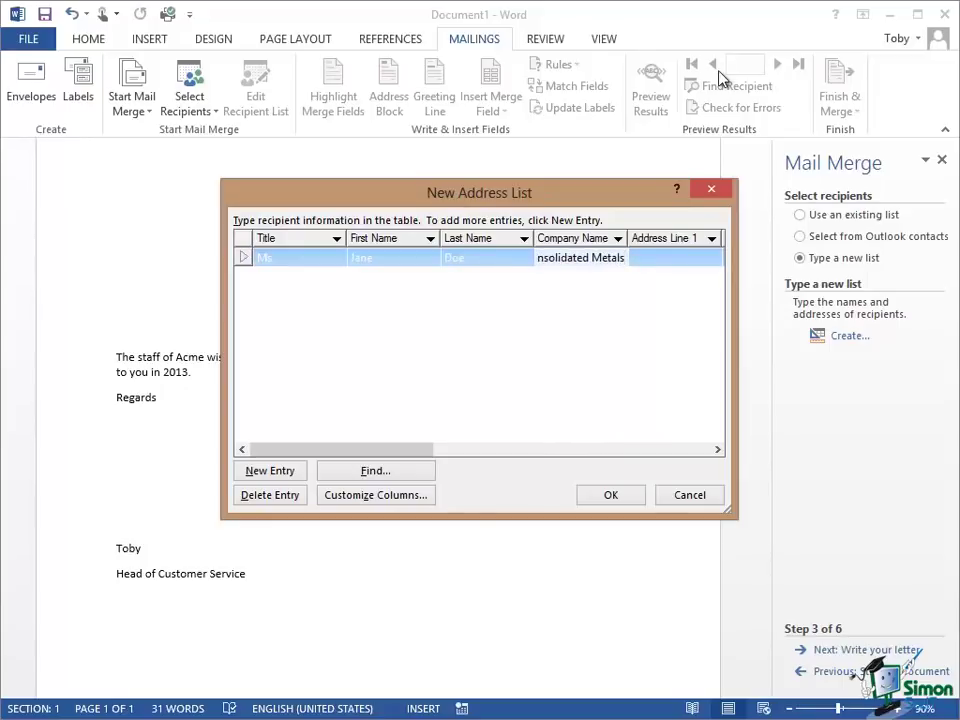
mouse_move(718, 70)
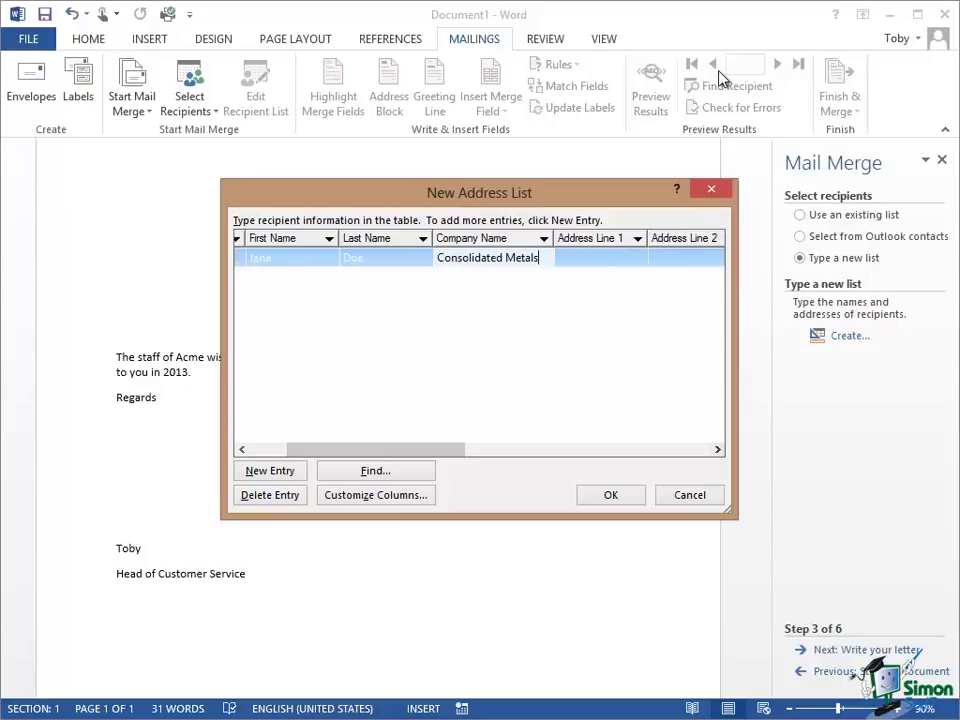
click(598, 256)
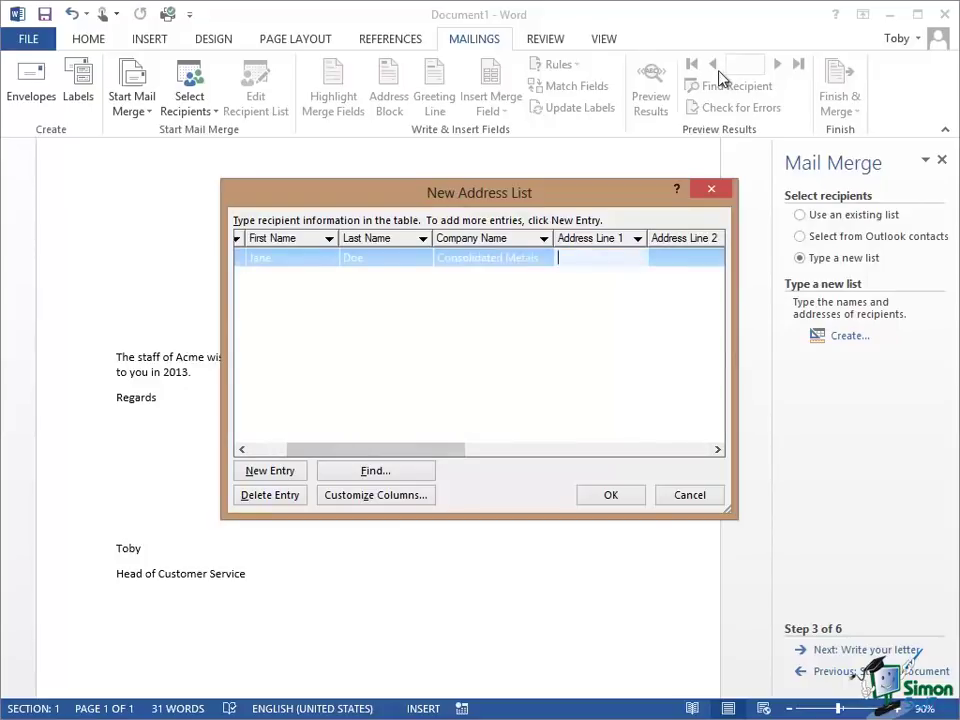
text(236 Atlantic Boulevard)
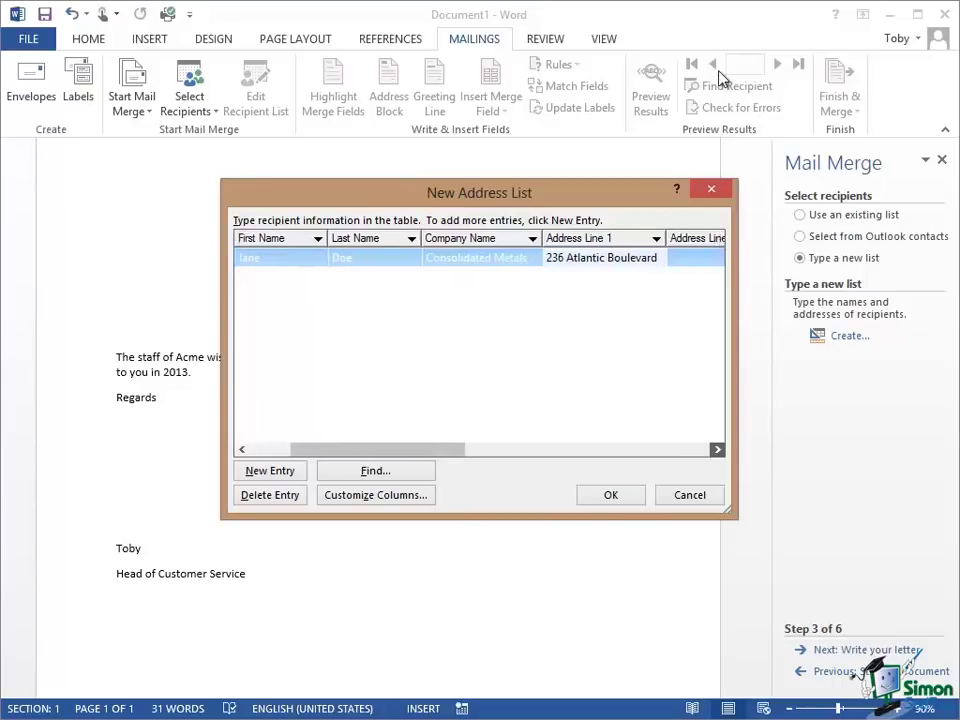
scroll(right, 3)
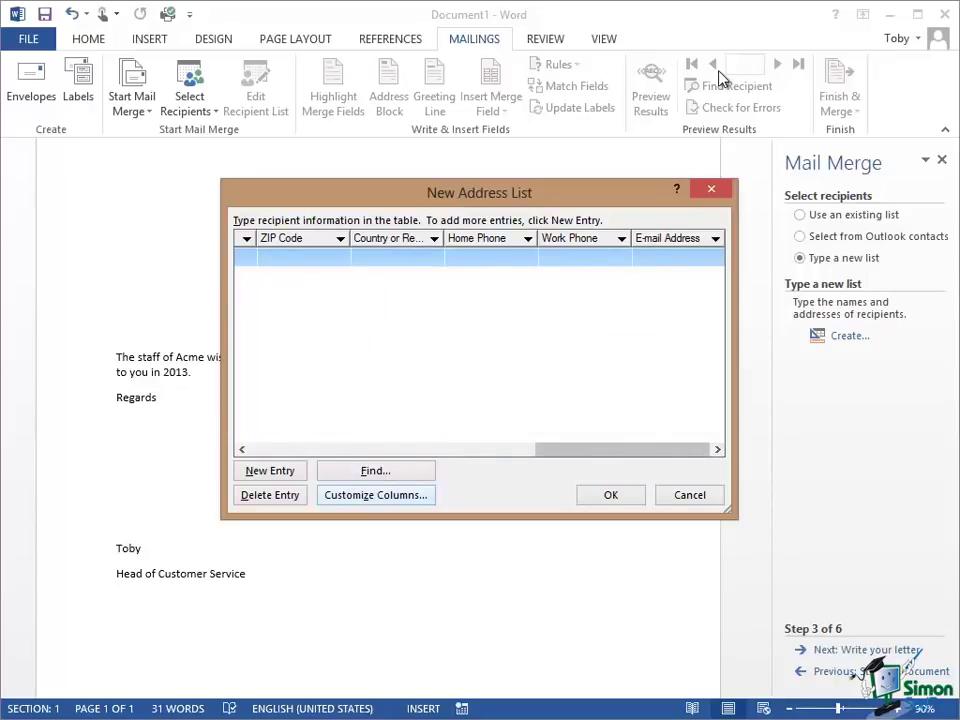
Customize the columns: delete Address Line 2 and City, add a Salutation field, and apply.
click(376, 496)
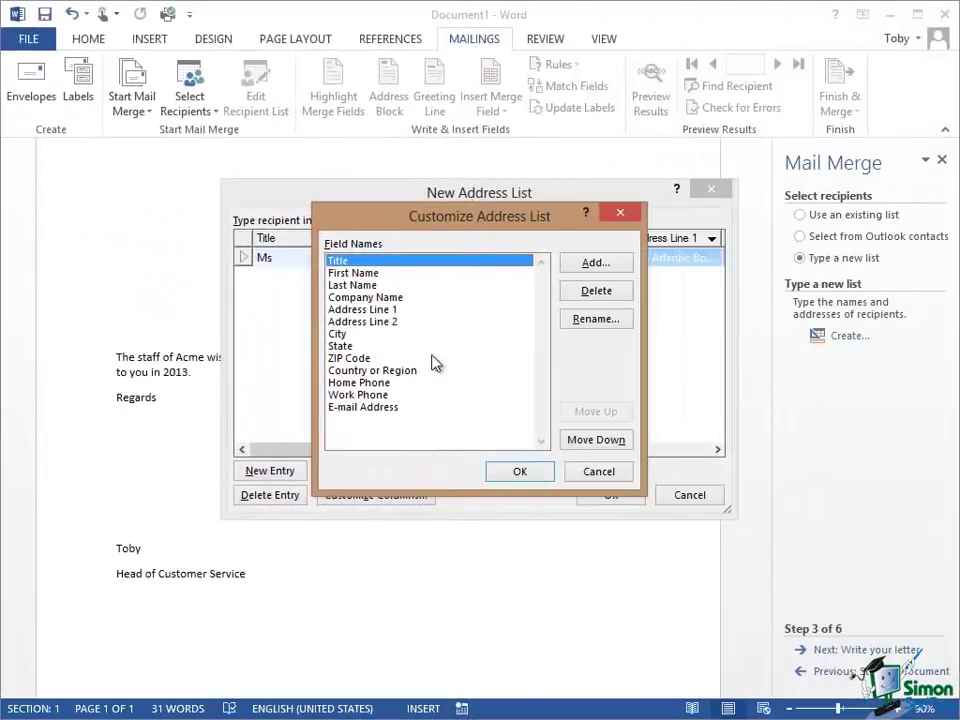
click(362, 320)
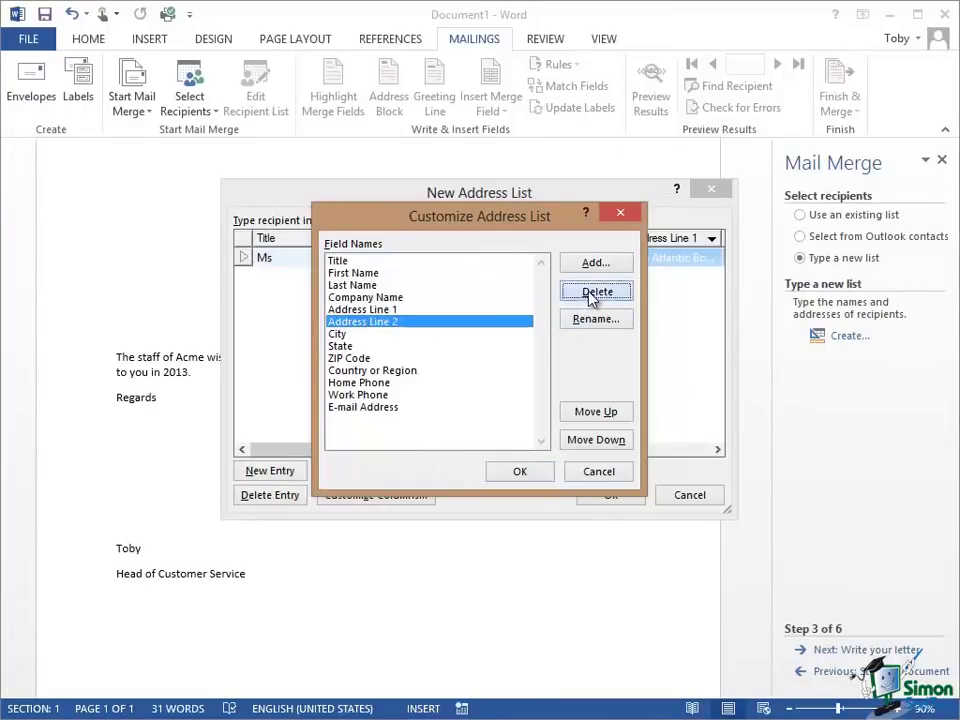
click(596, 290)
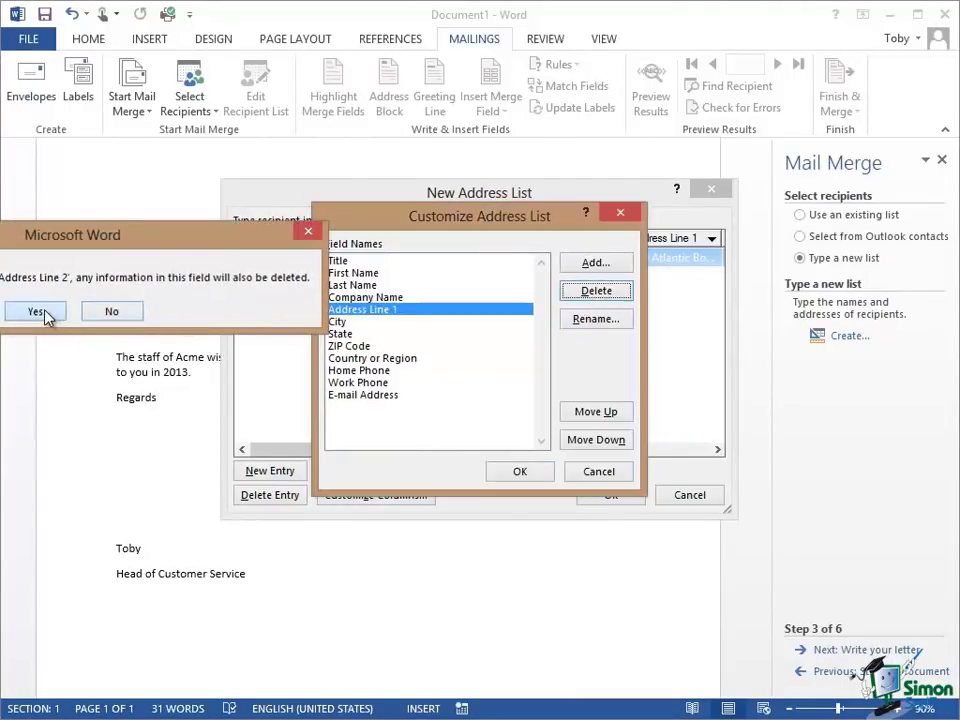
click(36, 312)
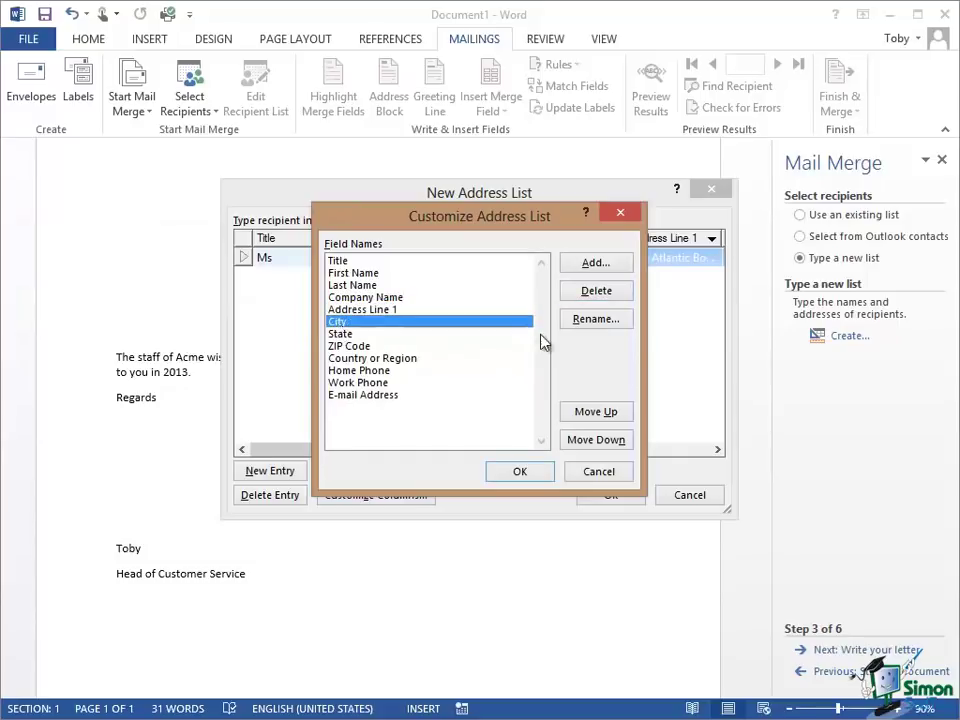
click(596, 290)
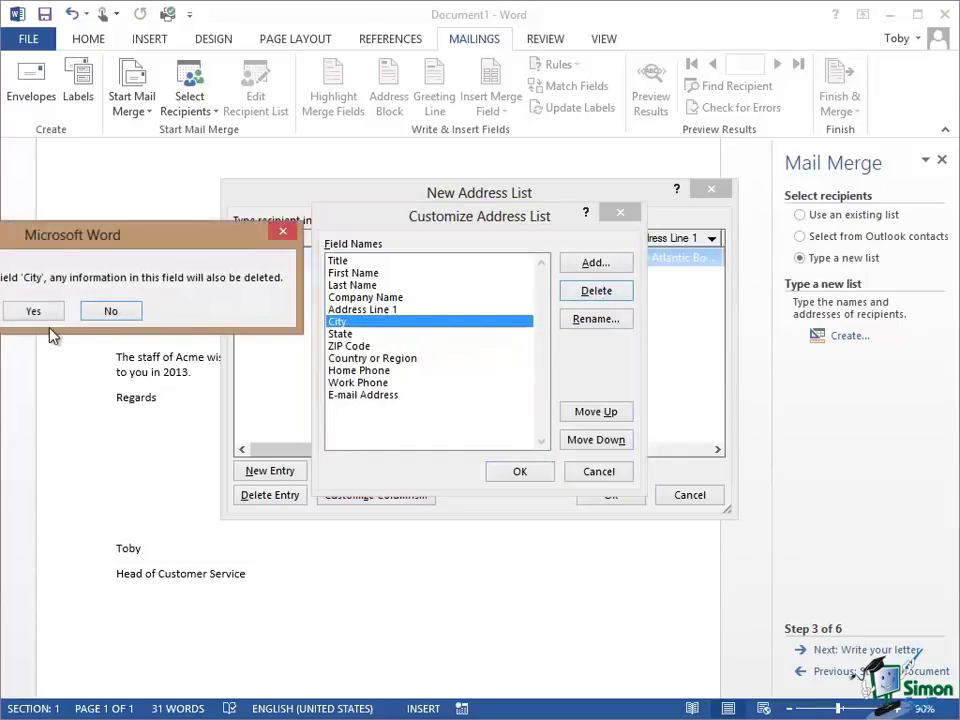
click(32, 310)
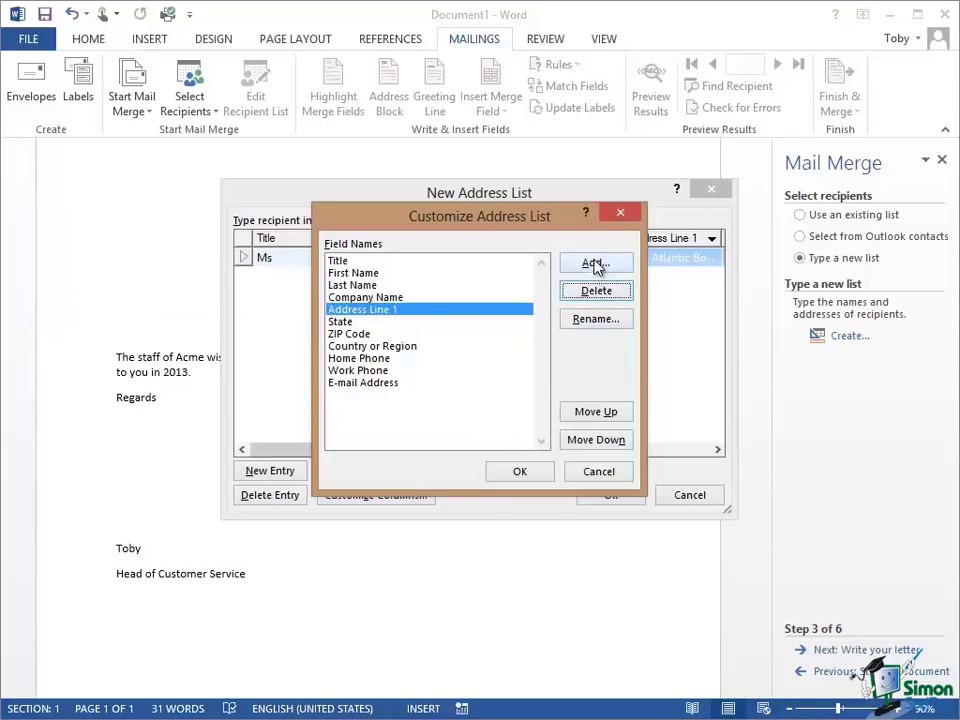
click(596, 262)
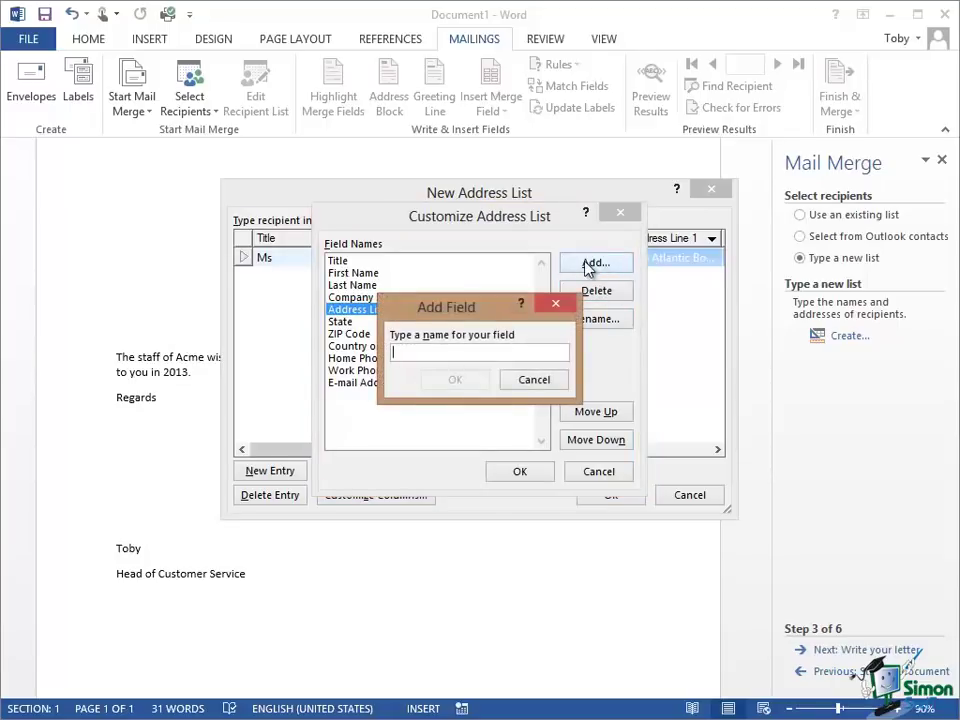
text(Salutation)
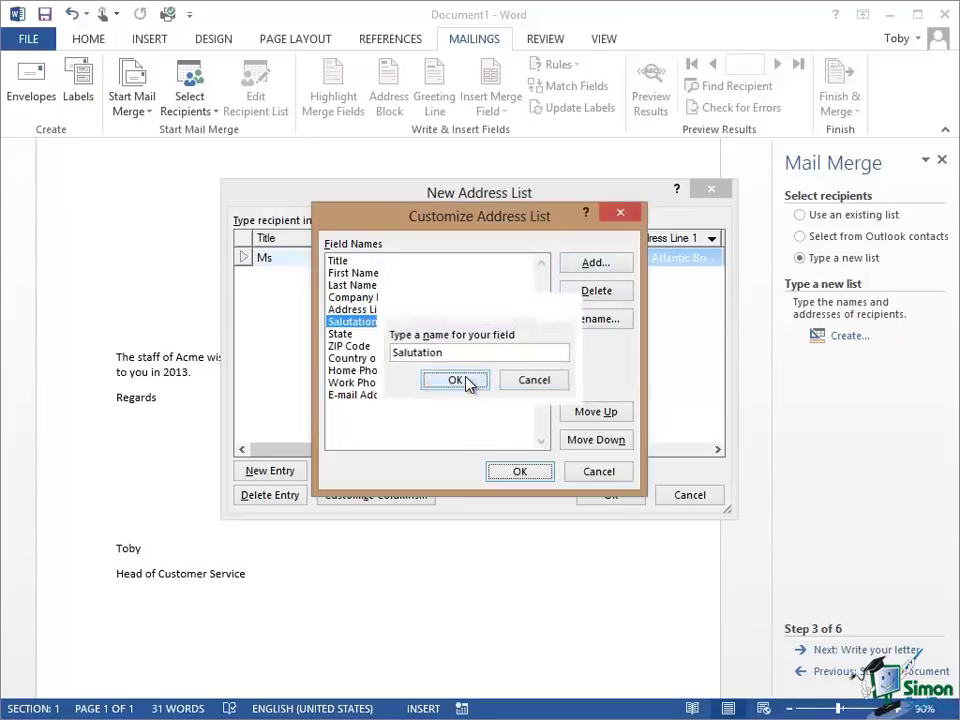
click(454, 380)
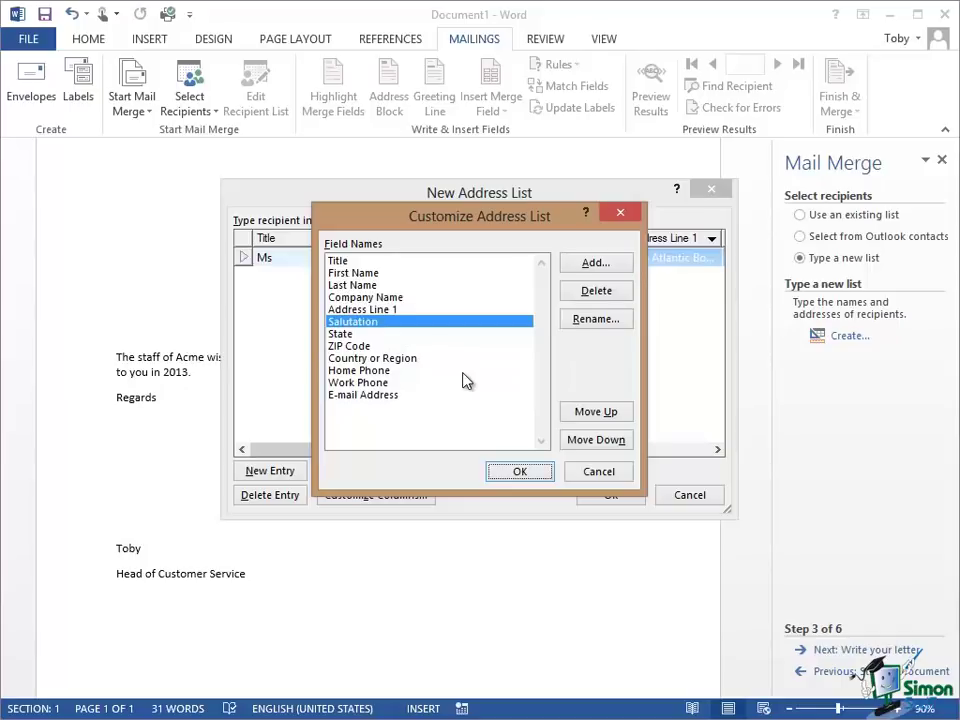
mouse_move(596, 412)
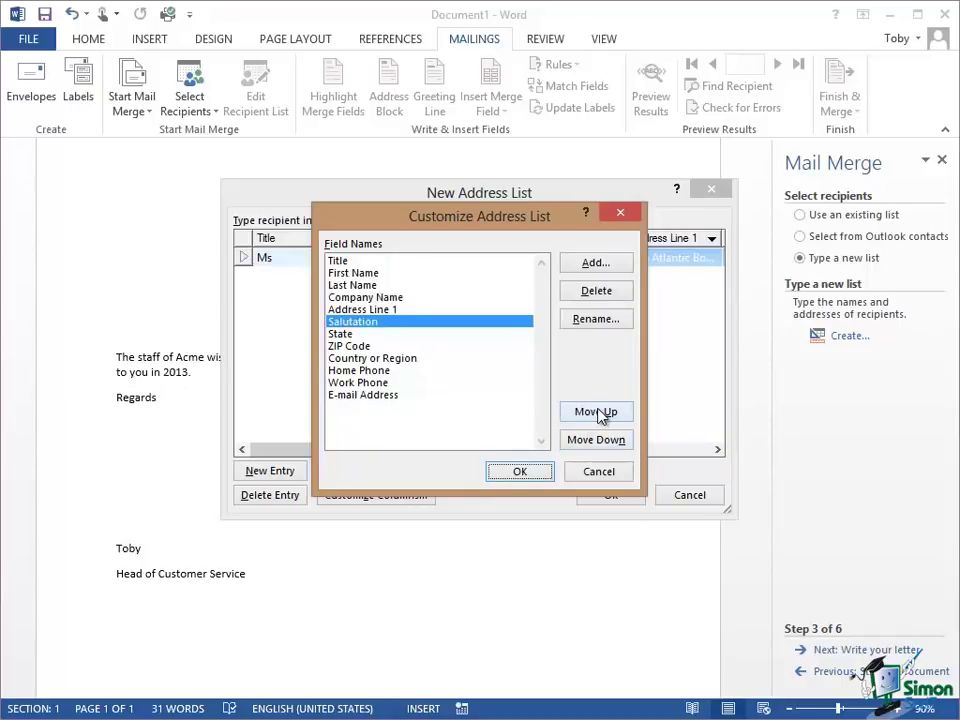
mouse_move(596, 440)
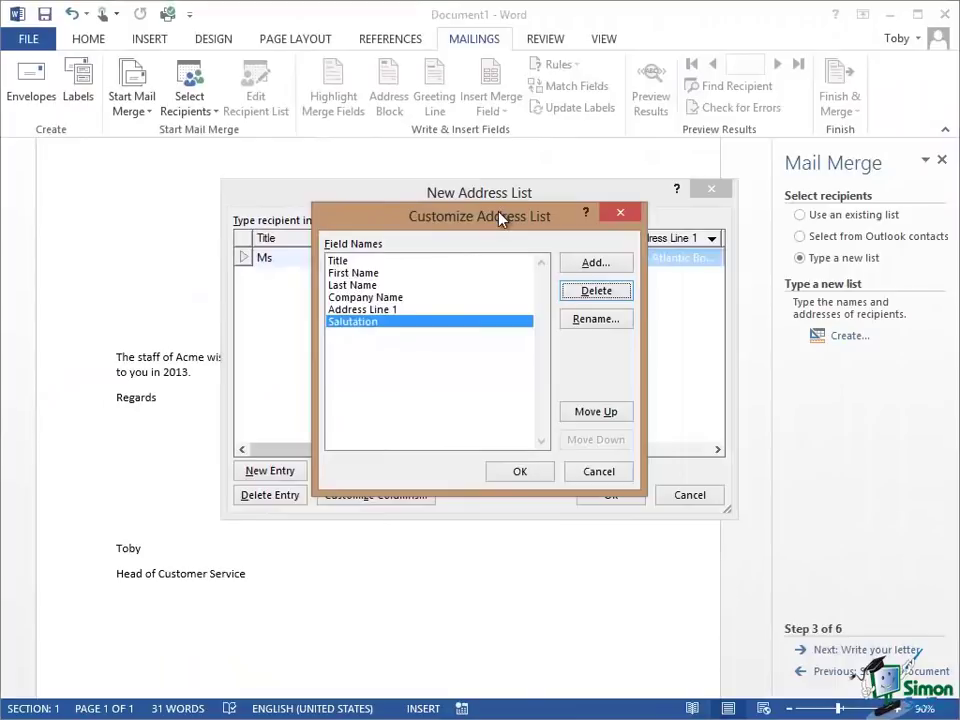
mouse_move(370, 308)
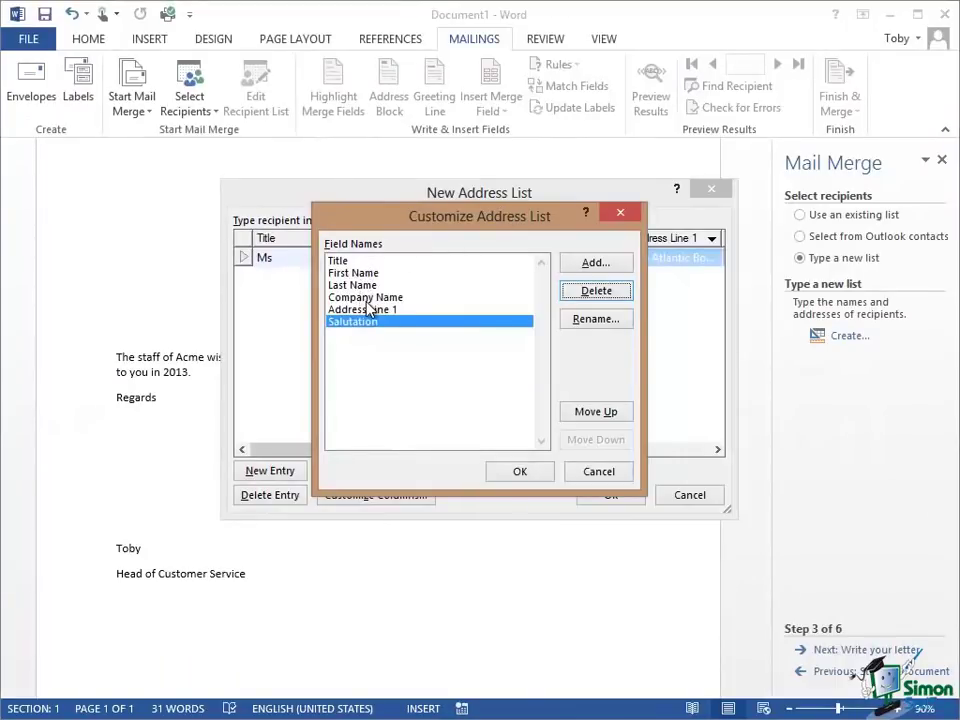
mouse_move(380, 318)
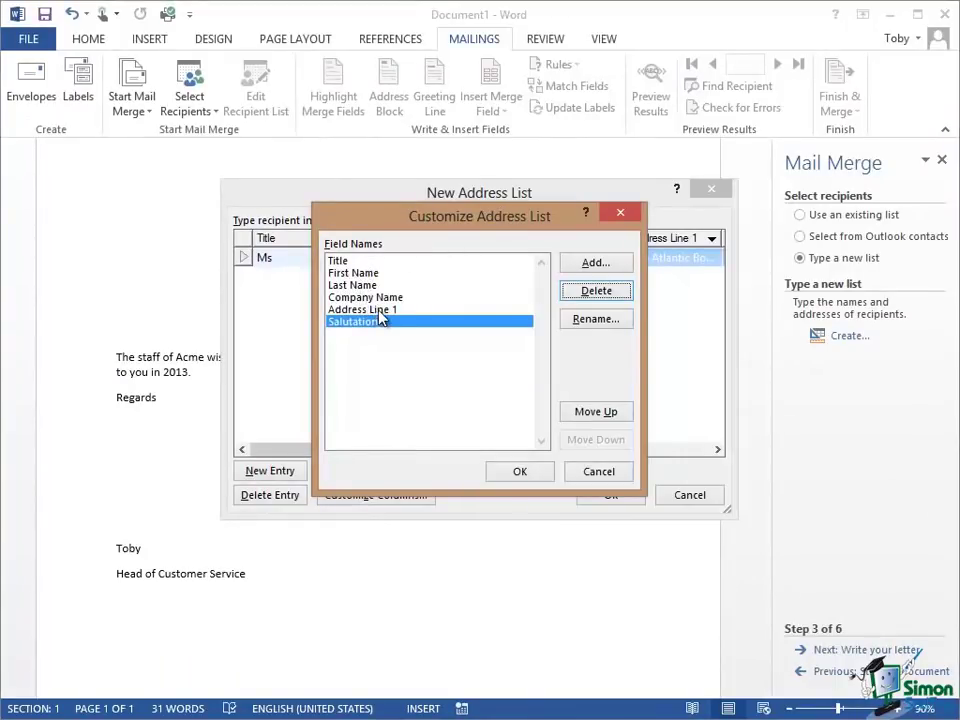
mouse_move(378, 328)
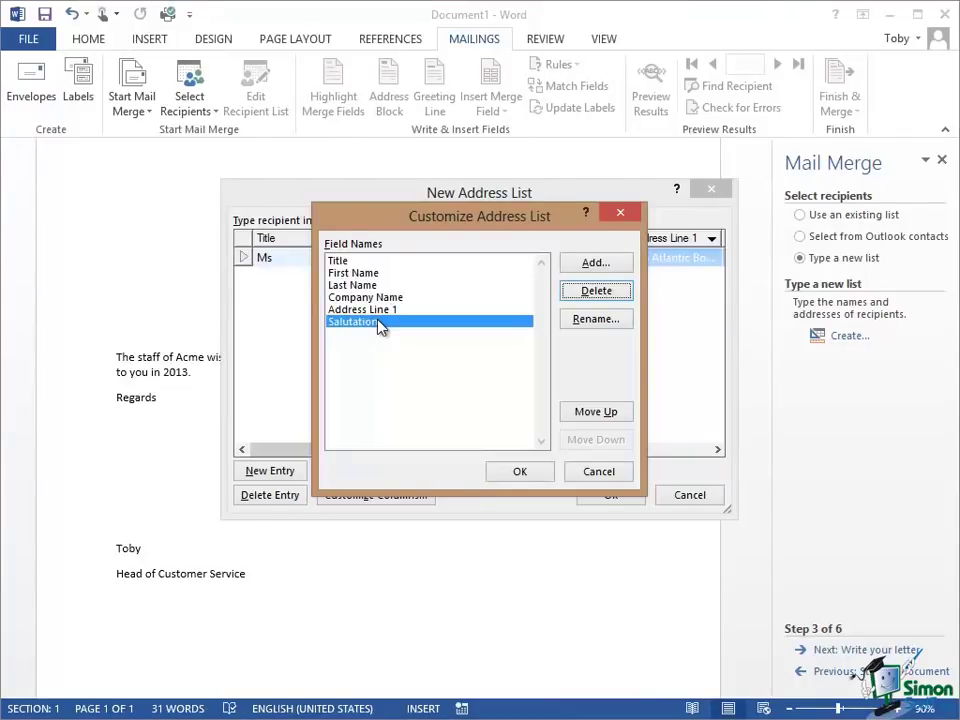
mouse_move(376, 316)
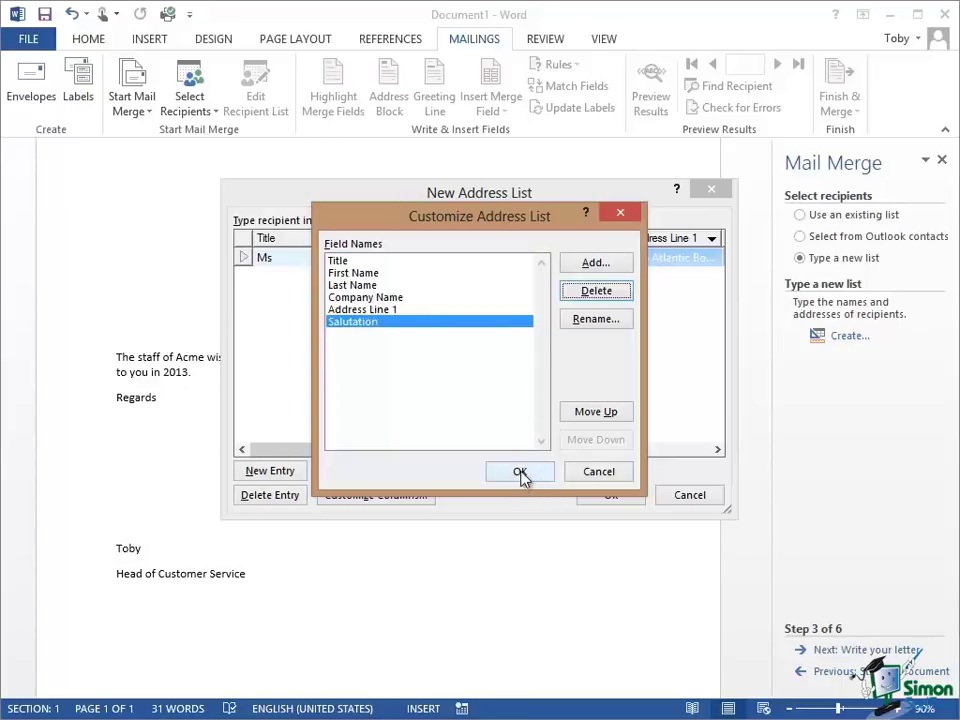
click(520, 472)
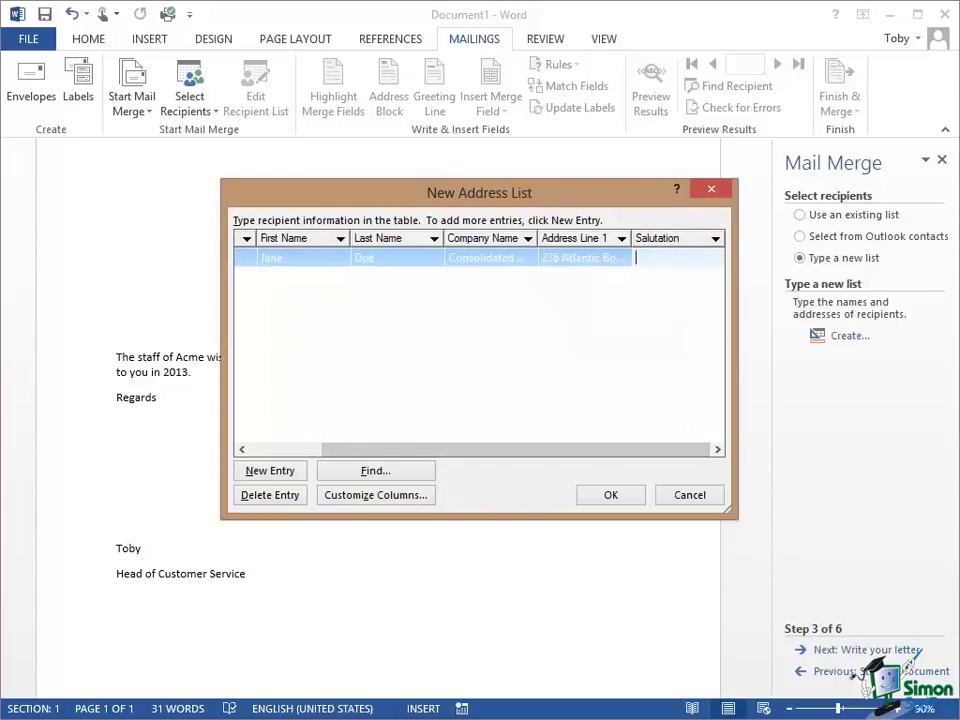
Enter the greeting 'Dear Jane' and begin the next recipient entry with 'Mr'.
text(Dear)
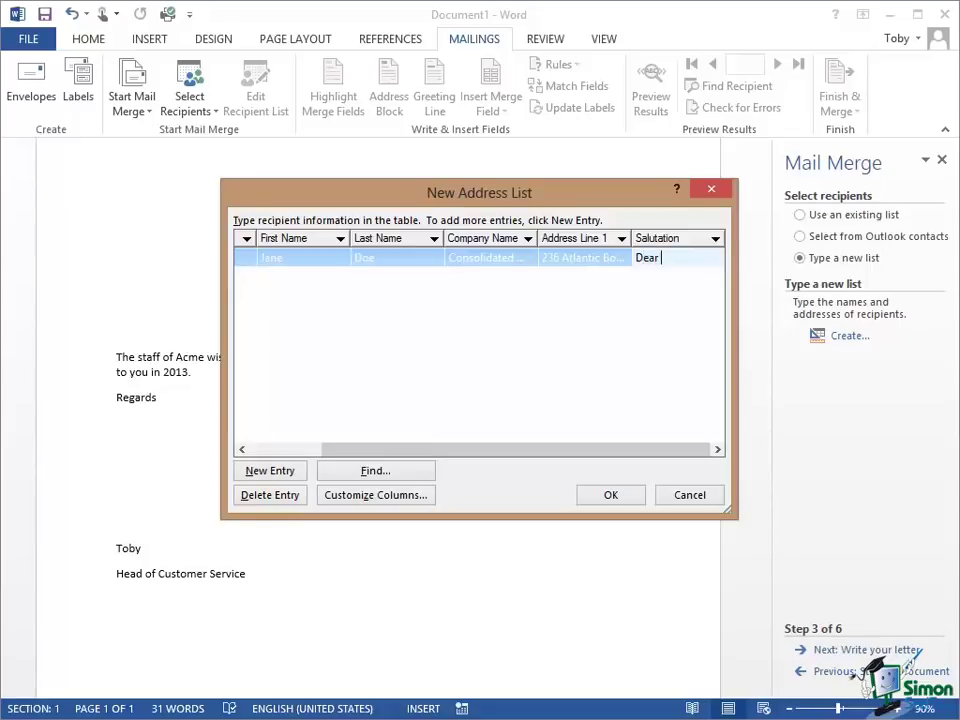
text(Jane)
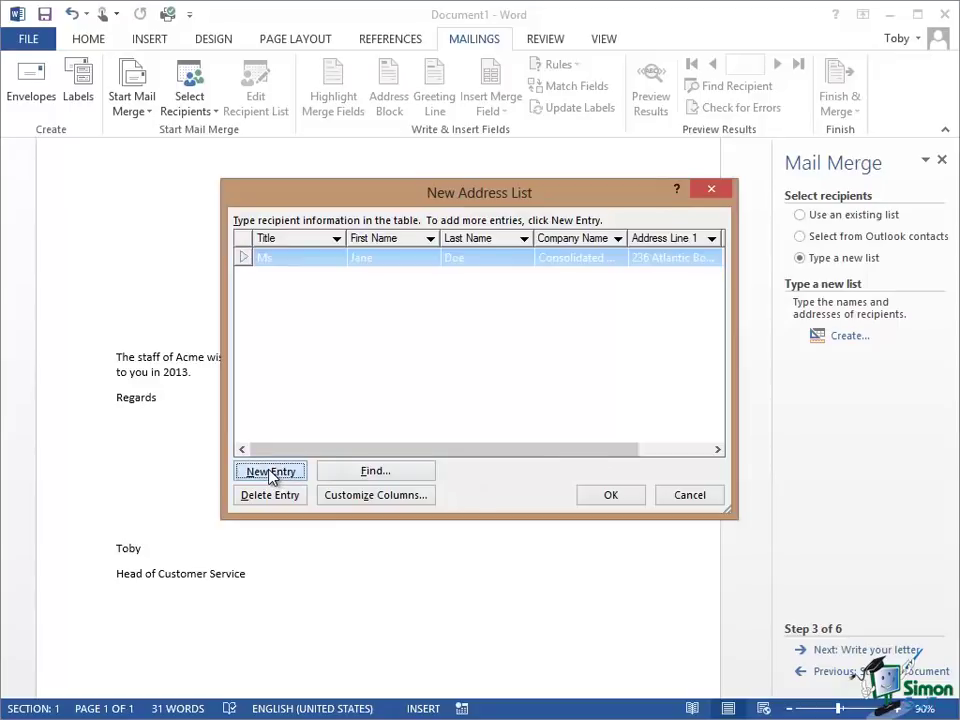
click(270, 472)
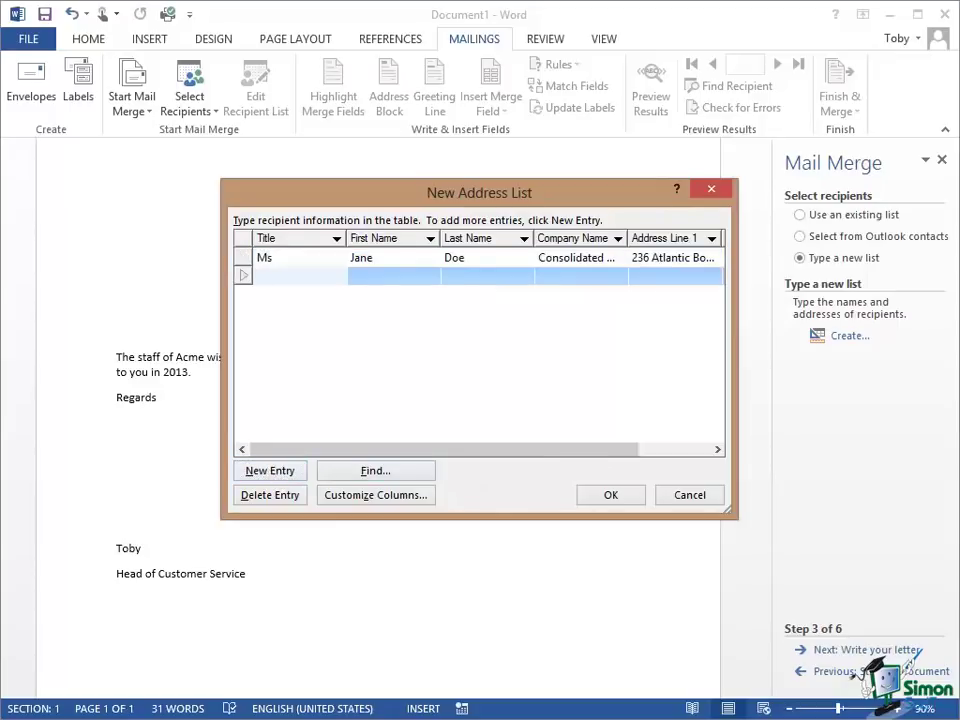
text(Mr)
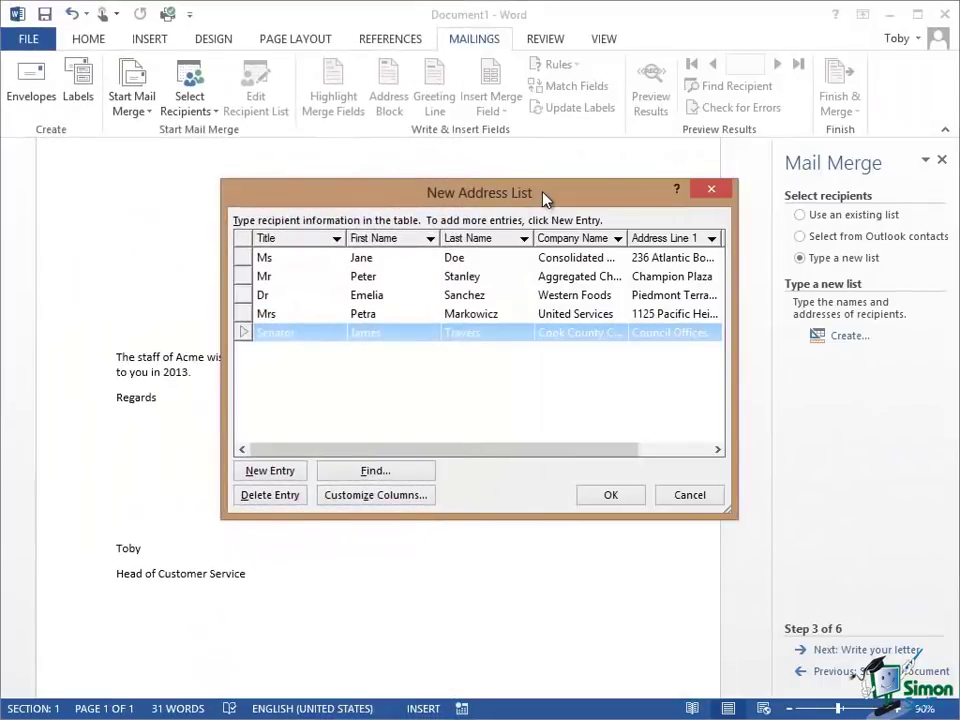
scroll(right, 3)
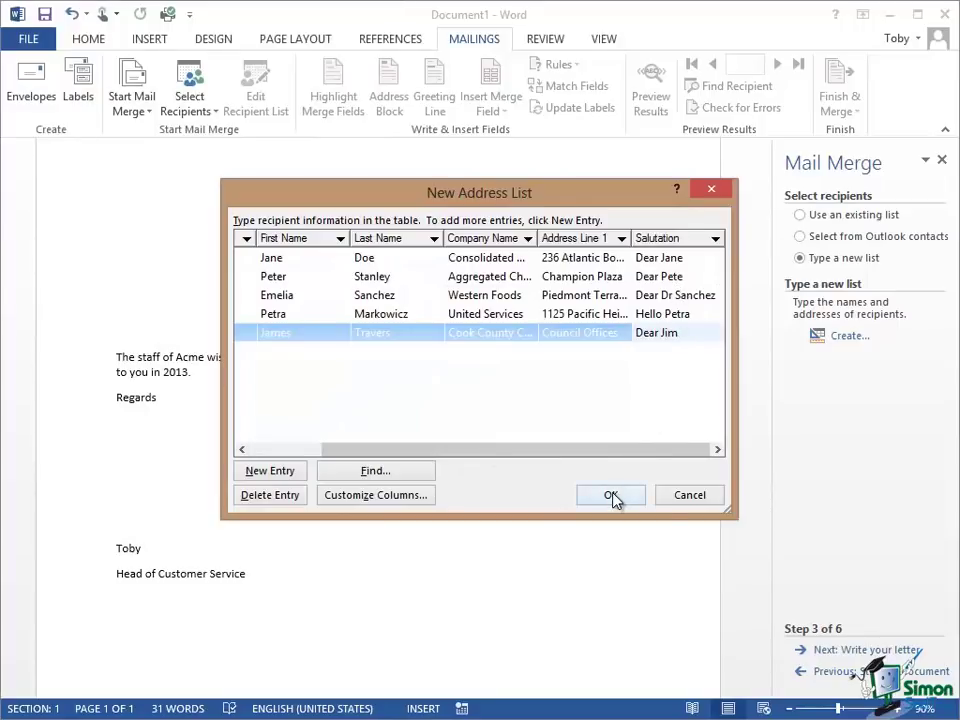
Finish the list and save it as Demo1.mdb in My Data Sources.
click(612, 496)
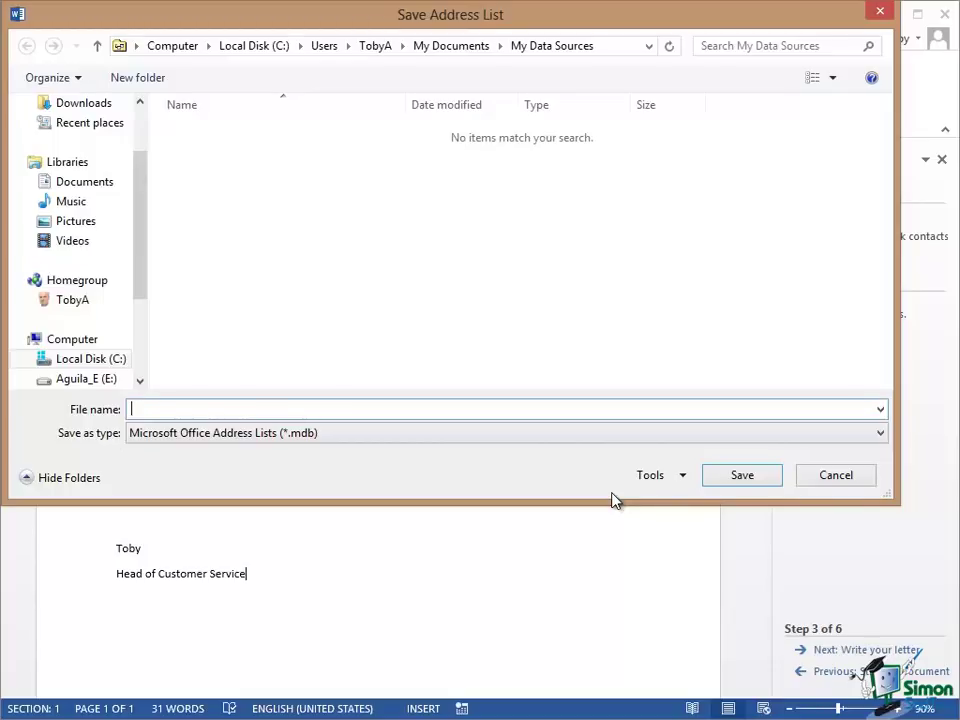
mouse_move(176, 444)
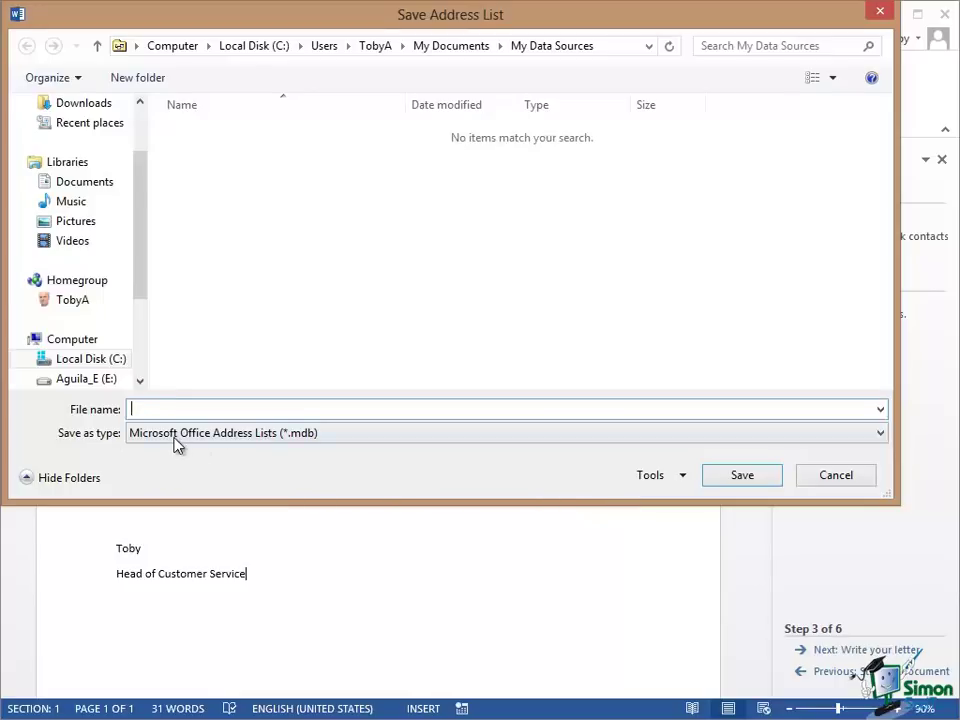
mouse_move(304, 444)
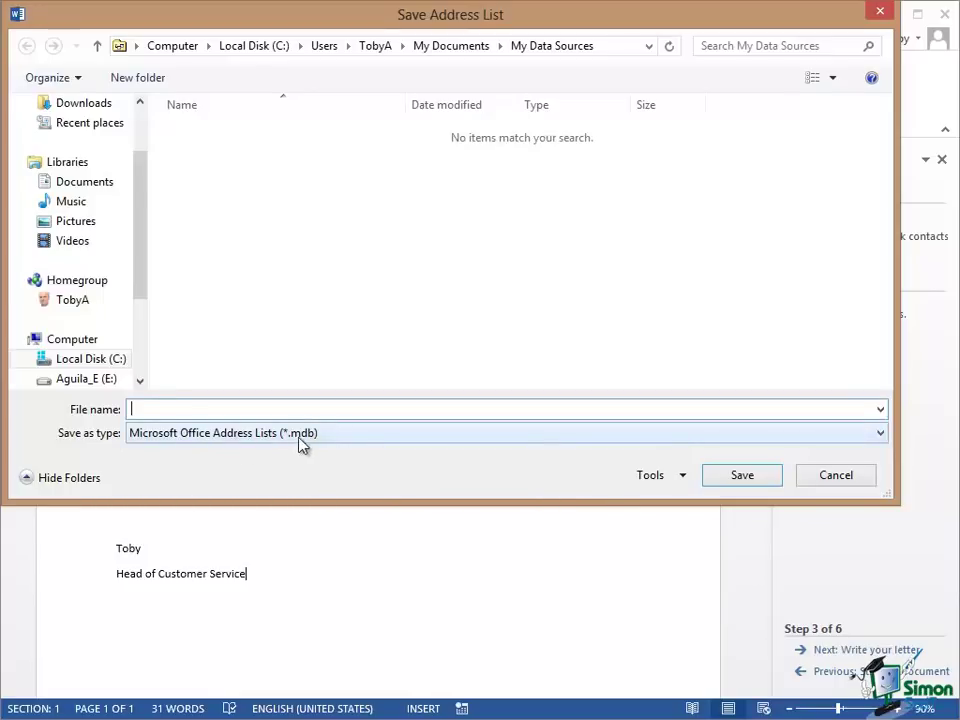
mouse_move(316, 444)
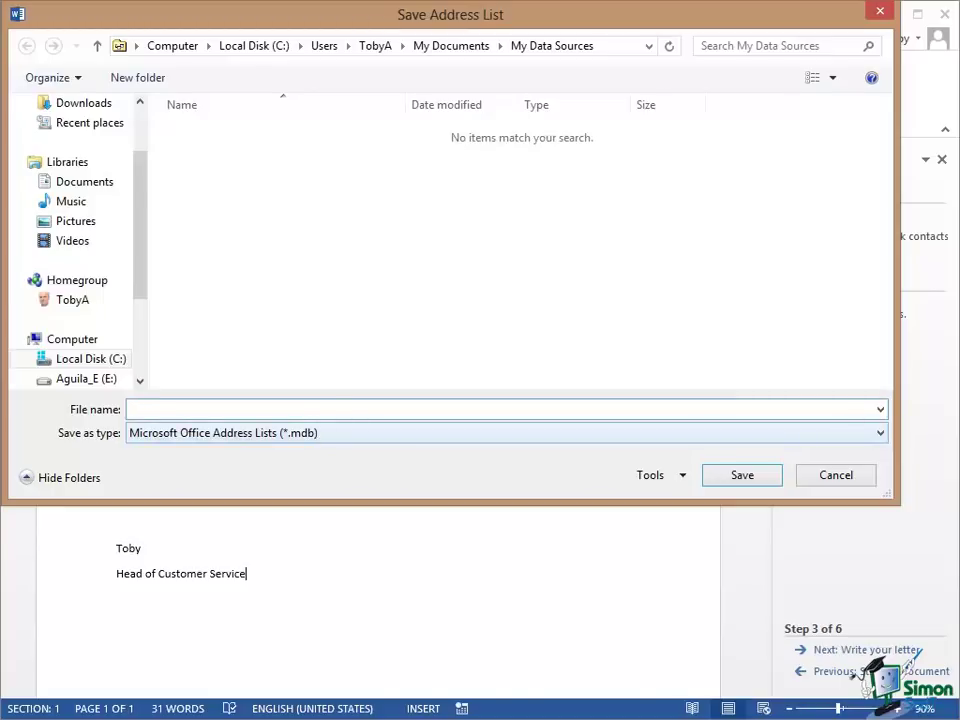
text(Demo1)
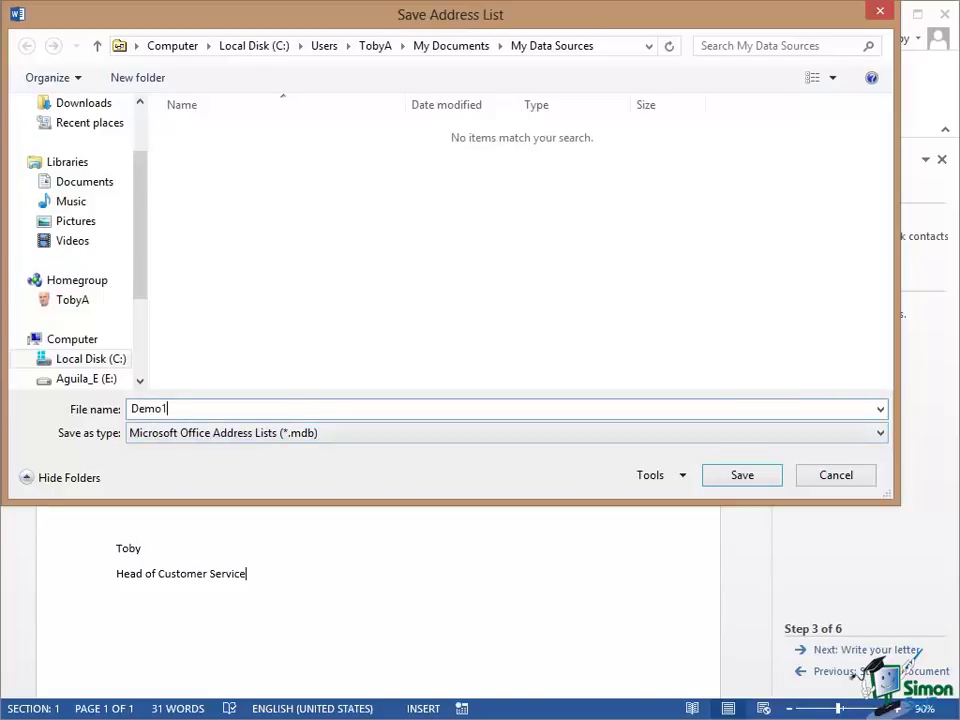
text(.mdb)
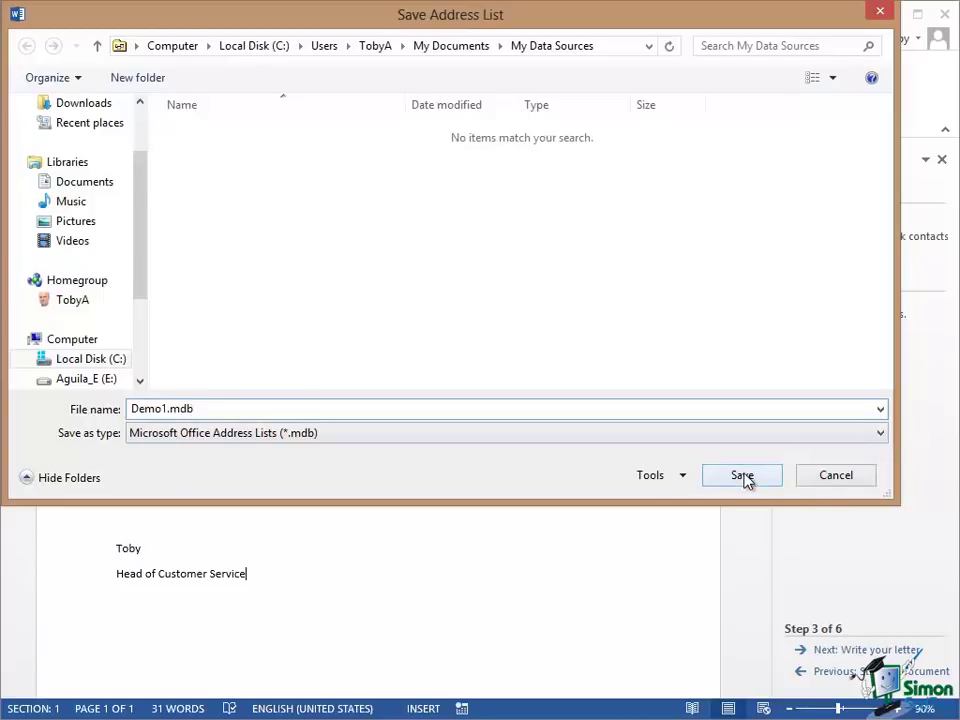
click(742, 476)
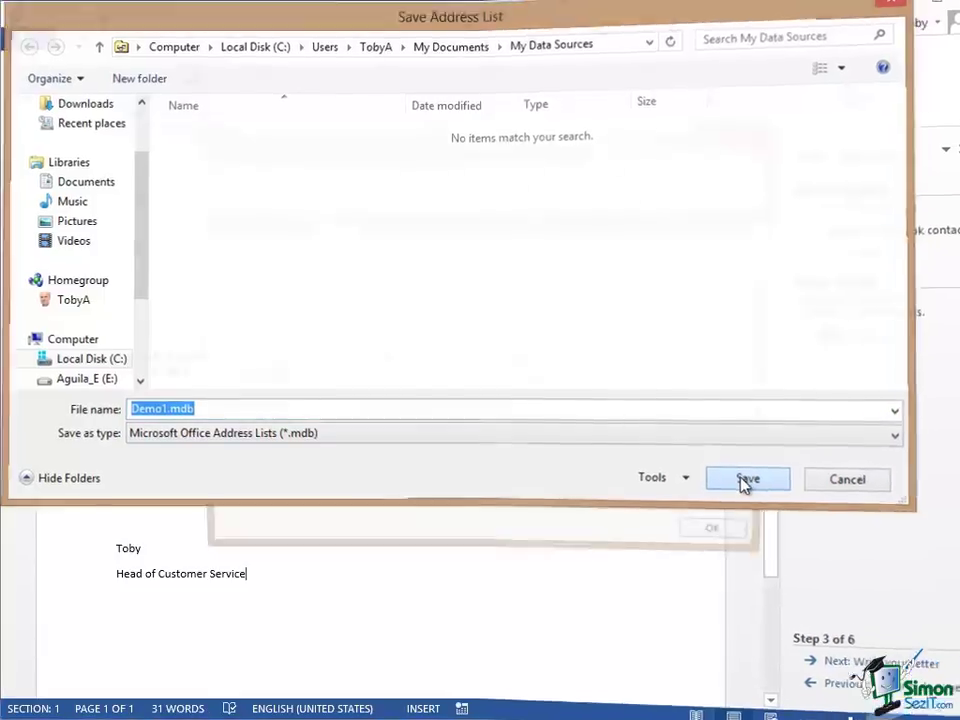
Confirm the save and accept all five Demo1 recipients for the merge.
click(746, 480)
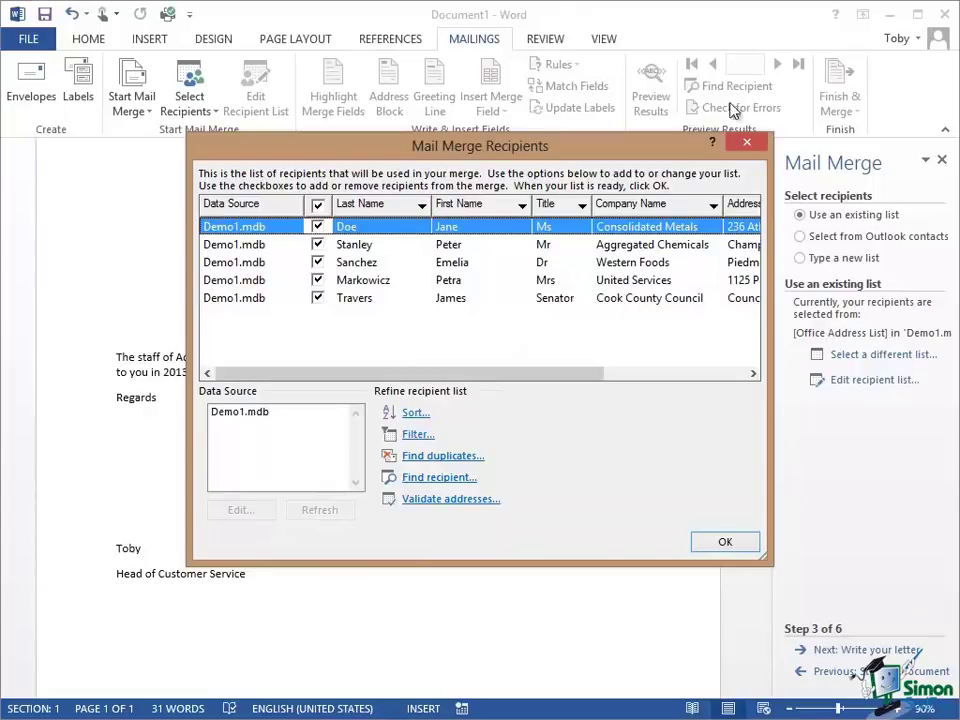
mouse_move(904, 388)
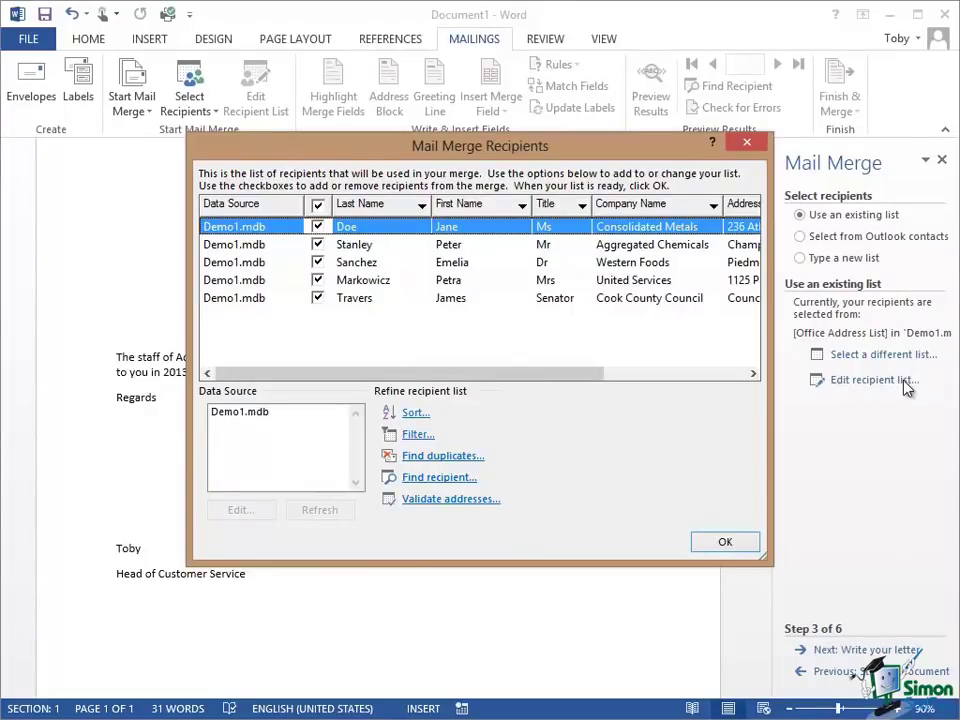
mouse_move(496, 244)
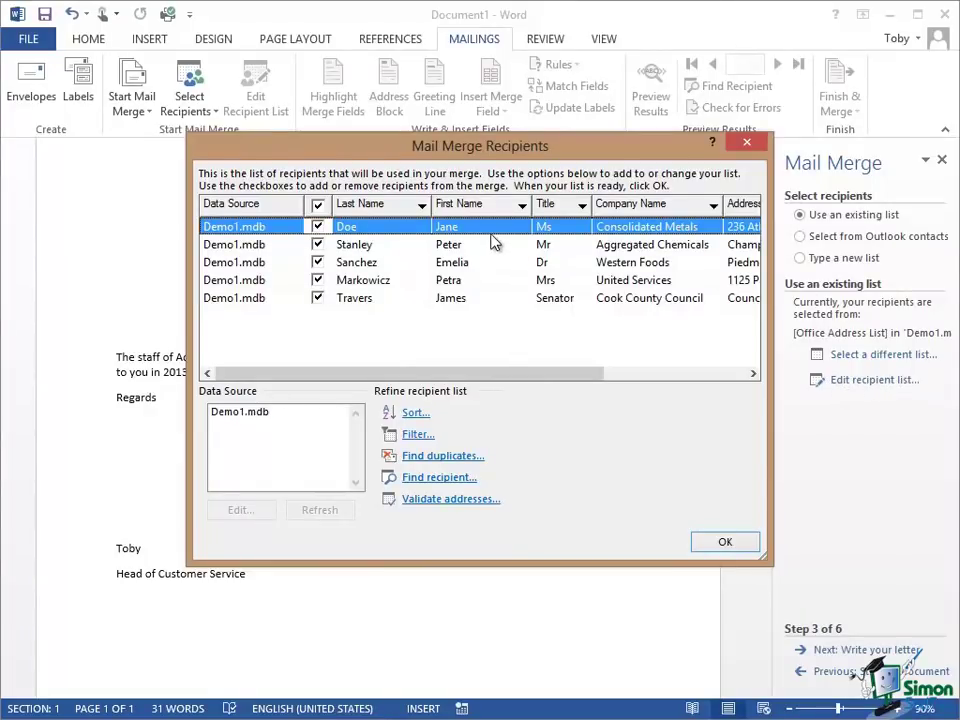
mouse_move(428, 418)
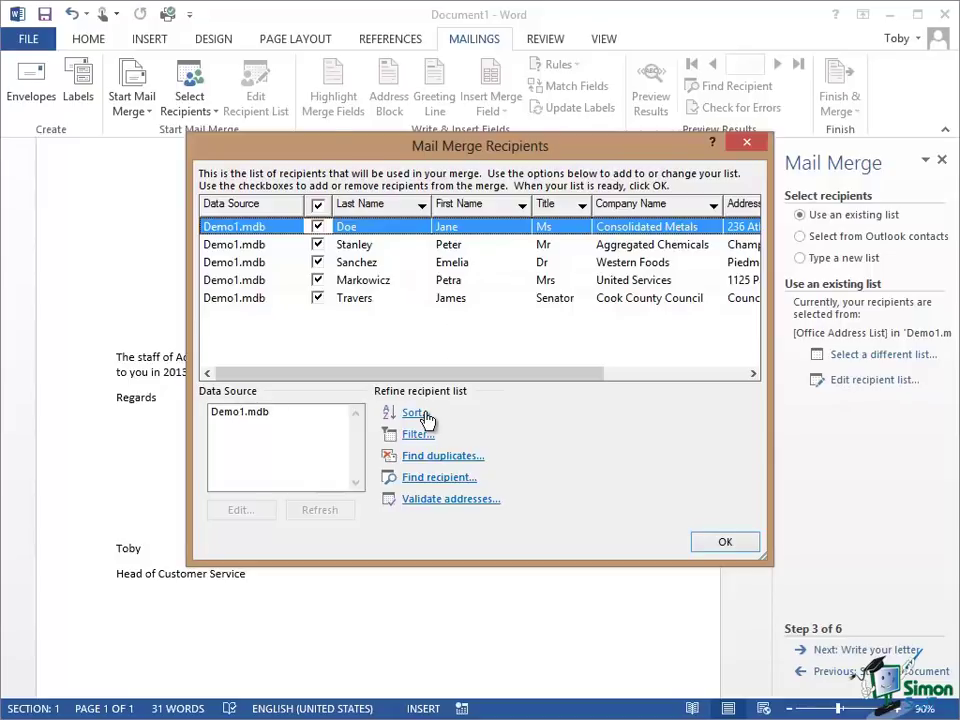
mouse_move(432, 462)
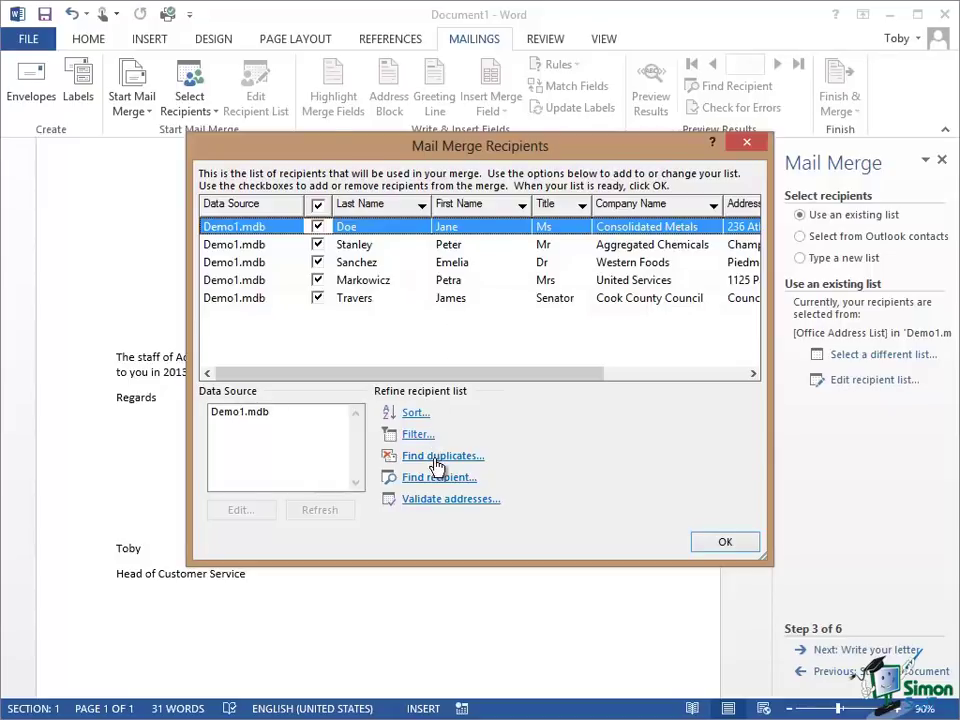
mouse_move(736, 560)
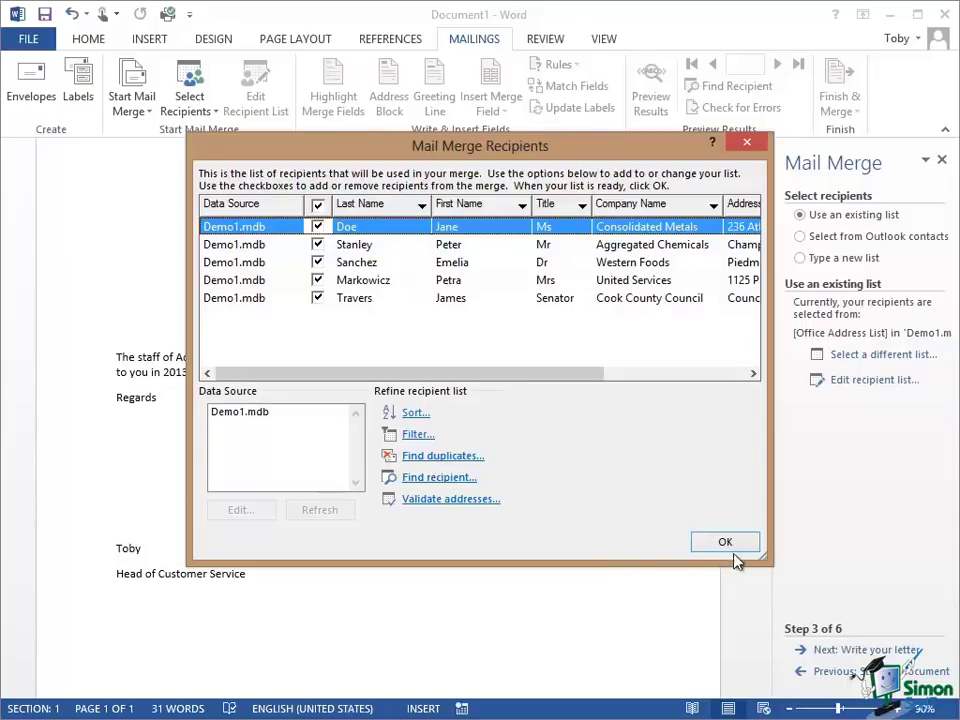
click(724, 540)
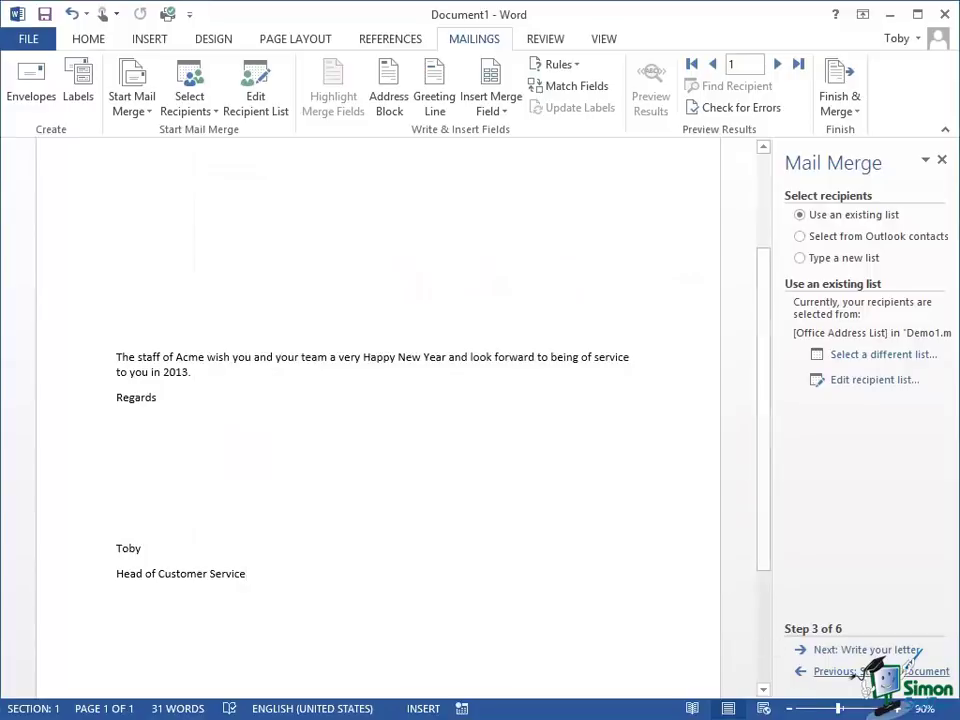
mouse_move(868, 648)
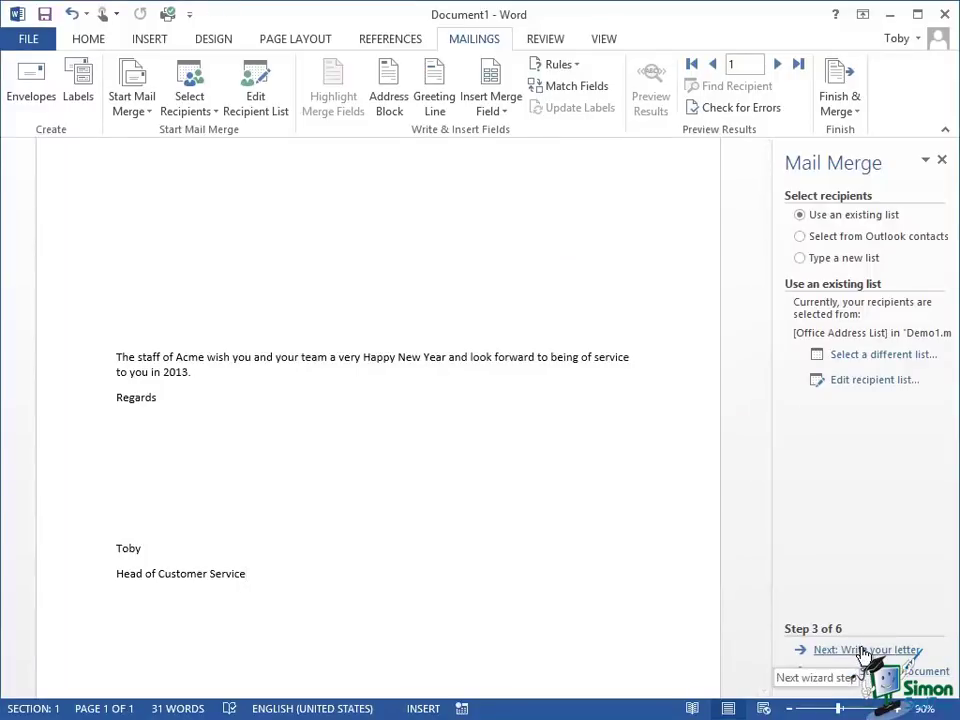
Advance the mail merge wizard to step four, writing the letter with the Demo1 recipients.
click(866, 650)
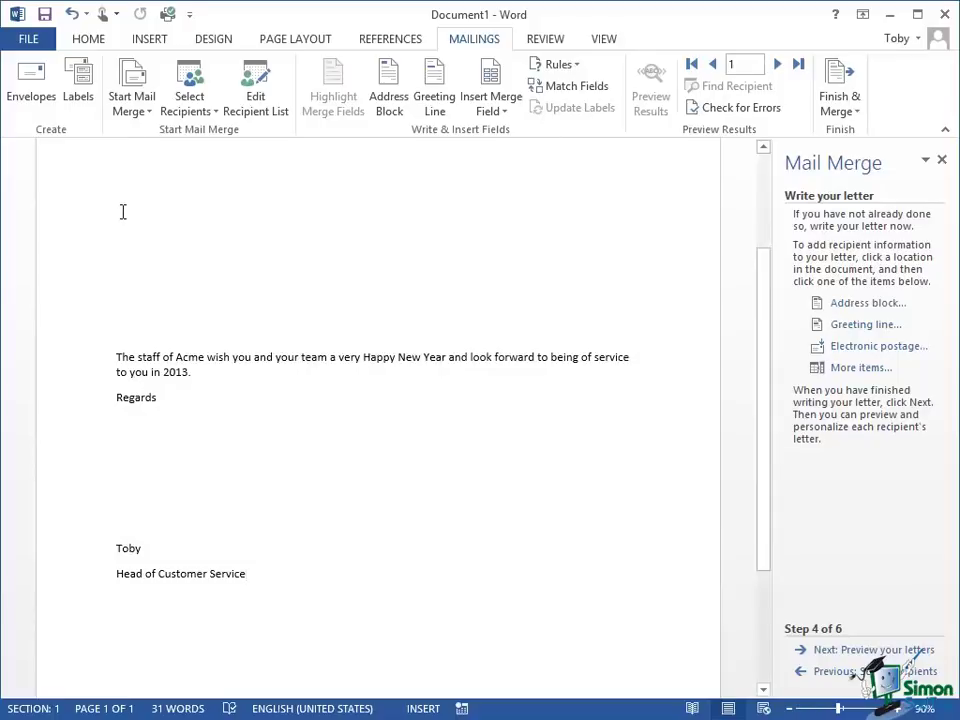
mouse_move(692, 414)
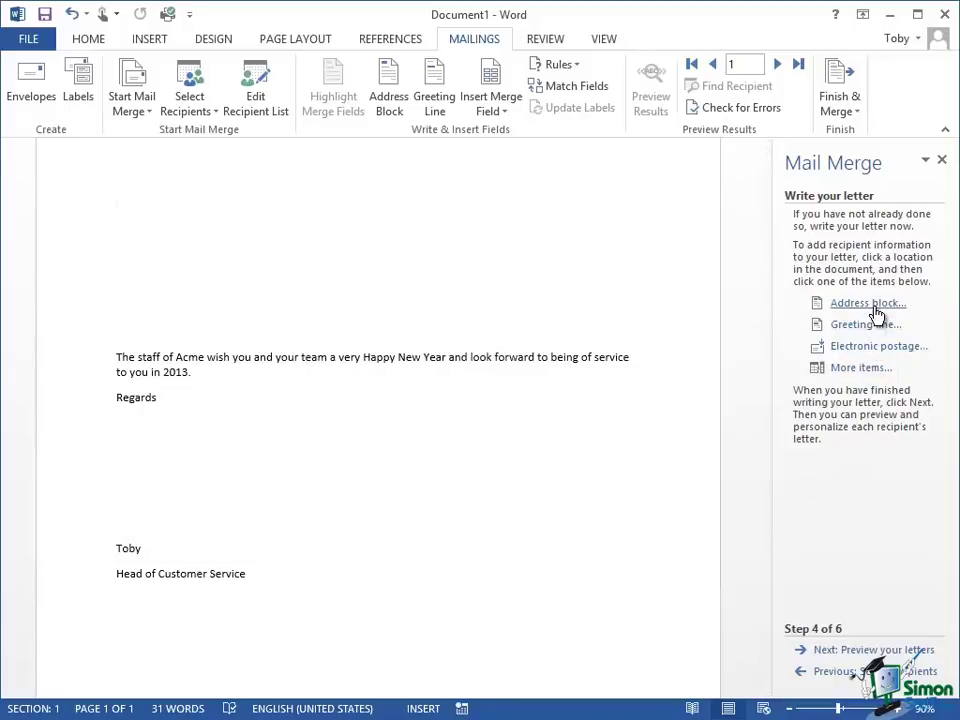
mouse_move(868, 304)
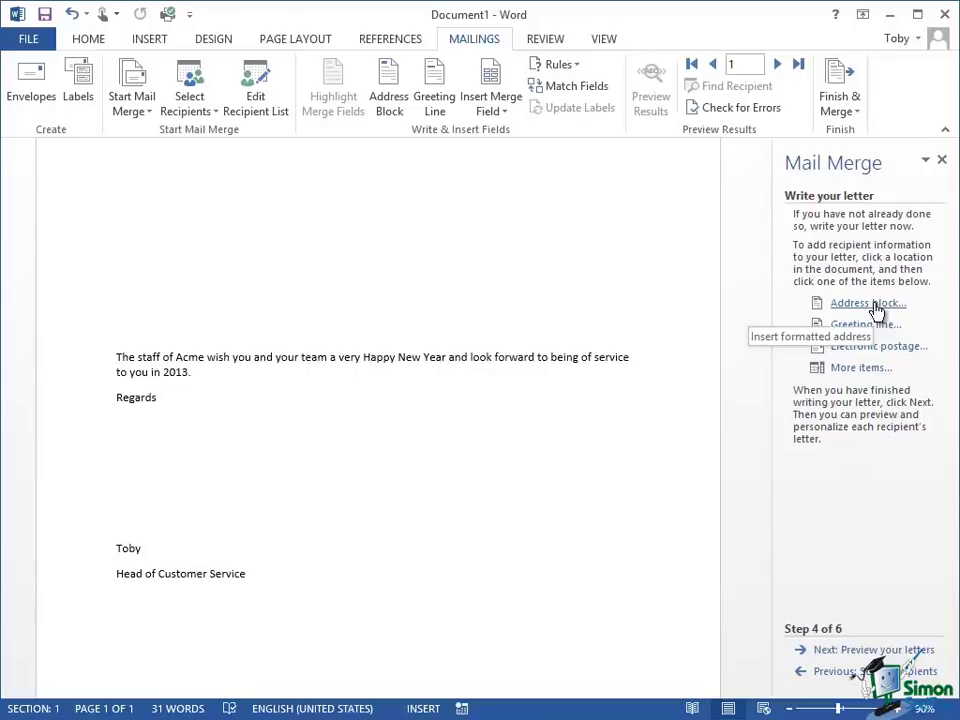
Configure the address block with the 'Mr. Joshua Randall Jr.' name format, company name and postal address.
click(868, 304)
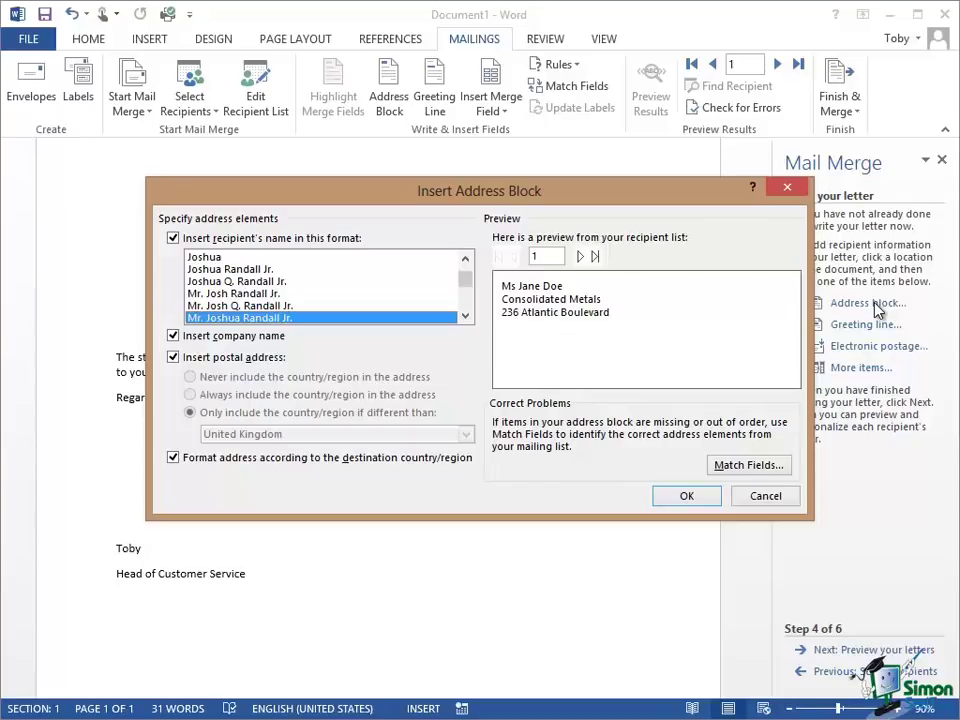
mouse_move(378, 222)
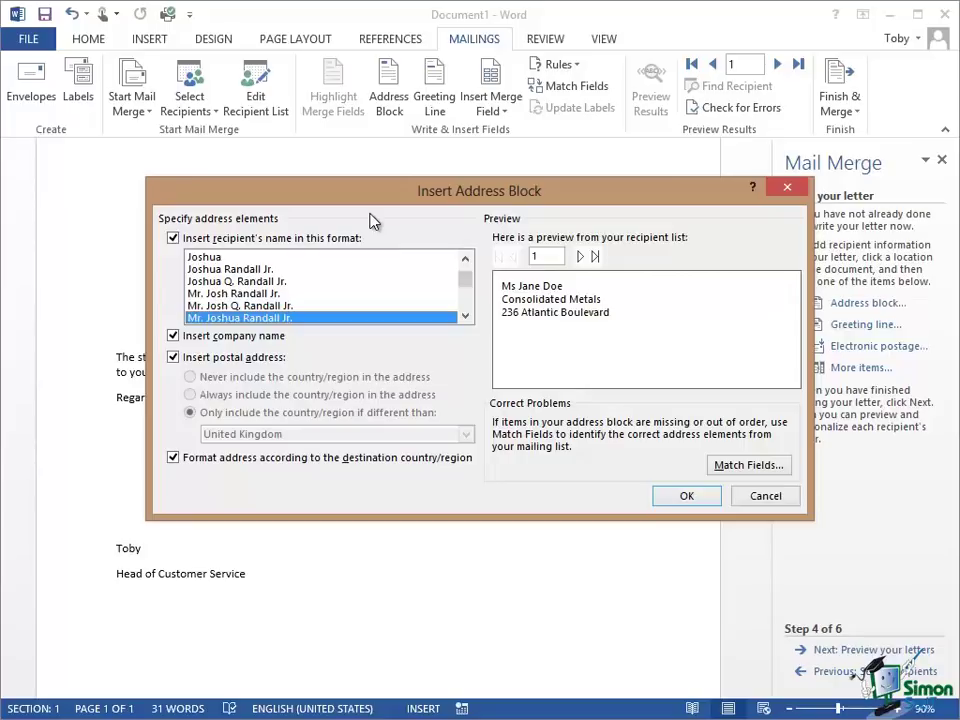
mouse_move(168, 324)
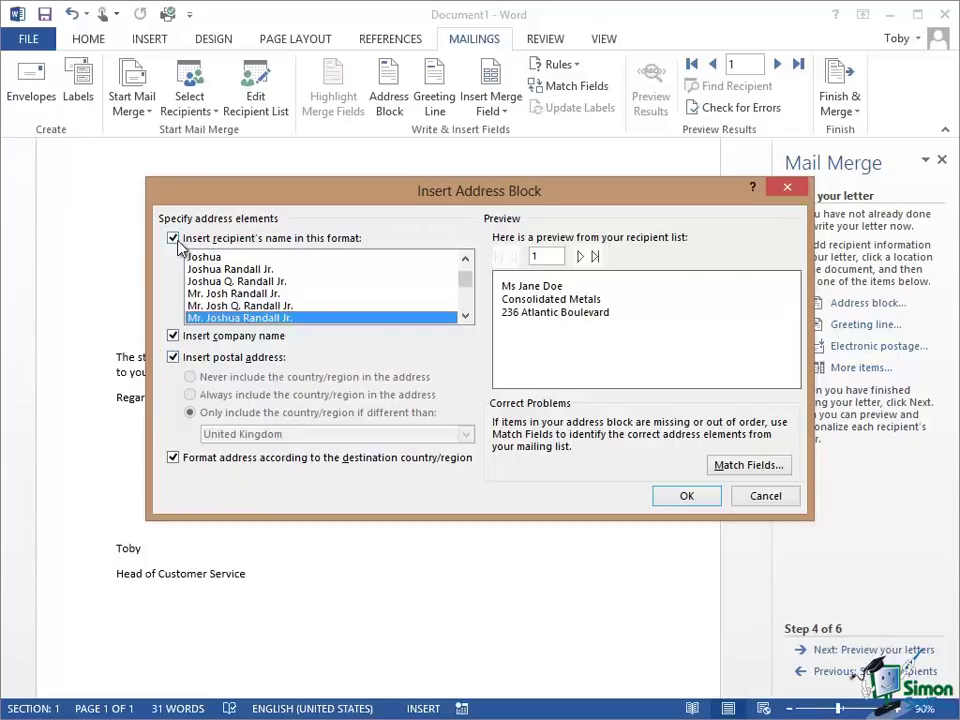
mouse_move(360, 248)
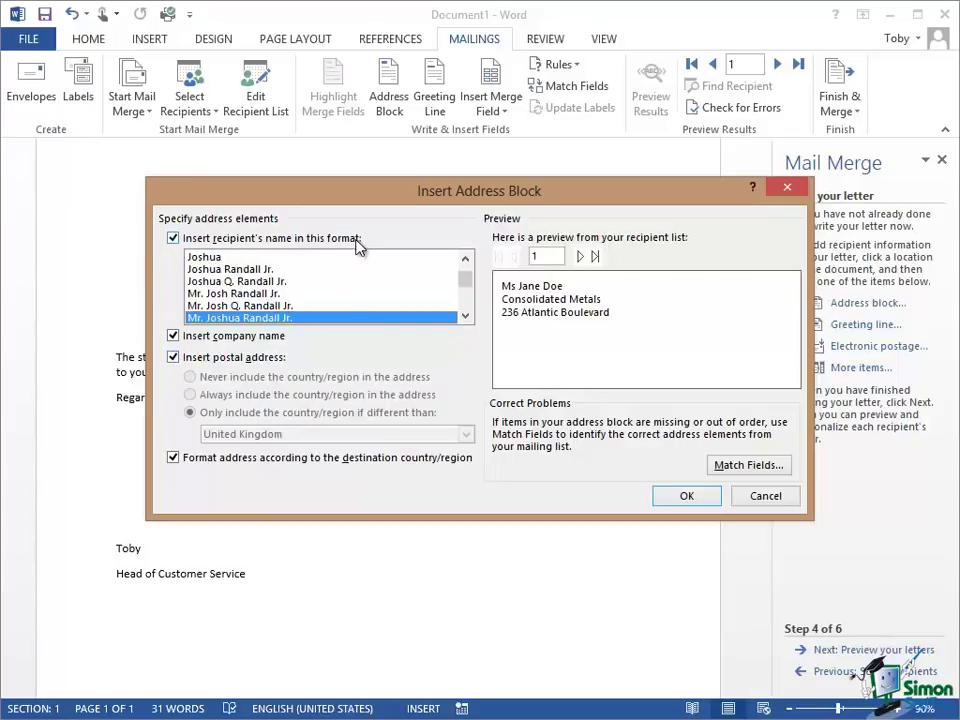
mouse_move(308, 292)
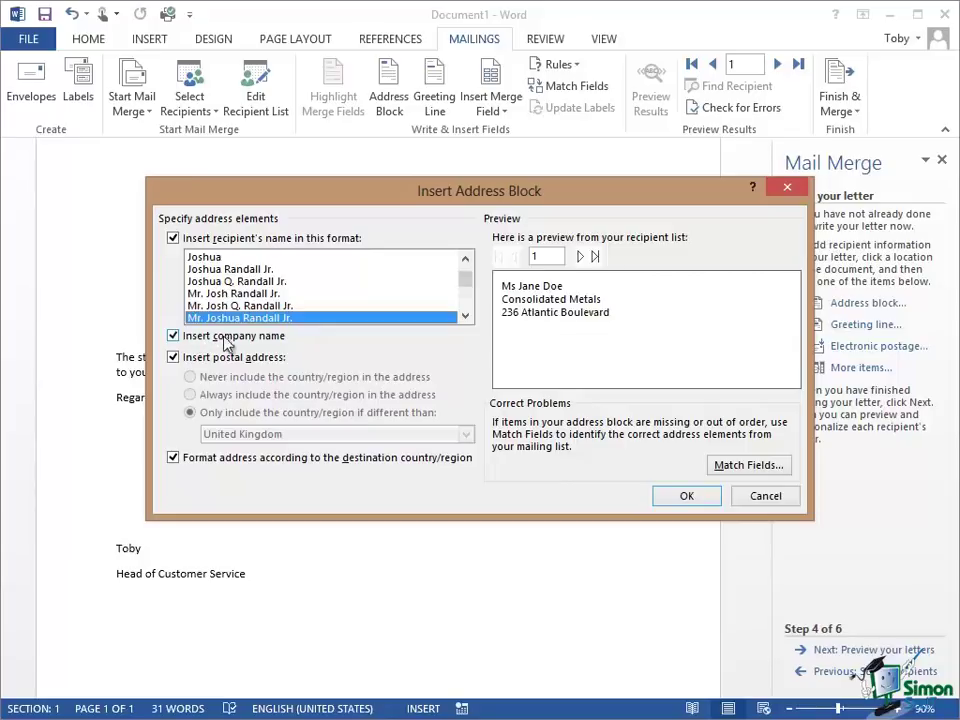
mouse_move(284, 344)
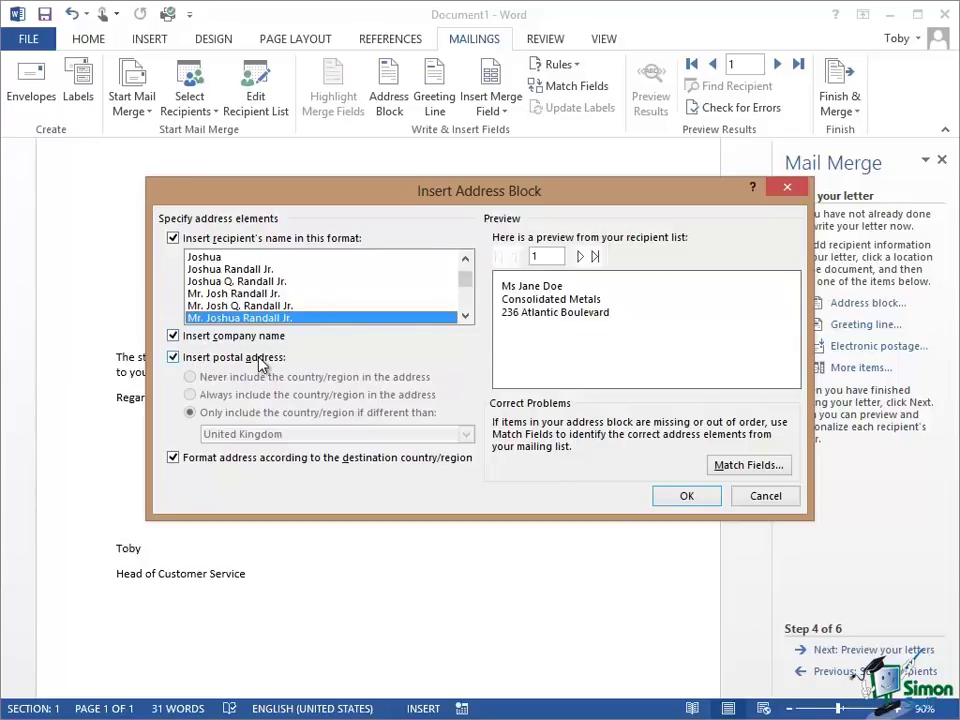
mouse_move(240, 472)
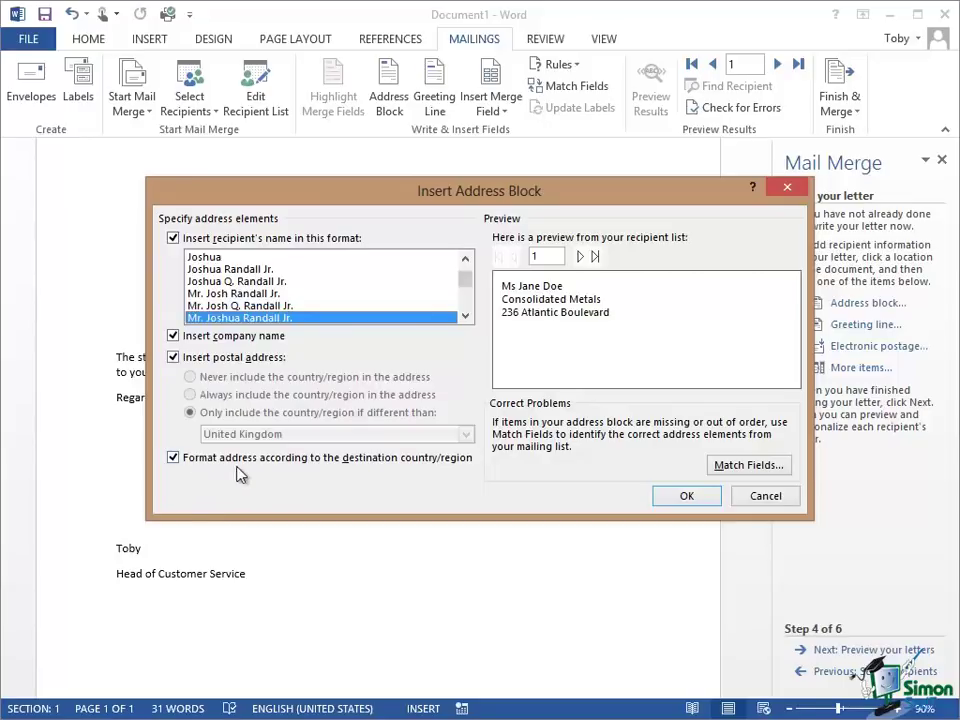
mouse_move(456, 470)
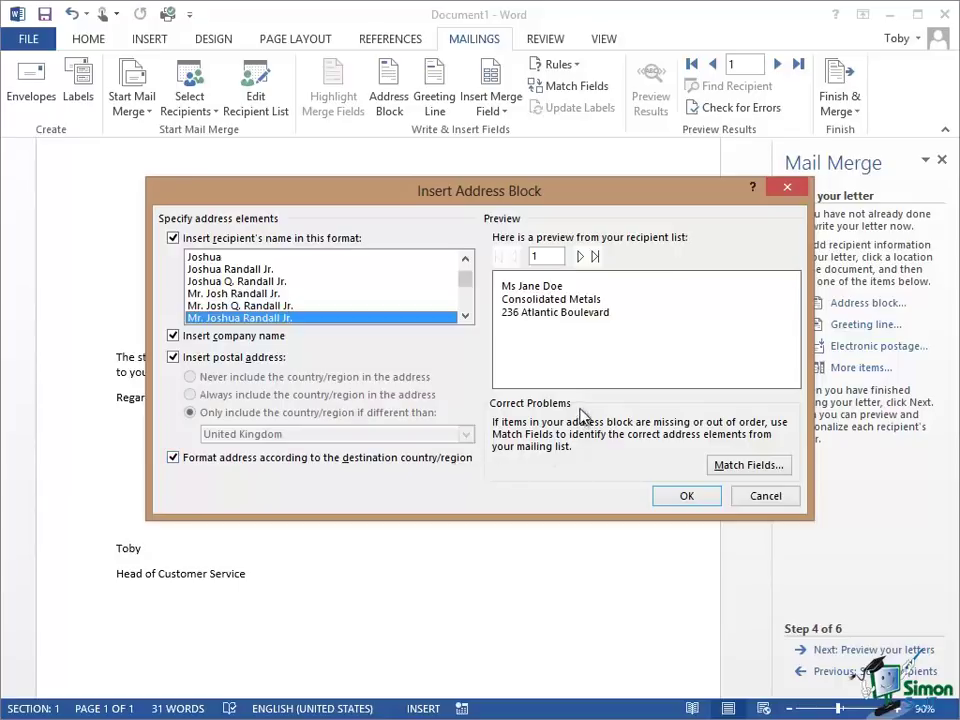
mouse_move(688, 294)
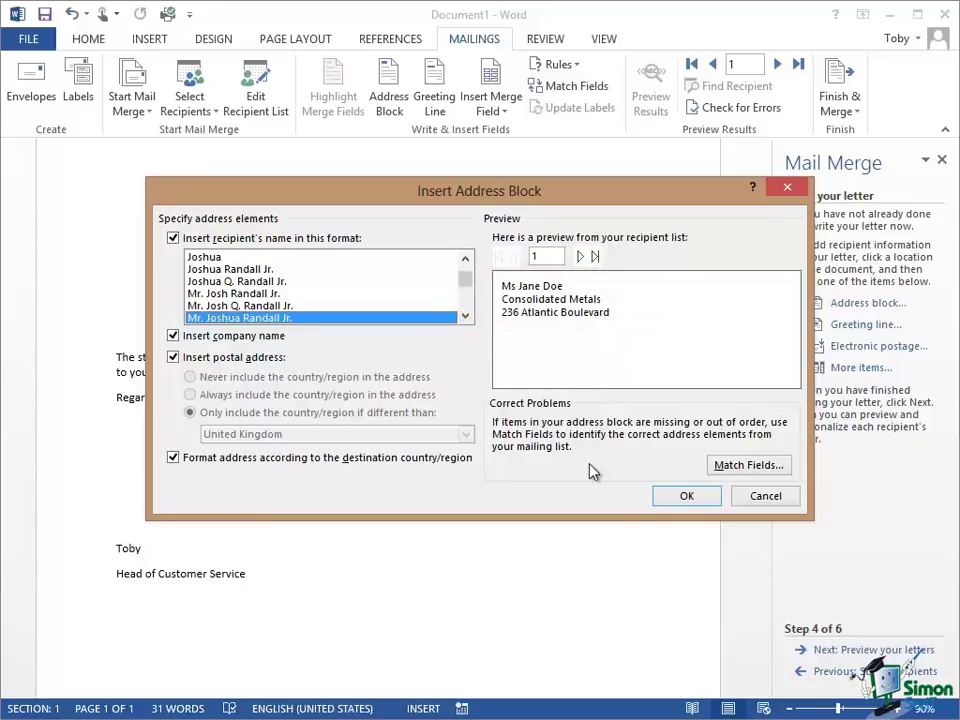
mouse_move(604, 464)
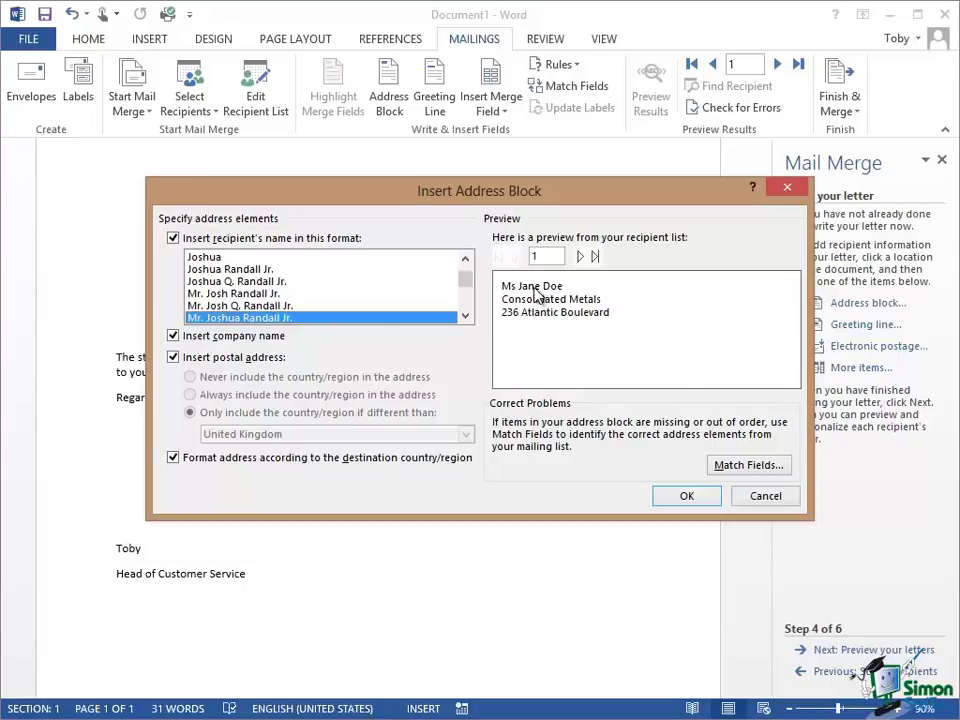
mouse_move(564, 296)
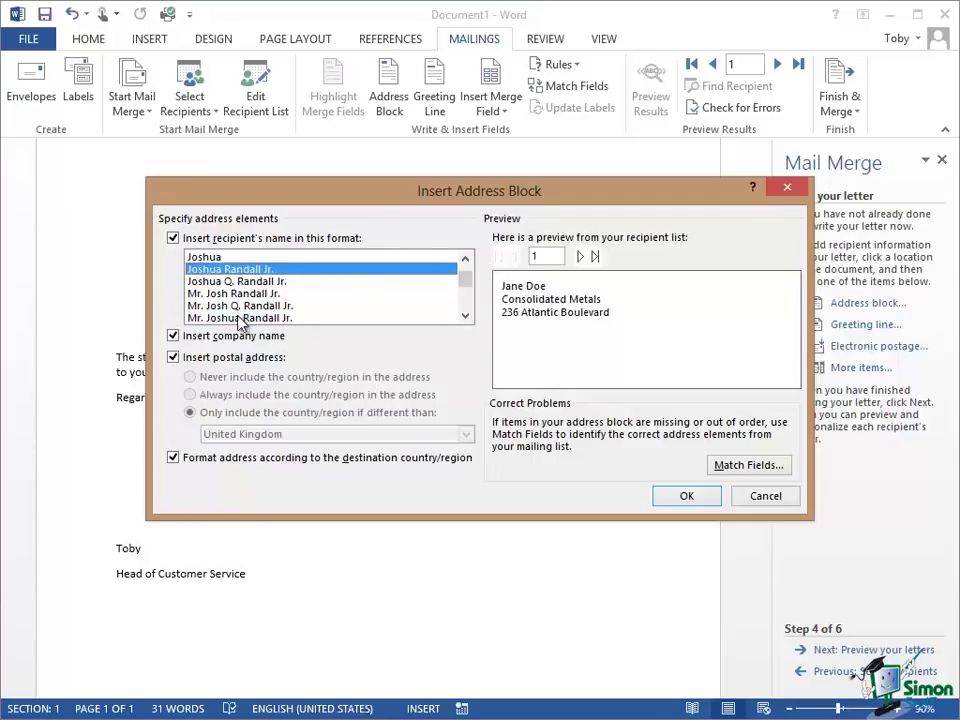
click(240, 316)
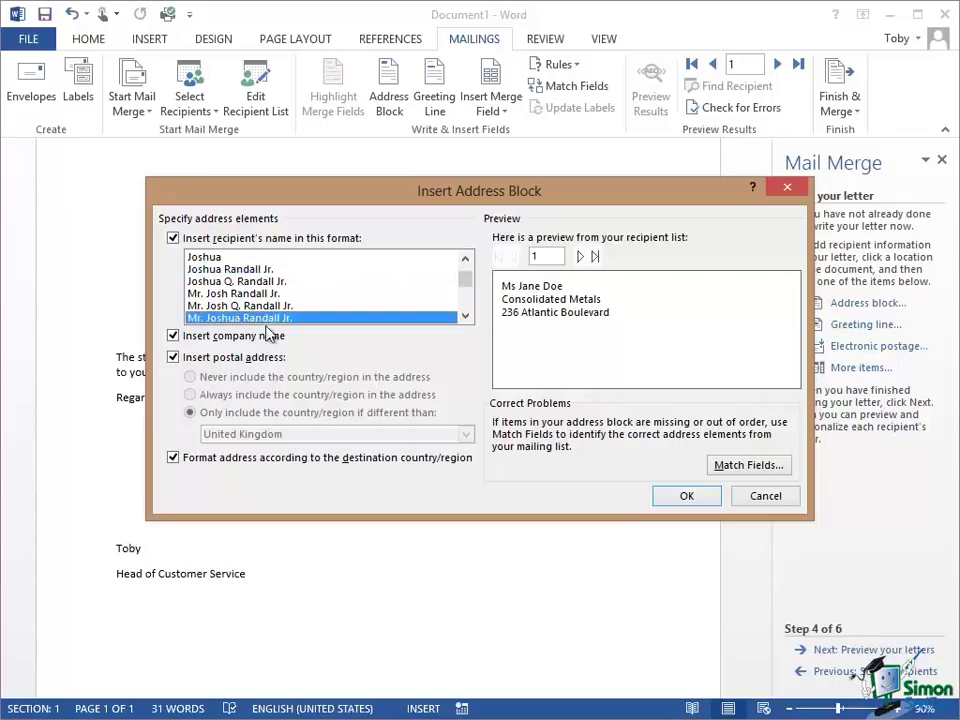
mouse_move(748, 464)
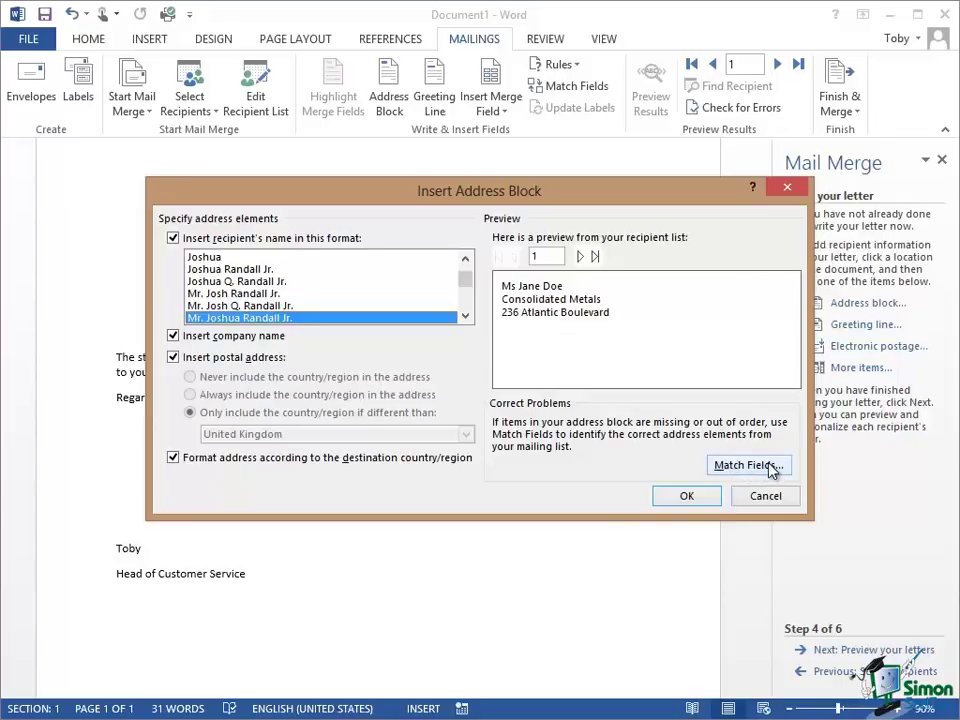
mouse_move(660, 408)
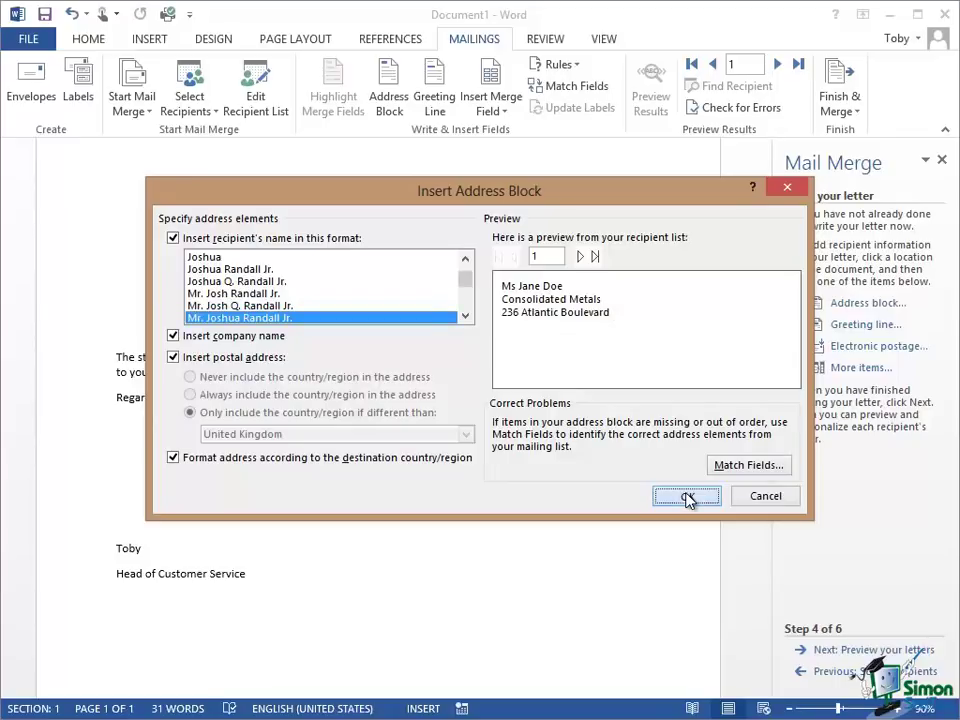
Insert the AddressBlock field on the blank line above the New Year message.
click(686, 496)
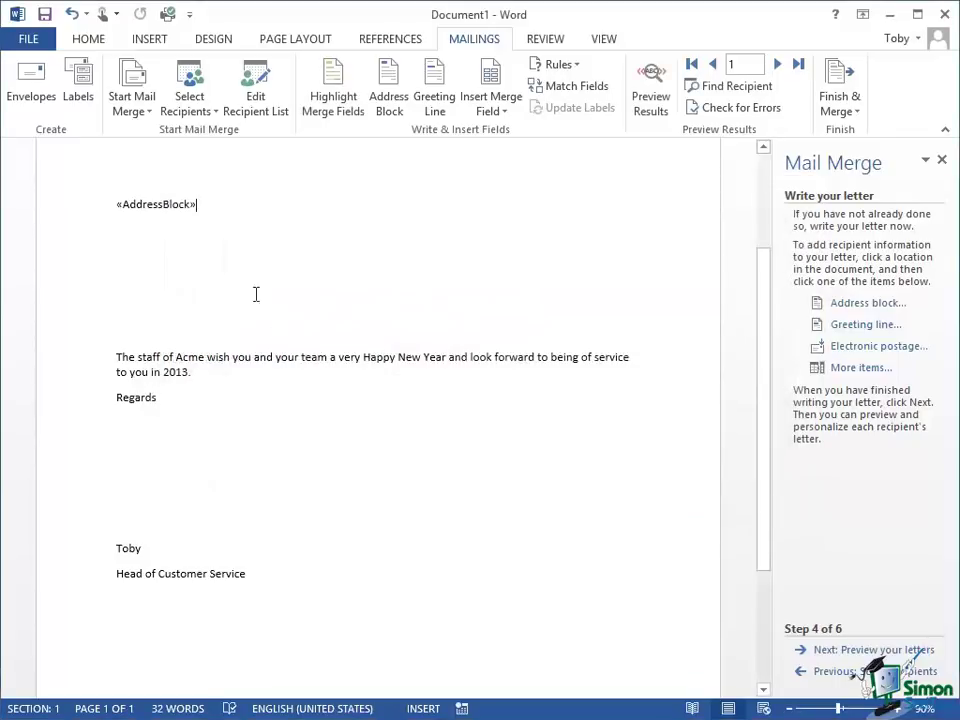
mouse_move(224, 204)
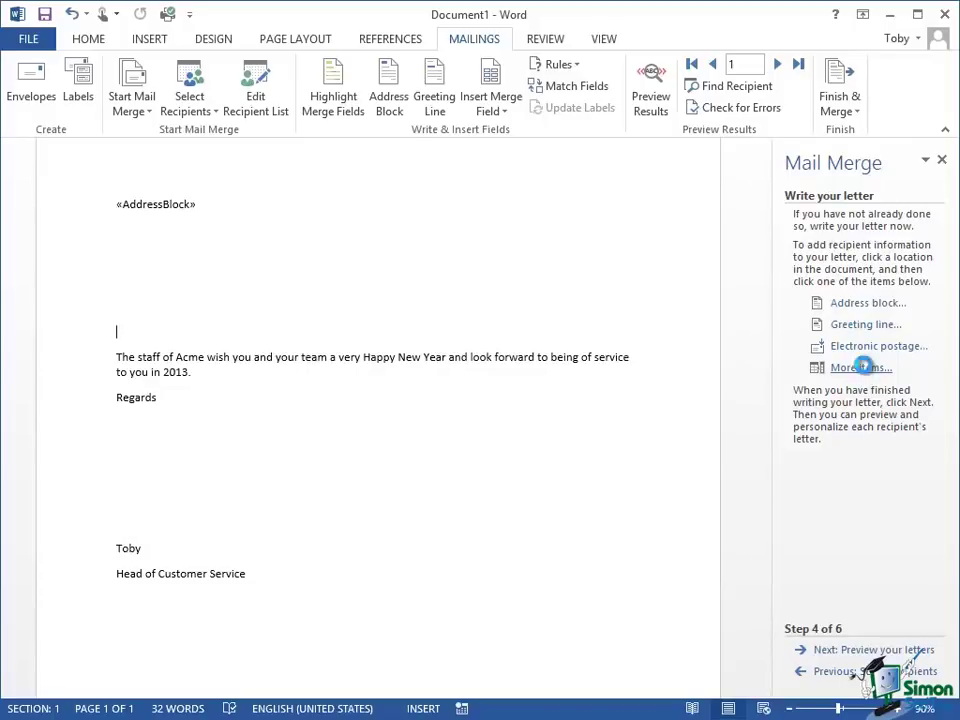
Insert the Salutation database field on its own line below the address block.
click(856, 368)
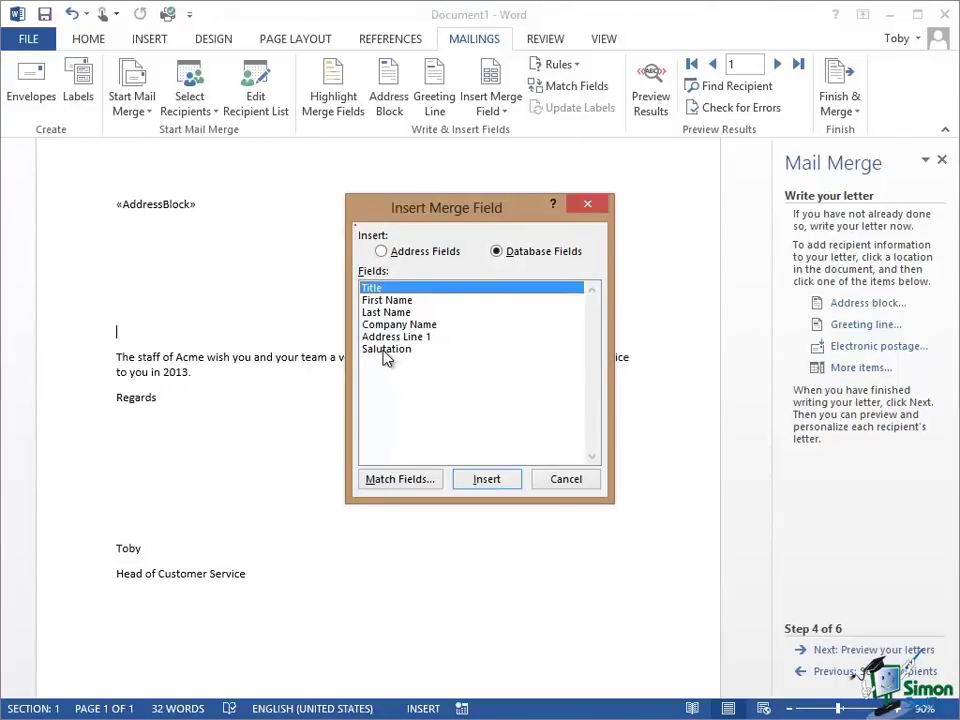
click(386, 348)
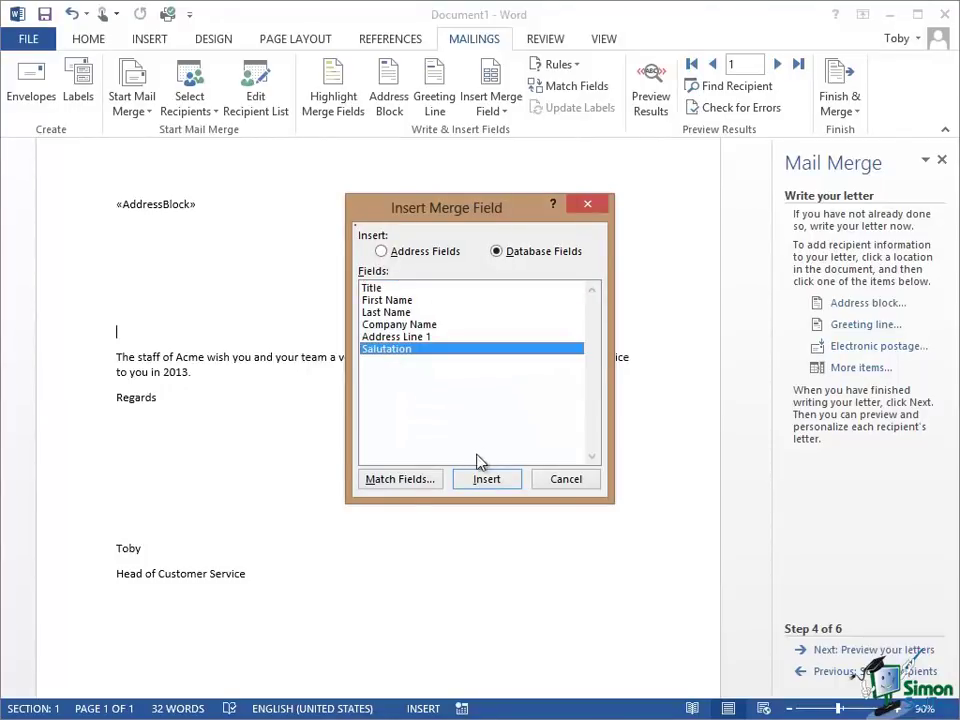
click(486, 480)
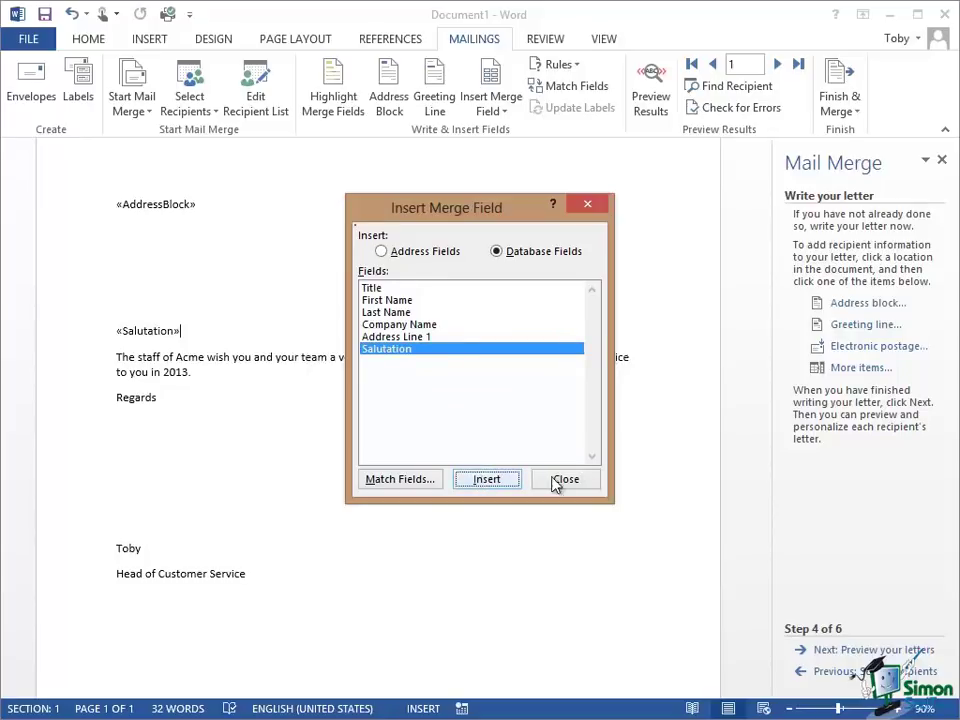
click(564, 480)
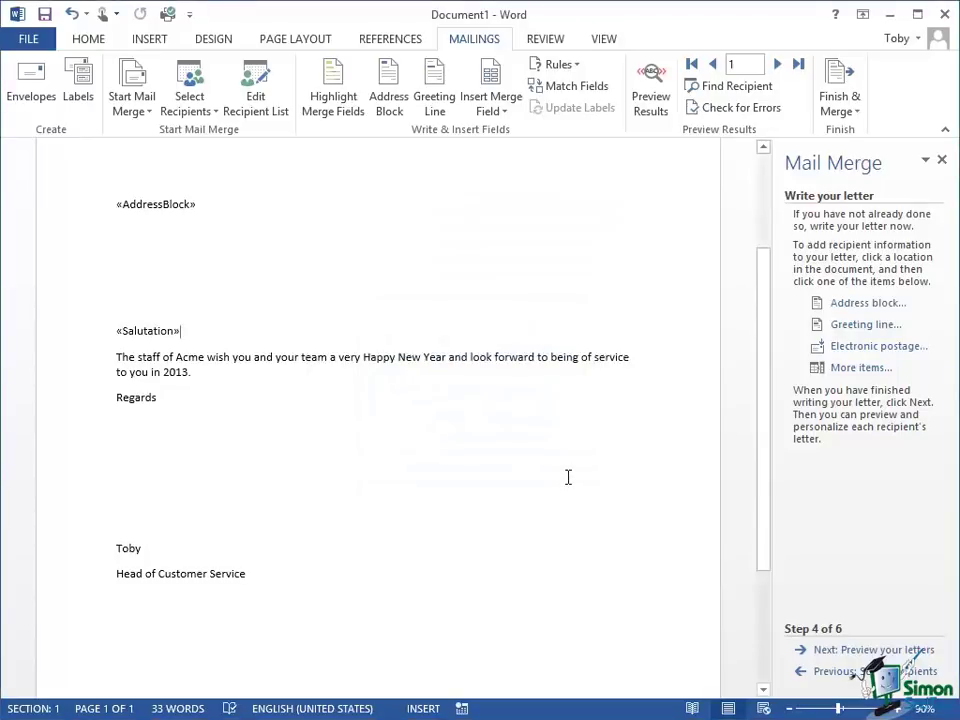
mouse_move(114, 248)
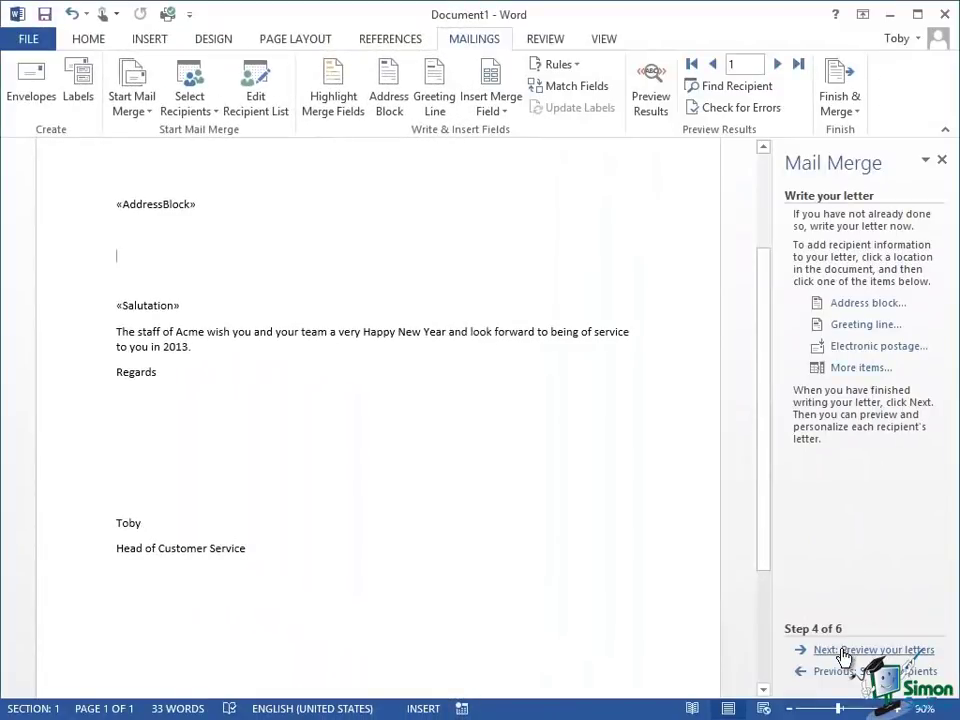
Preview recipient 1's letter: Ms Jane Doe, Consolidated Metals, with a 'Dear Jane' greeting.
click(868, 650)
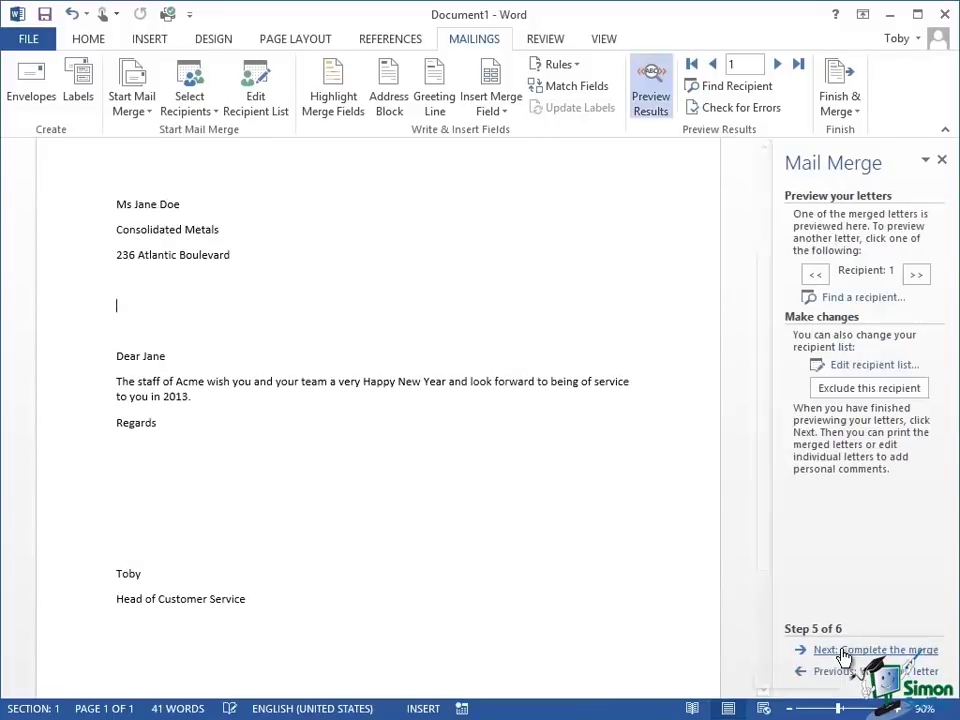
mouse_move(844, 656)
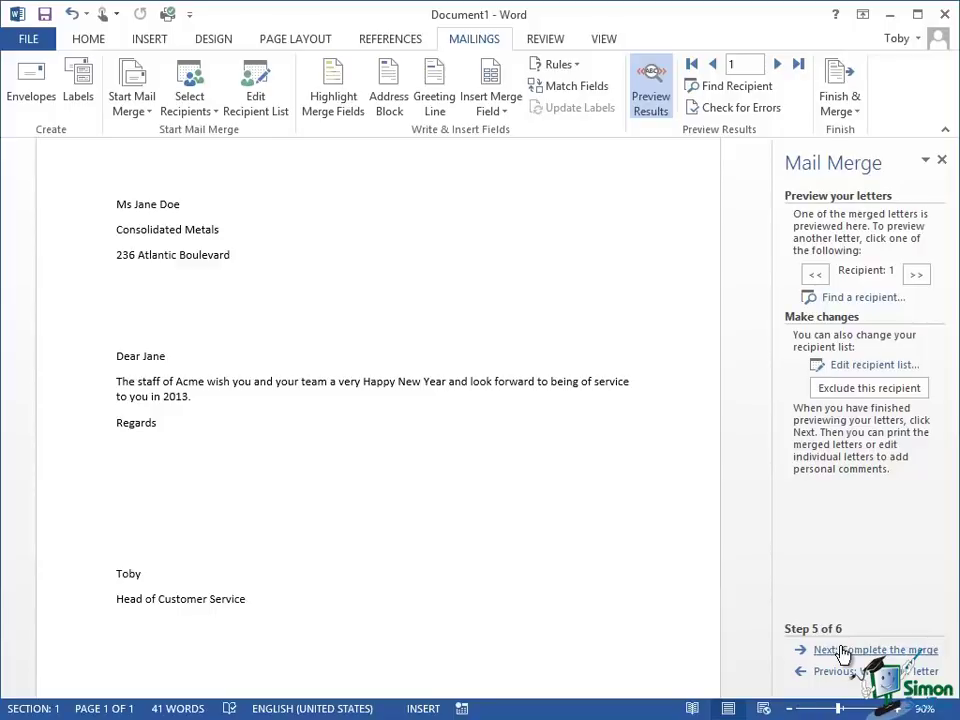
click(116, 306)
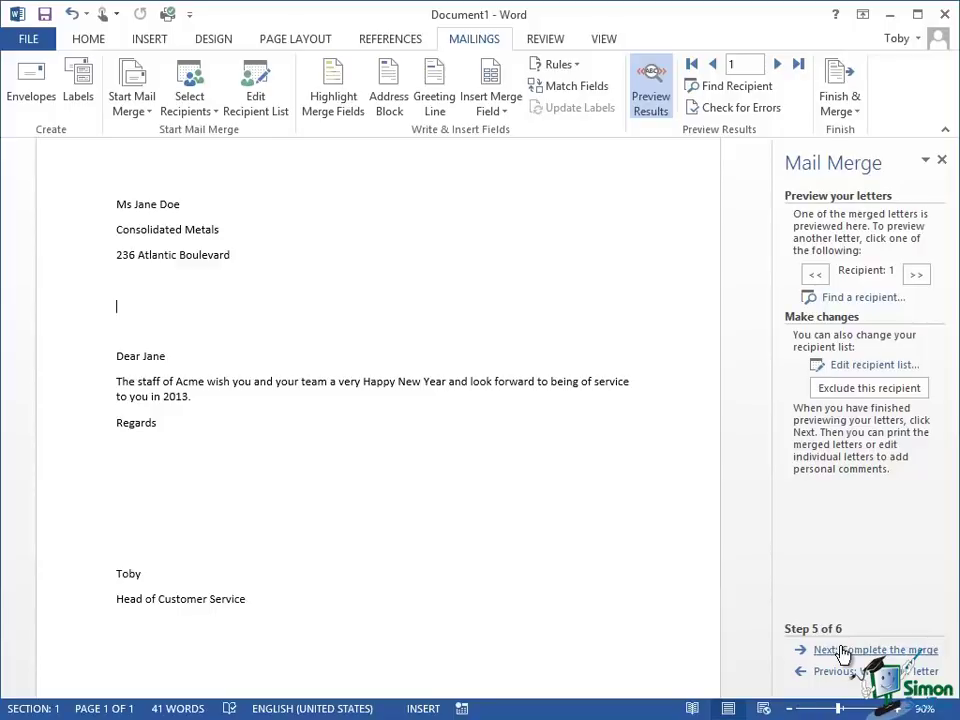